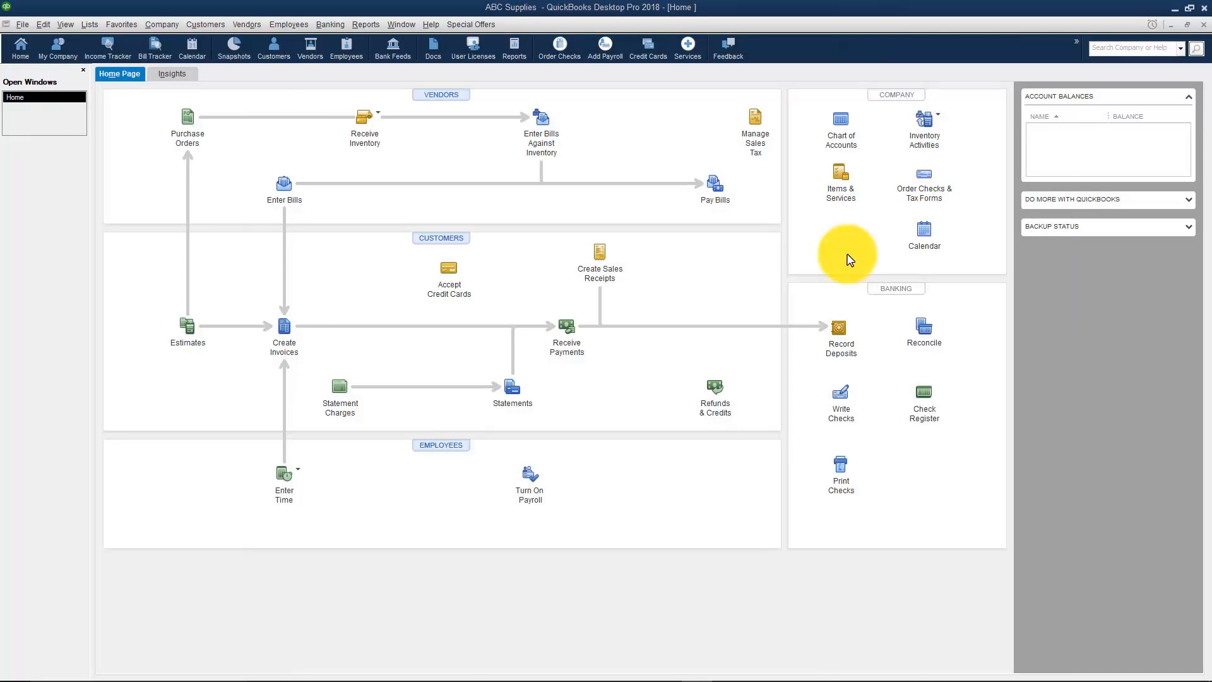
mouse_move(840, 129)
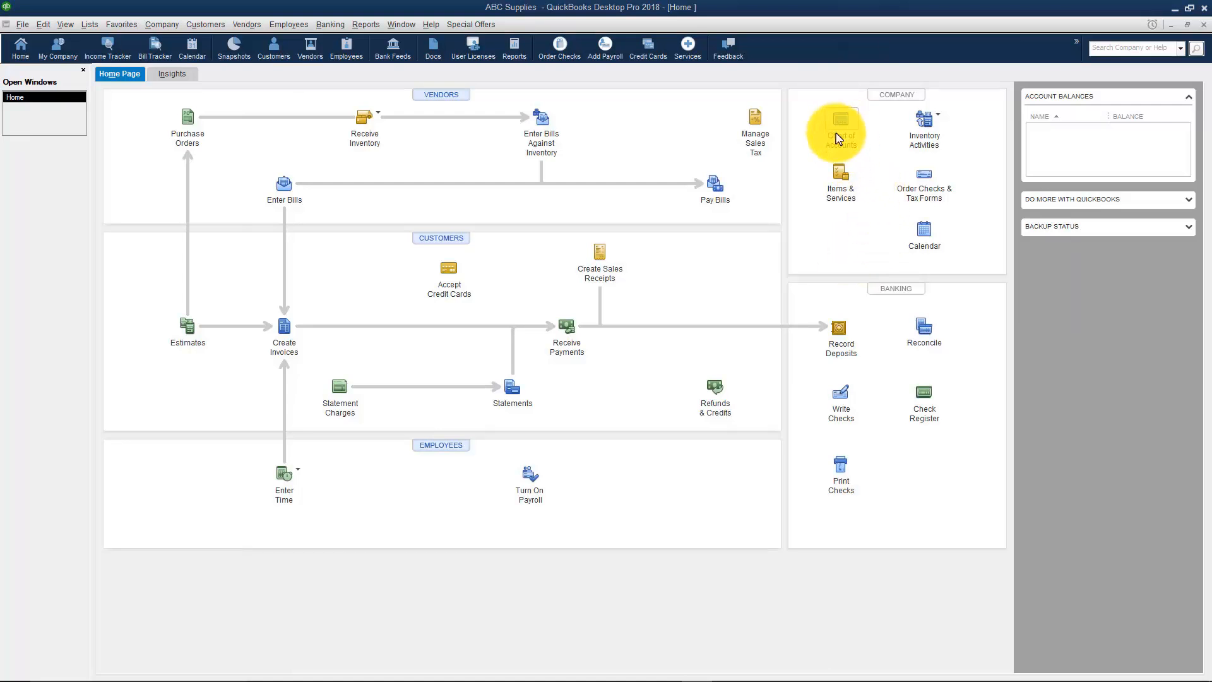
Open ABC Supplies' Chart of Accounts from the Home page's Company section
click(839, 127)
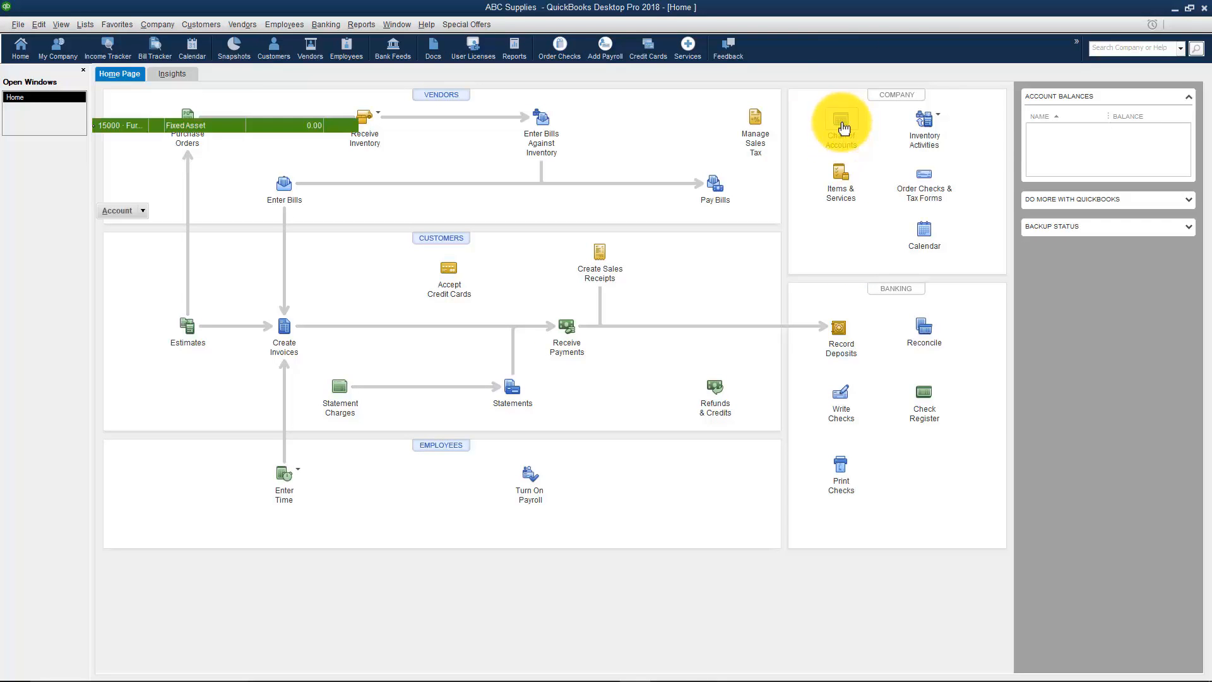
click(839, 121)
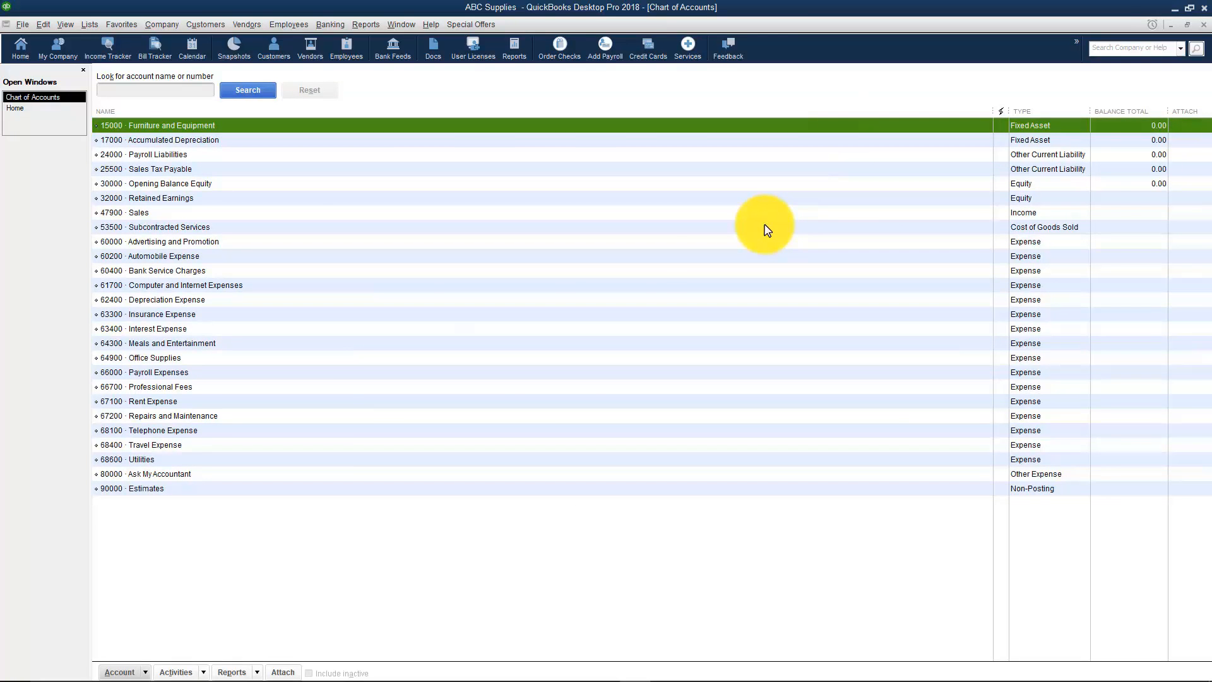
mouse_move(111, 317)
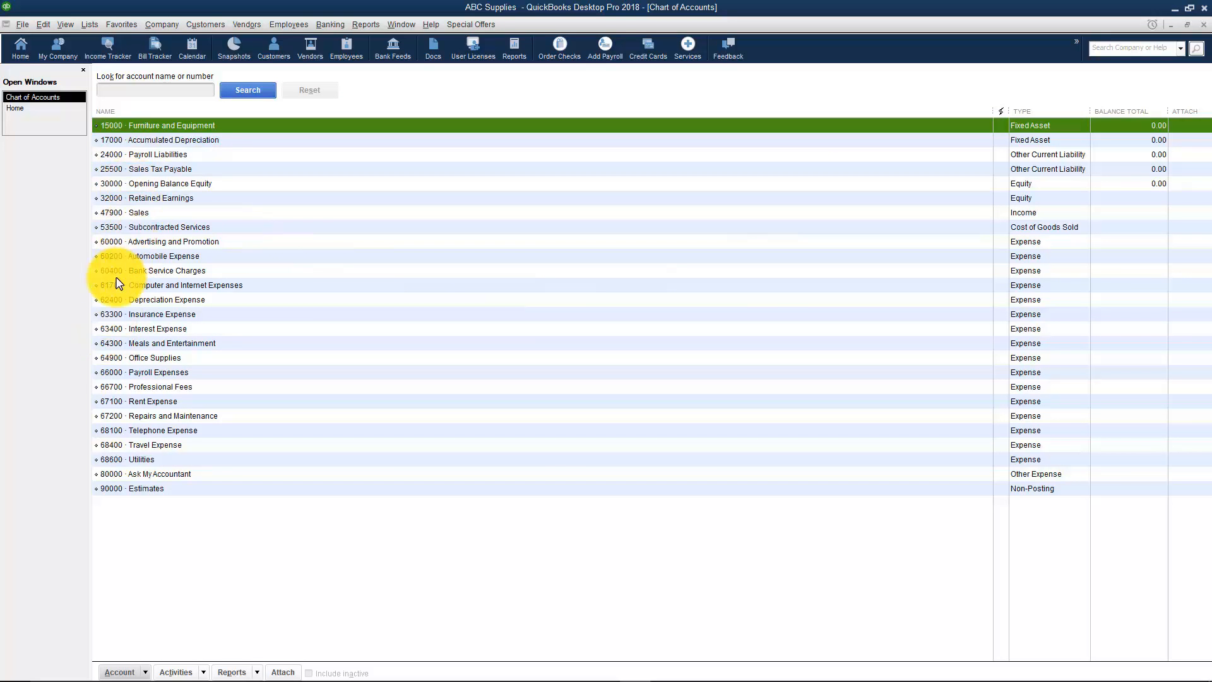
mouse_move(48, 73)
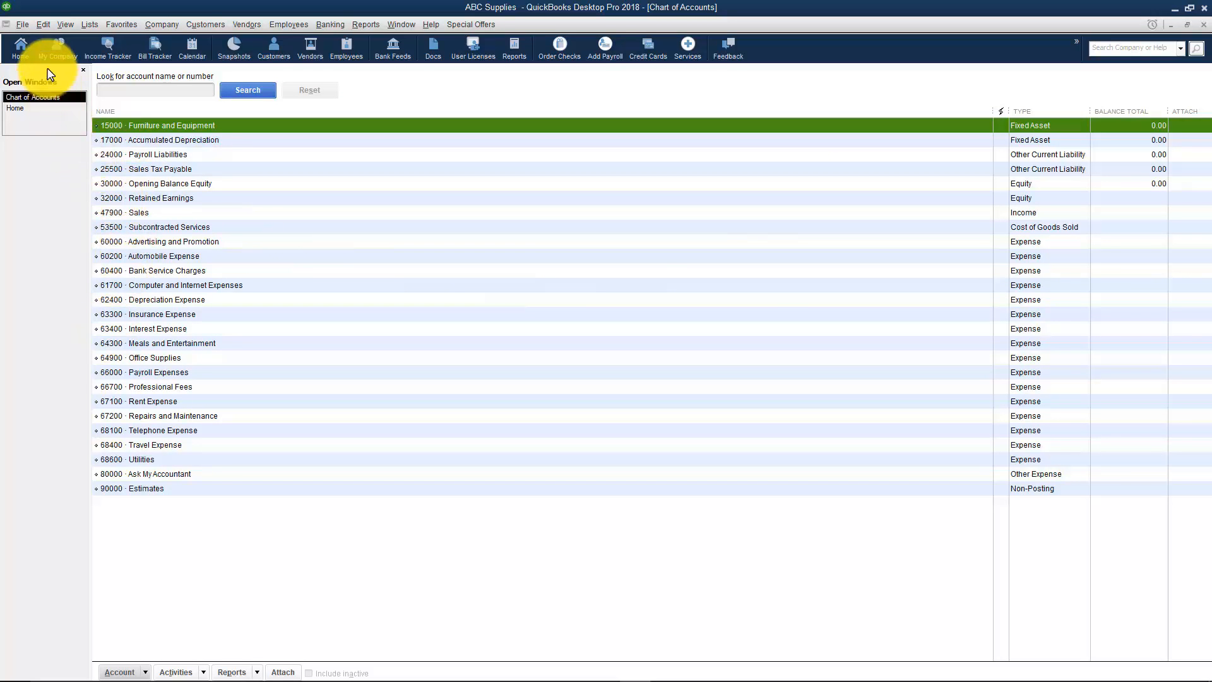
Uncheck 'Use account numbers' in the Accounting company preferences and confirm
click(44, 24)
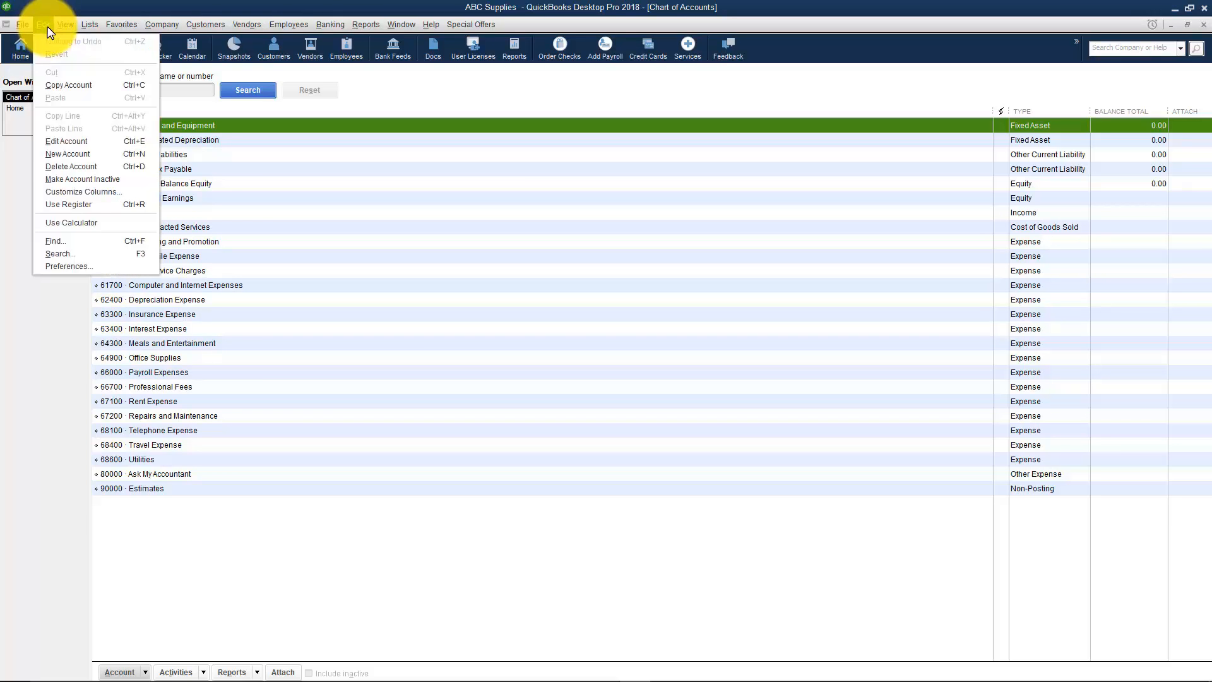
mouse_move(99, 270)
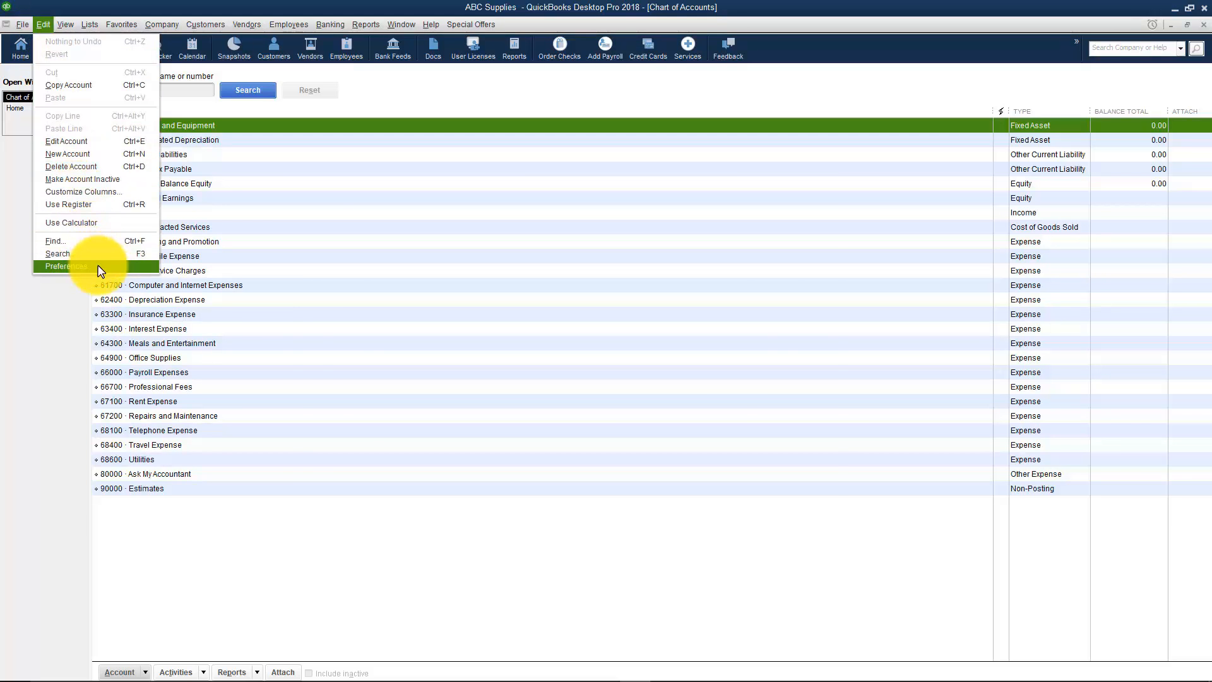
click(65, 266)
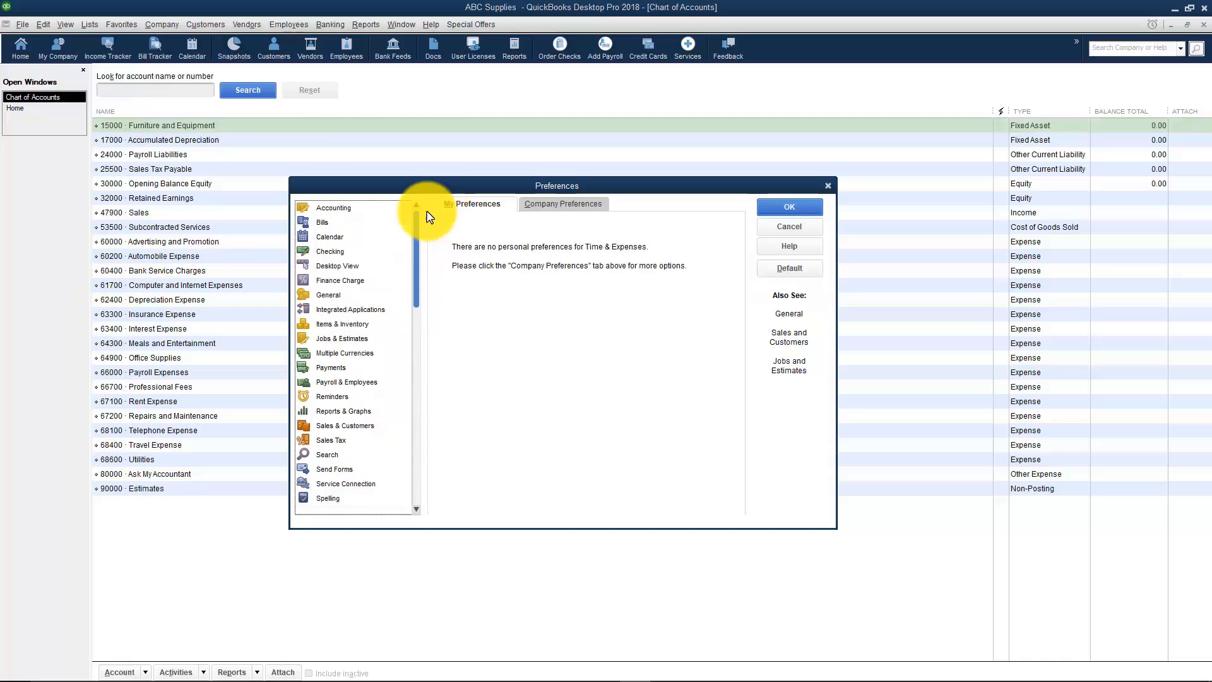
click(333, 207)
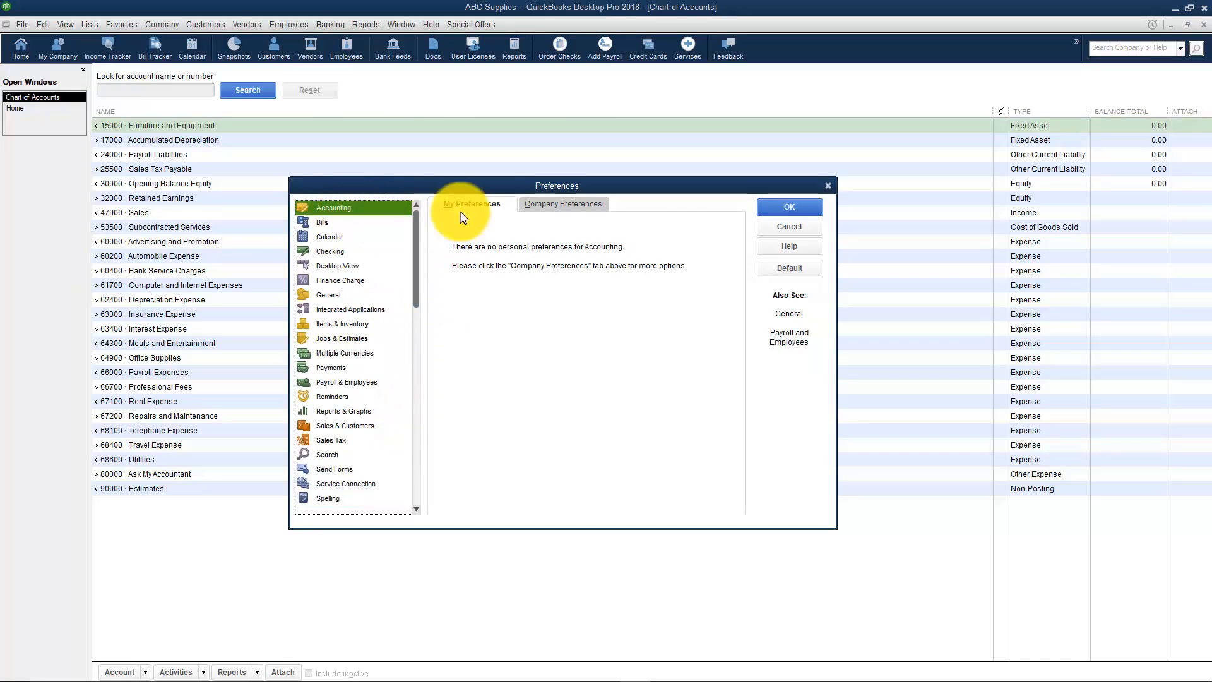
click(563, 203)
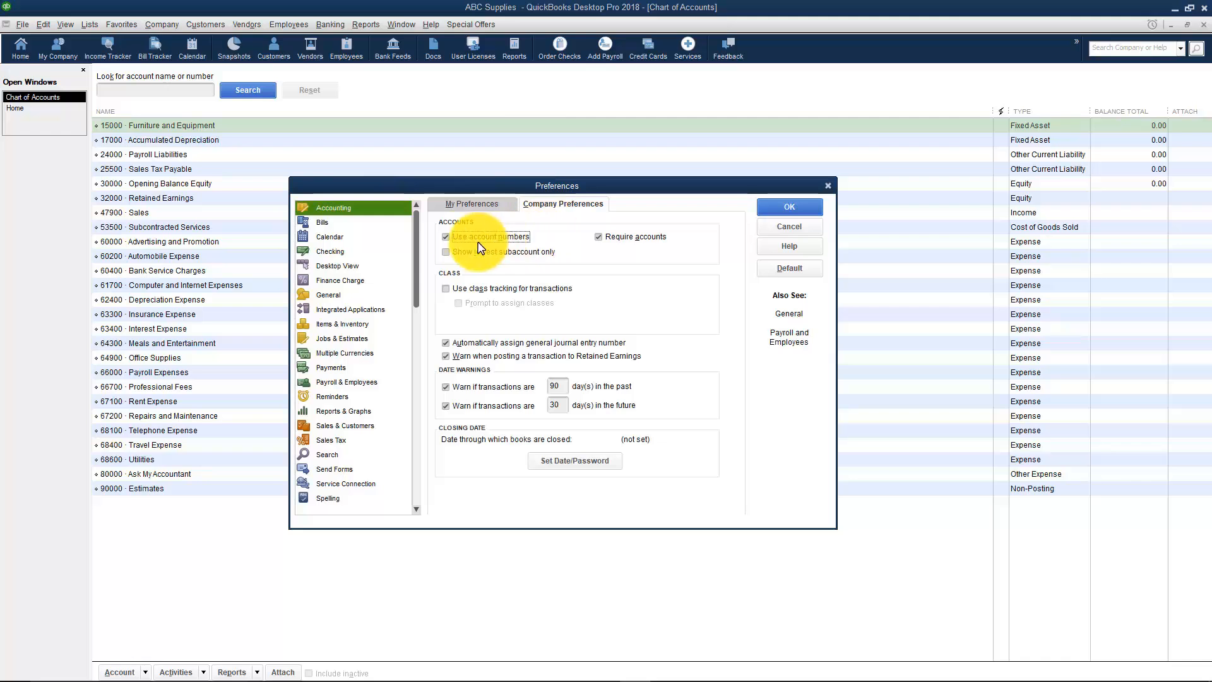
click(446, 236)
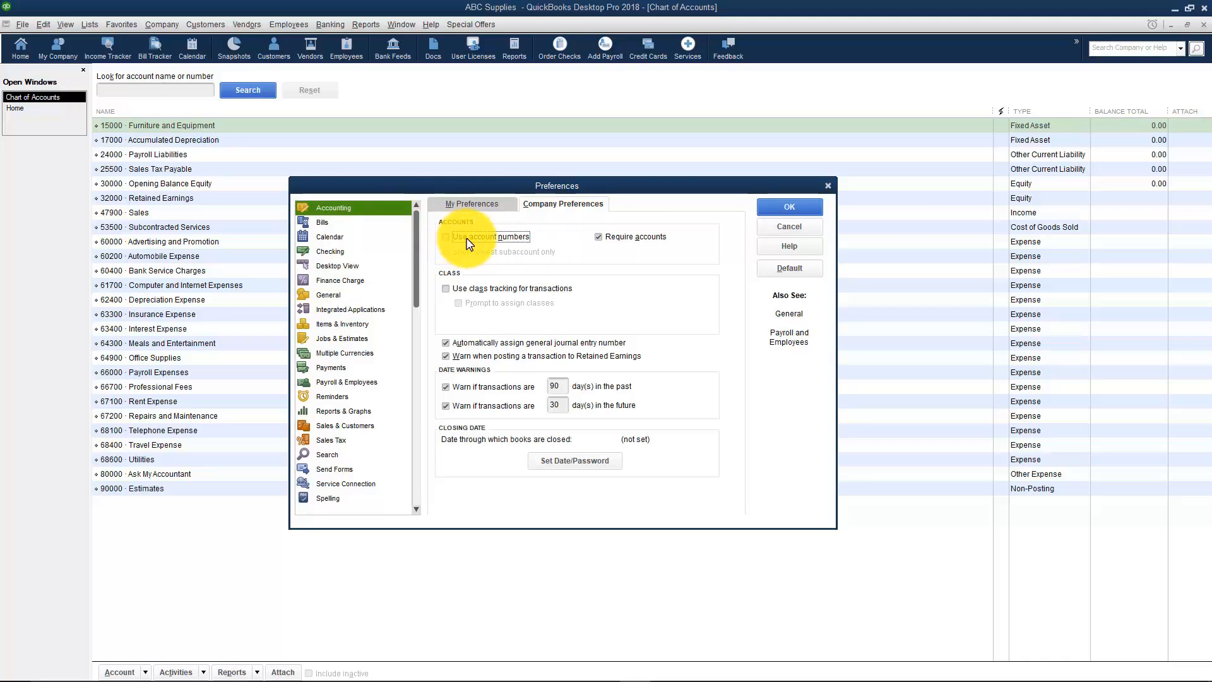
click(788, 207)
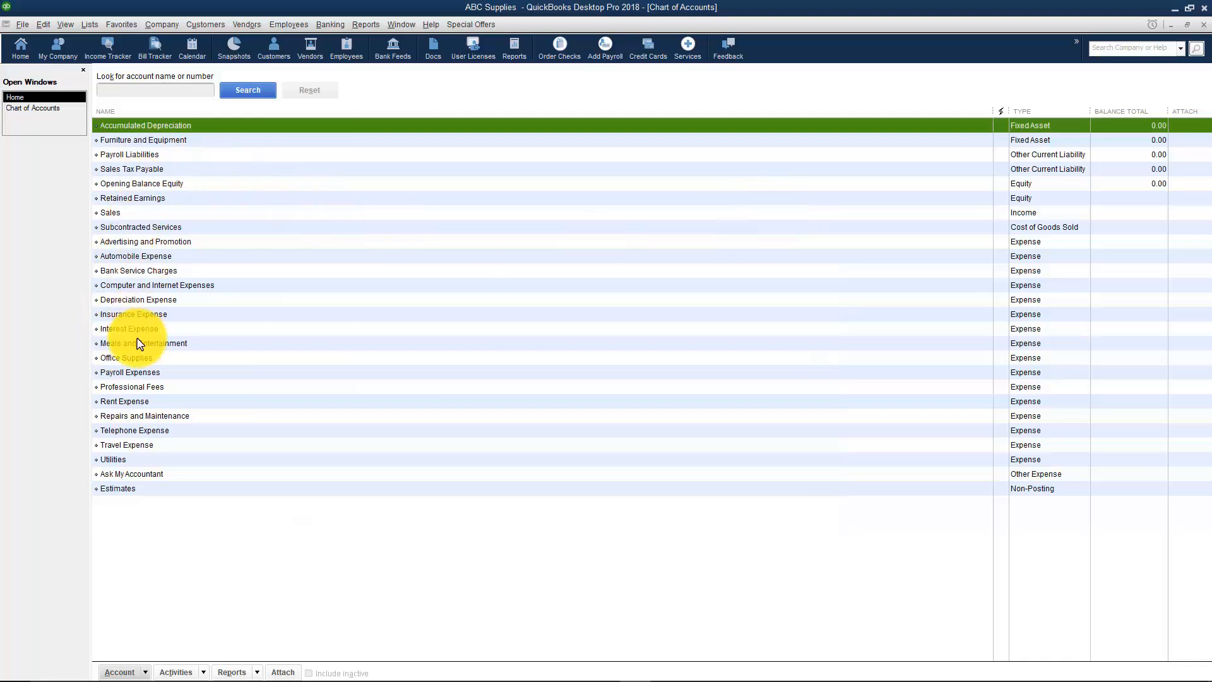
mouse_move(541, 227)
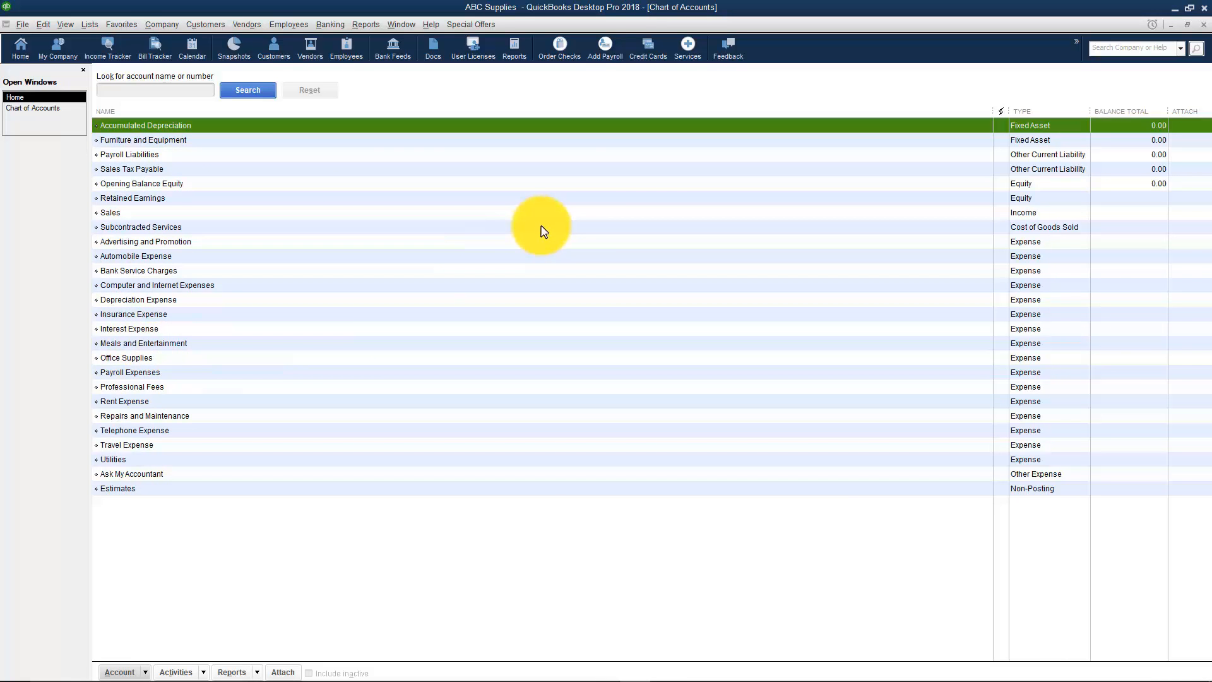
mouse_move(553, 252)
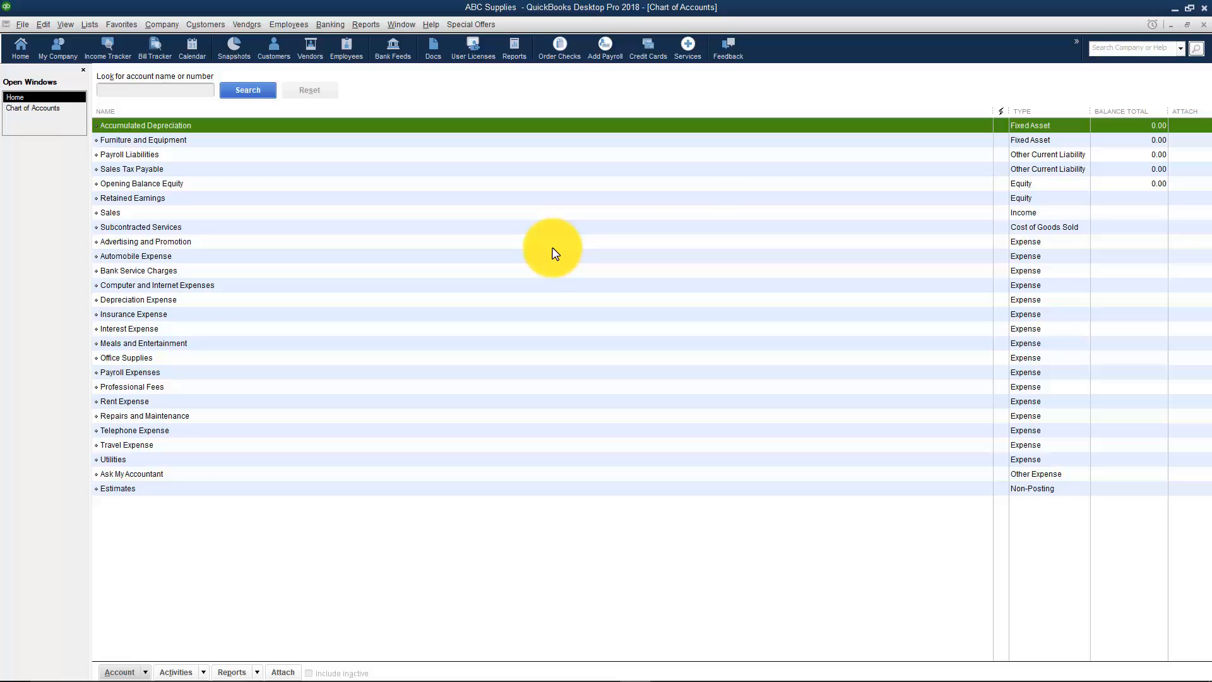
mouse_move(761, 193)
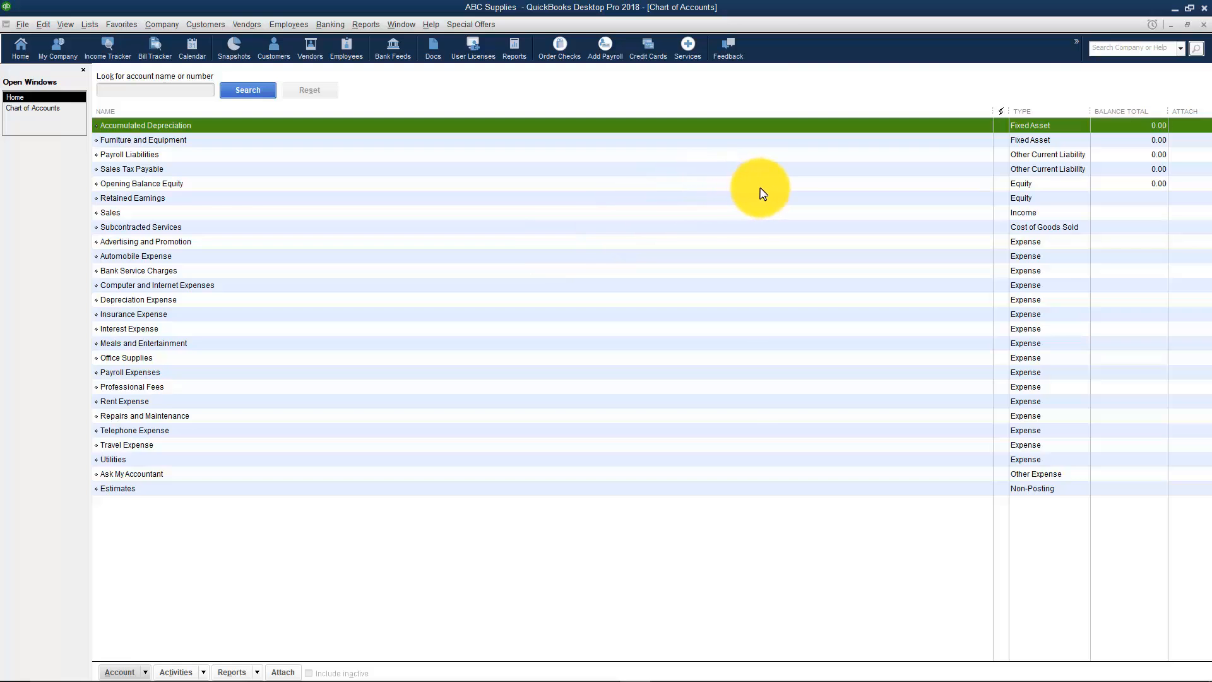
mouse_move(1029, 139)
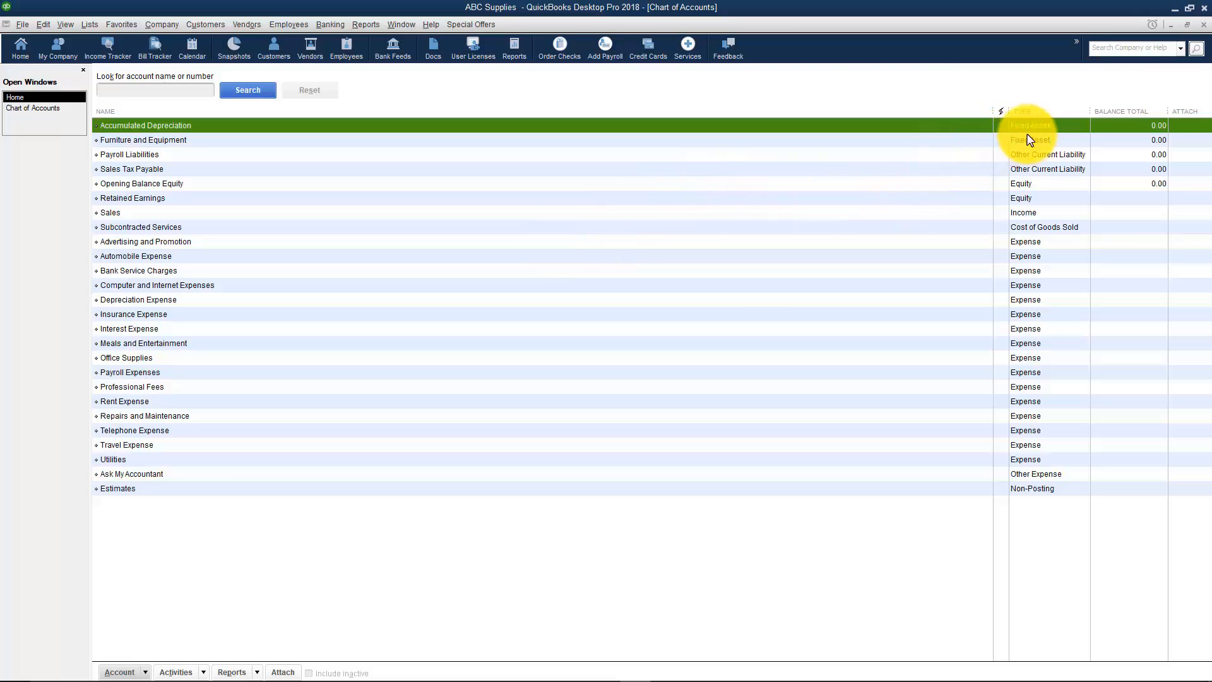
mouse_move(1030, 245)
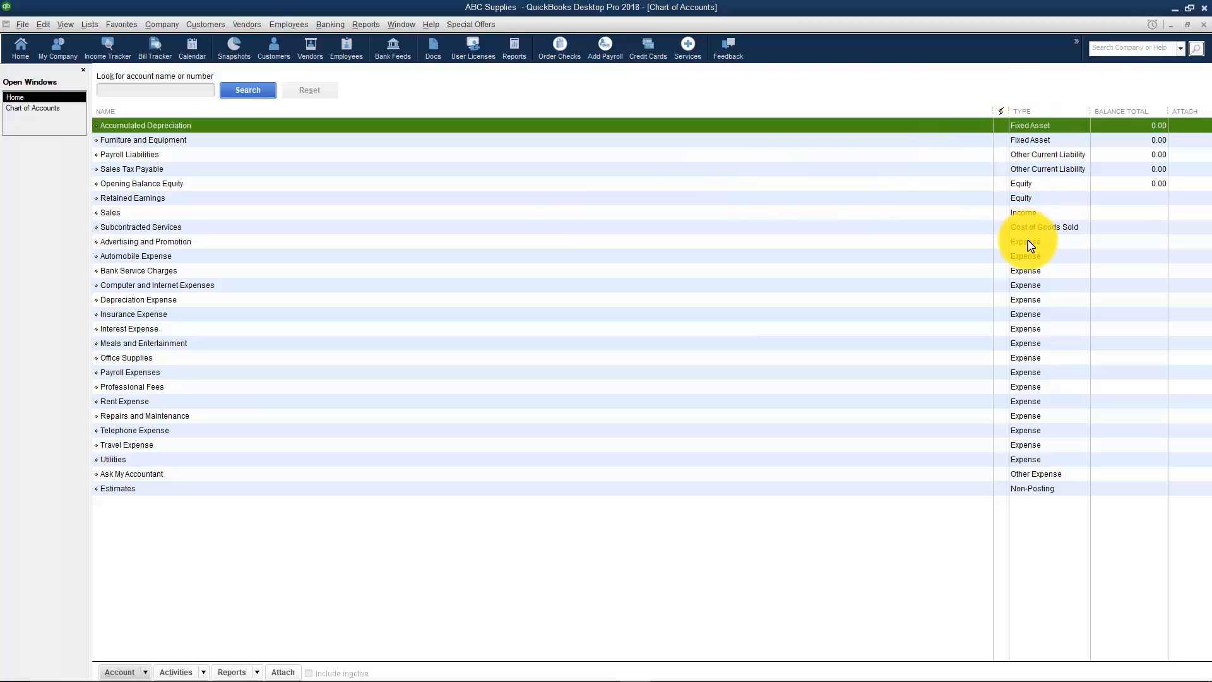
click(145, 241)
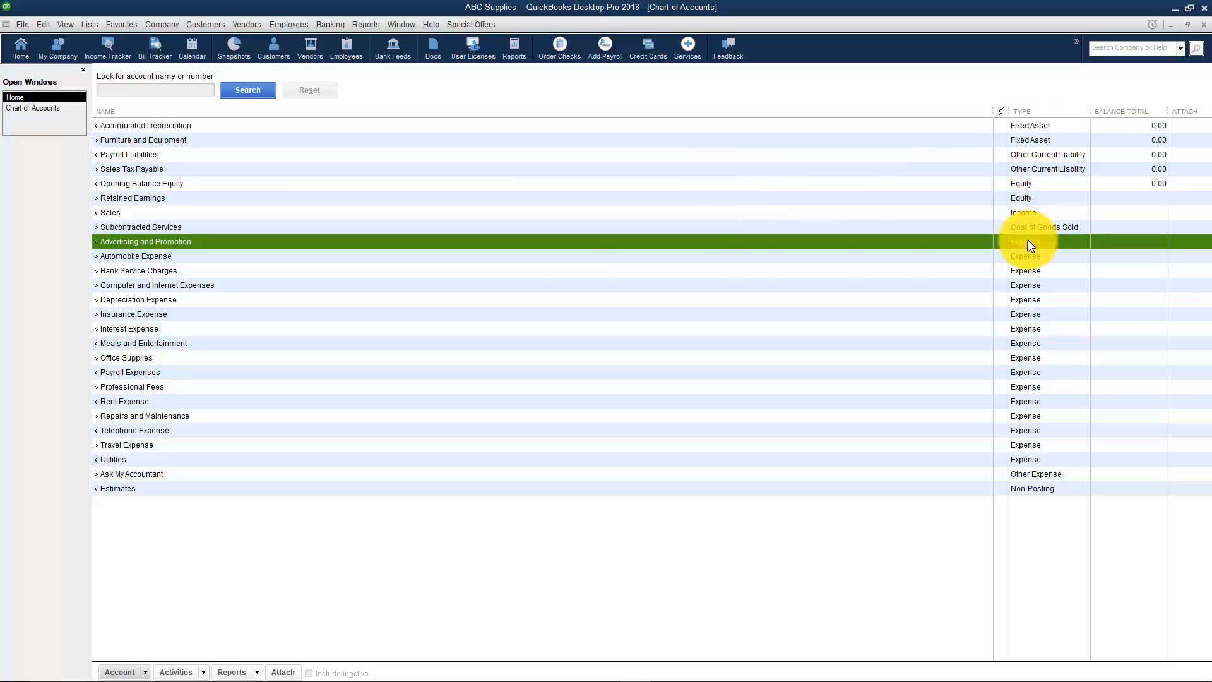
mouse_move(183, 245)
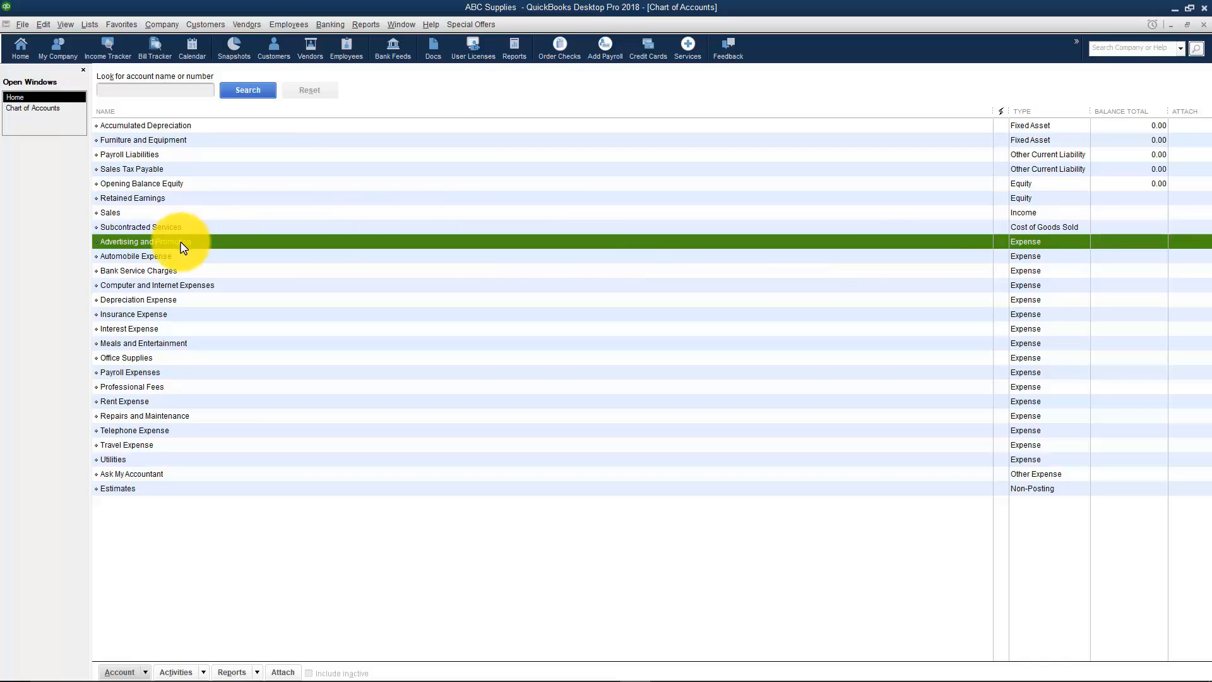
mouse_move(771, 245)
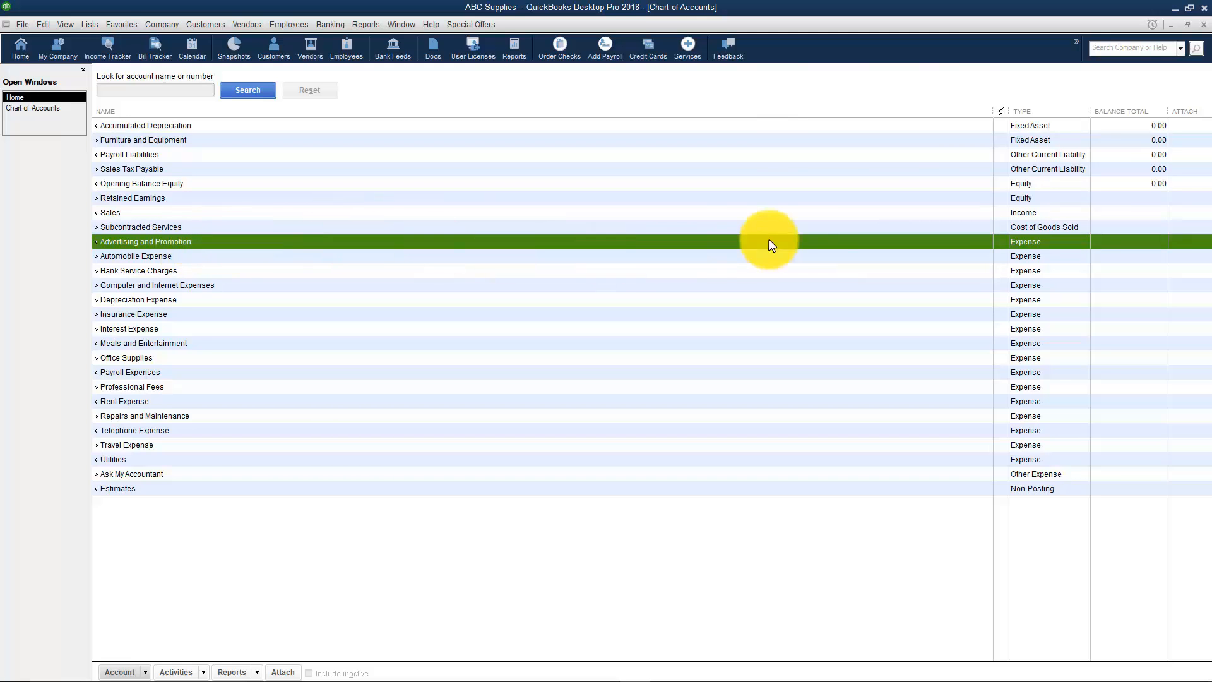
click(144, 125)
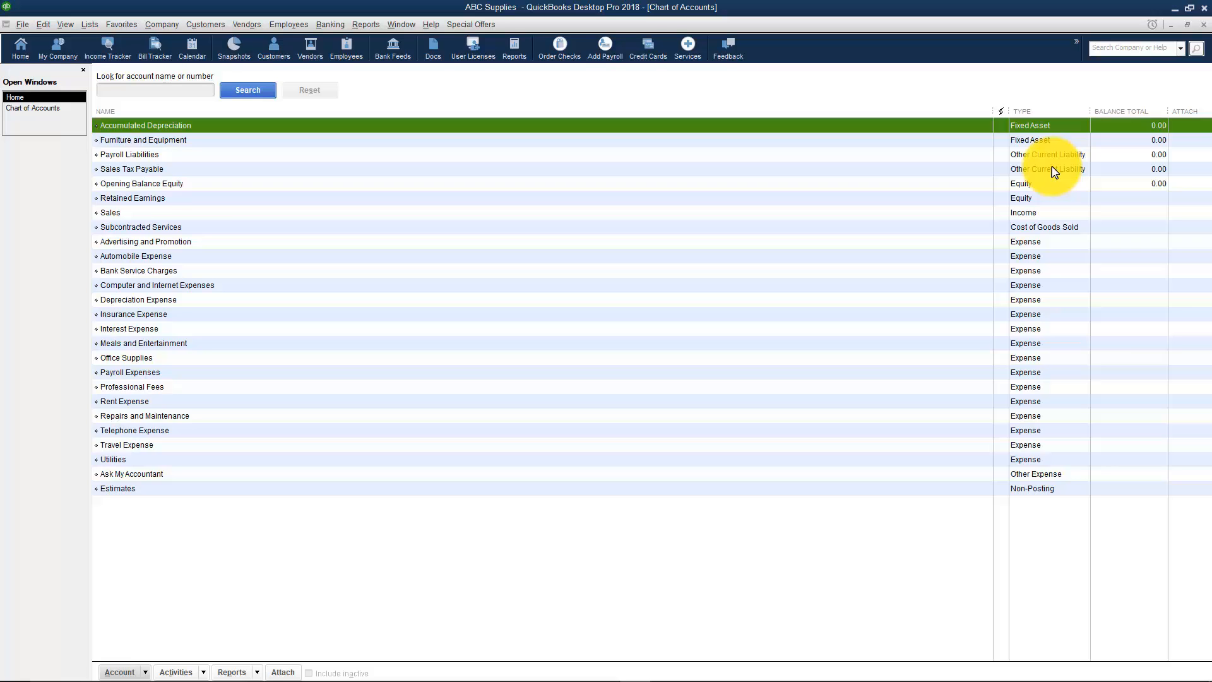
mouse_move(988, 188)
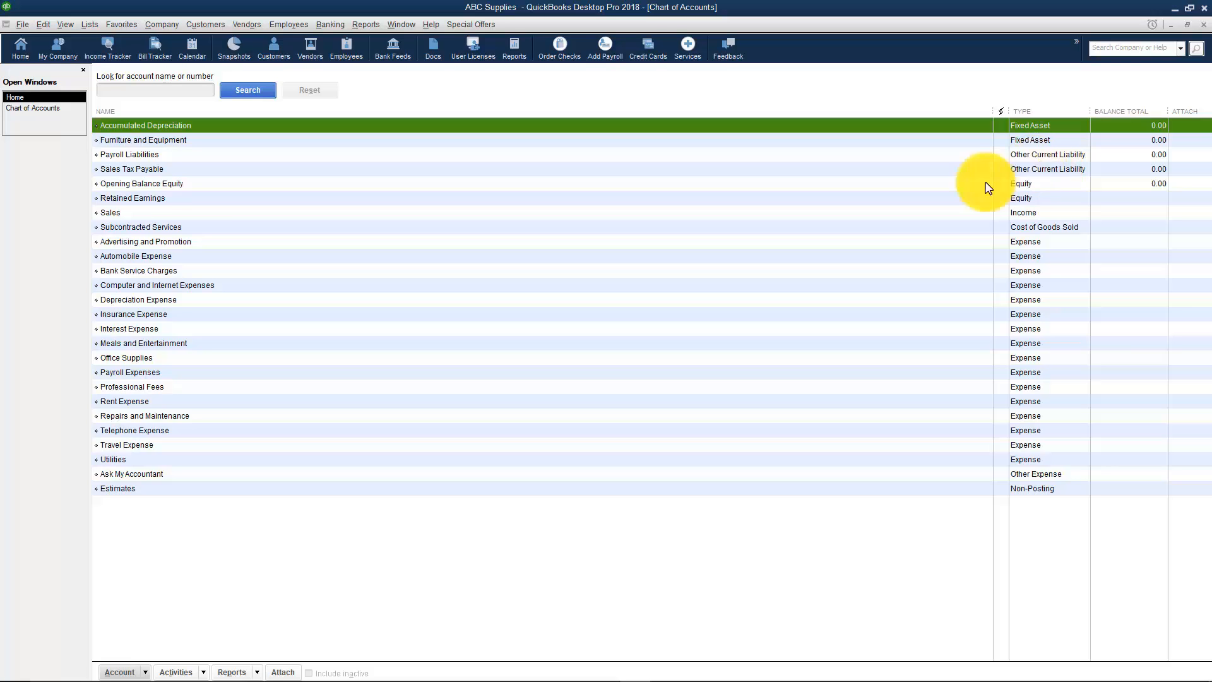
mouse_move(649, 240)
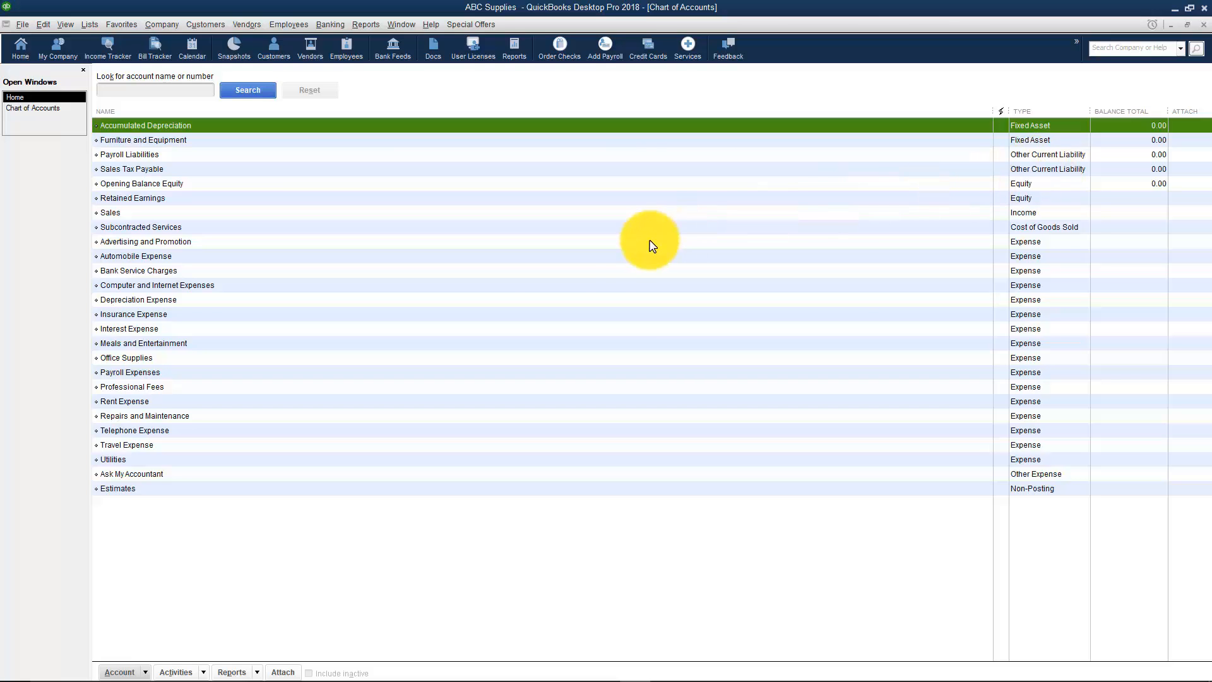
mouse_move(327, 158)
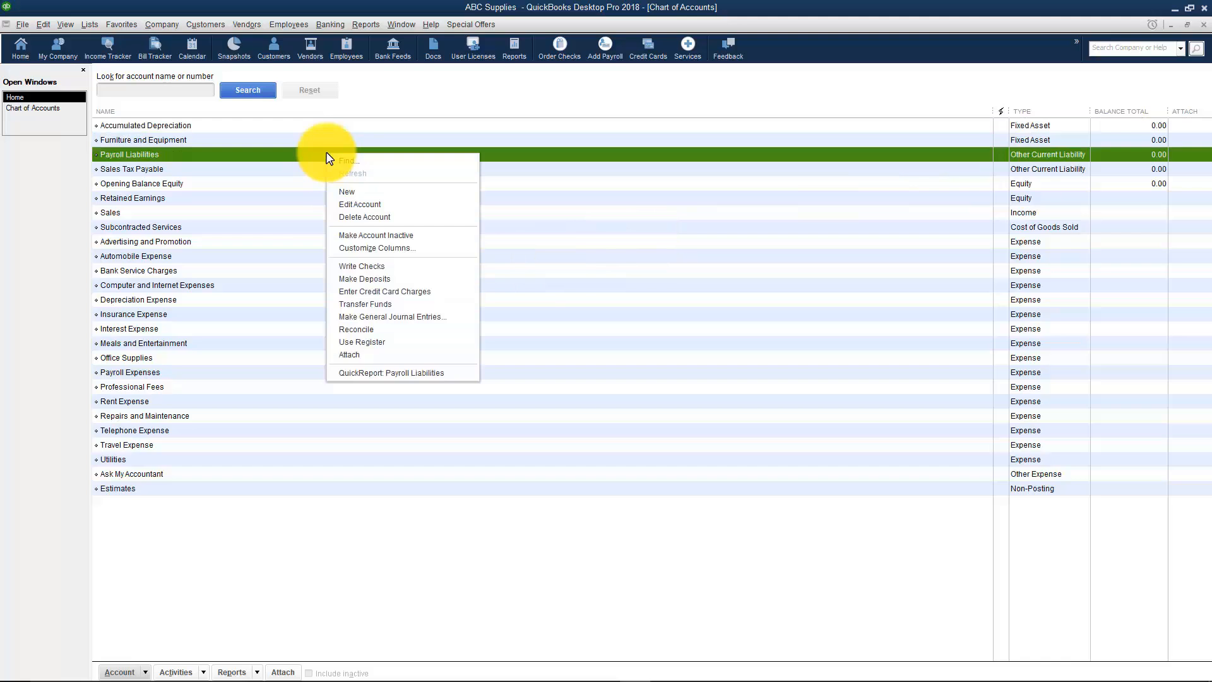
mouse_move(352, 191)
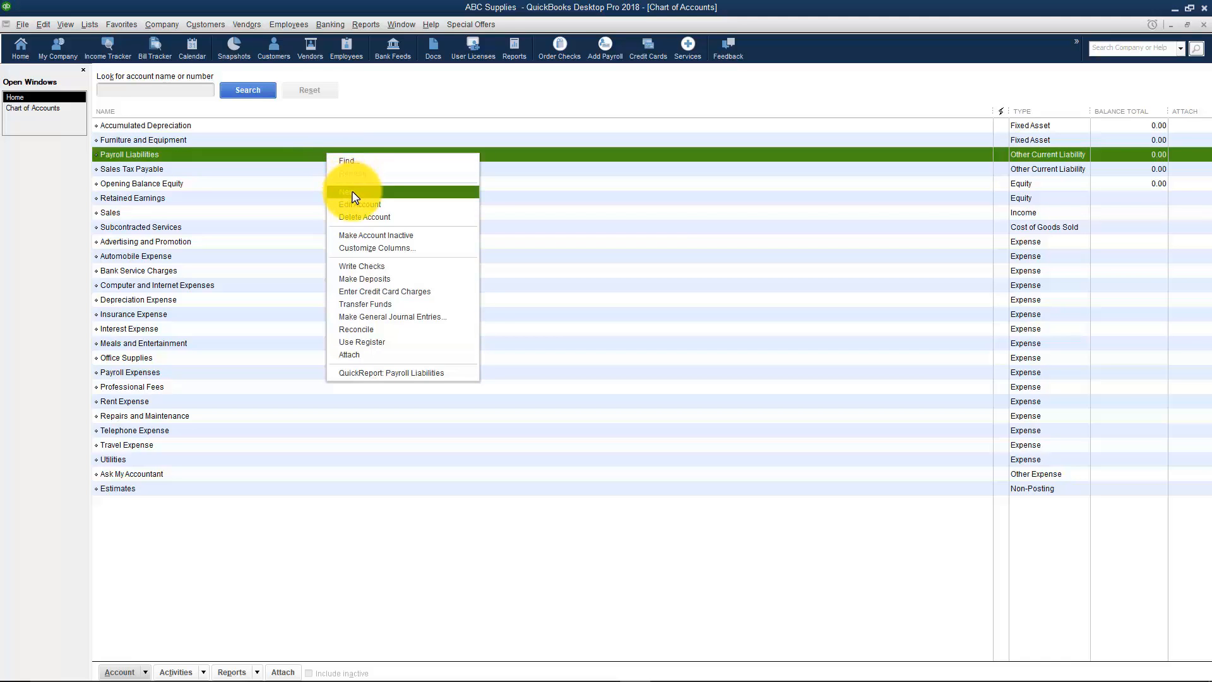
mouse_move(364, 235)
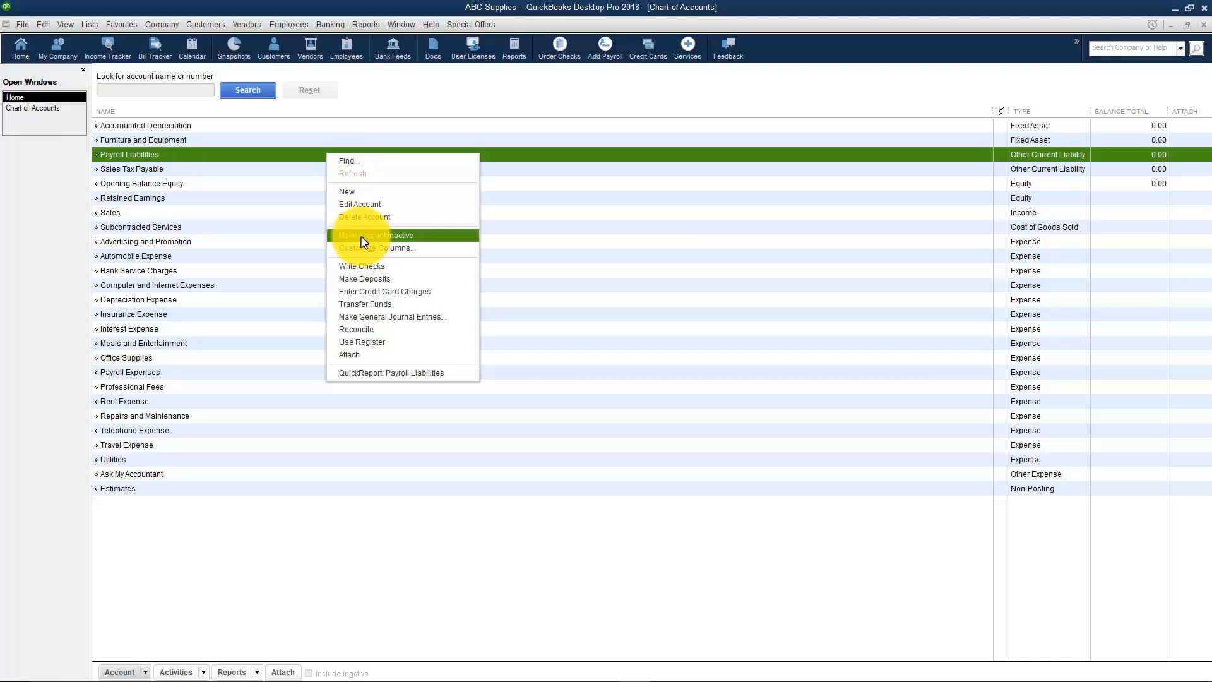
mouse_move(185, 433)
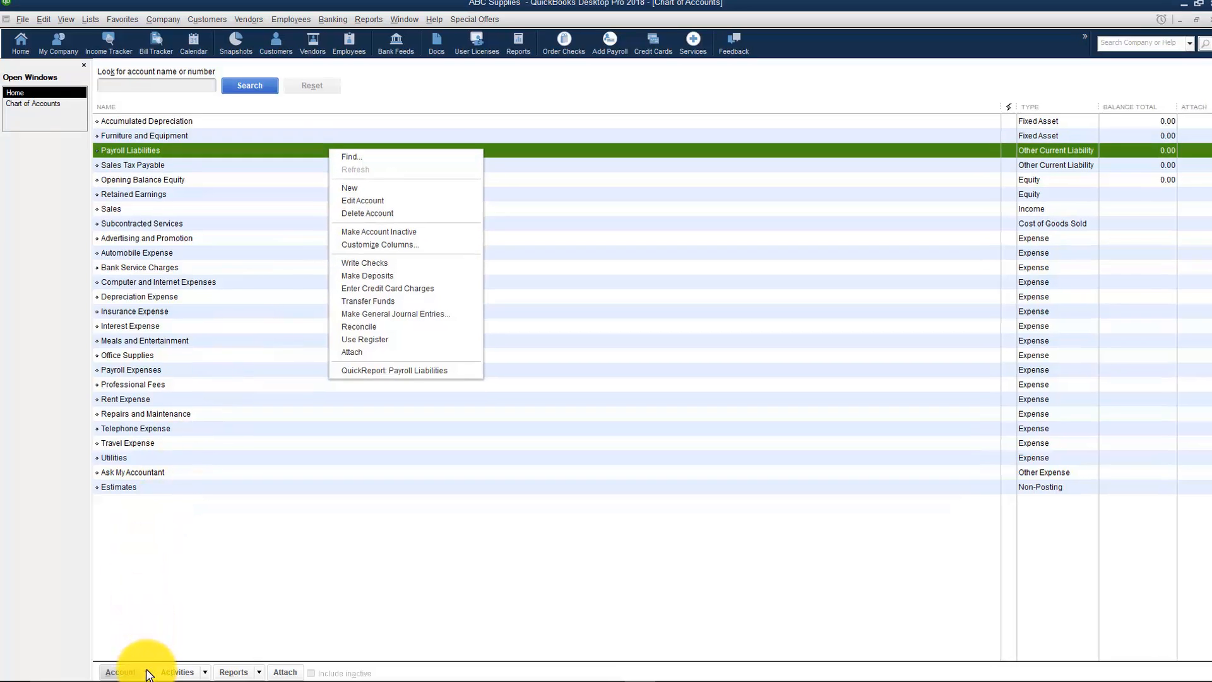
click(120, 671)
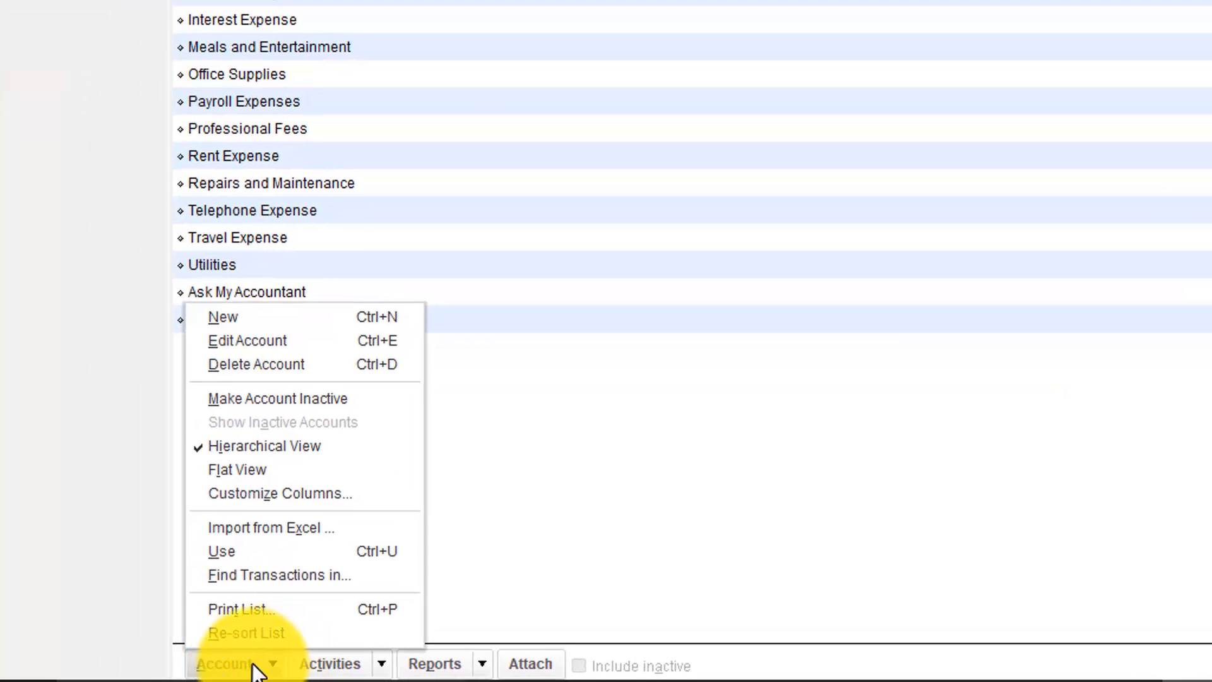
mouse_move(305, 399)
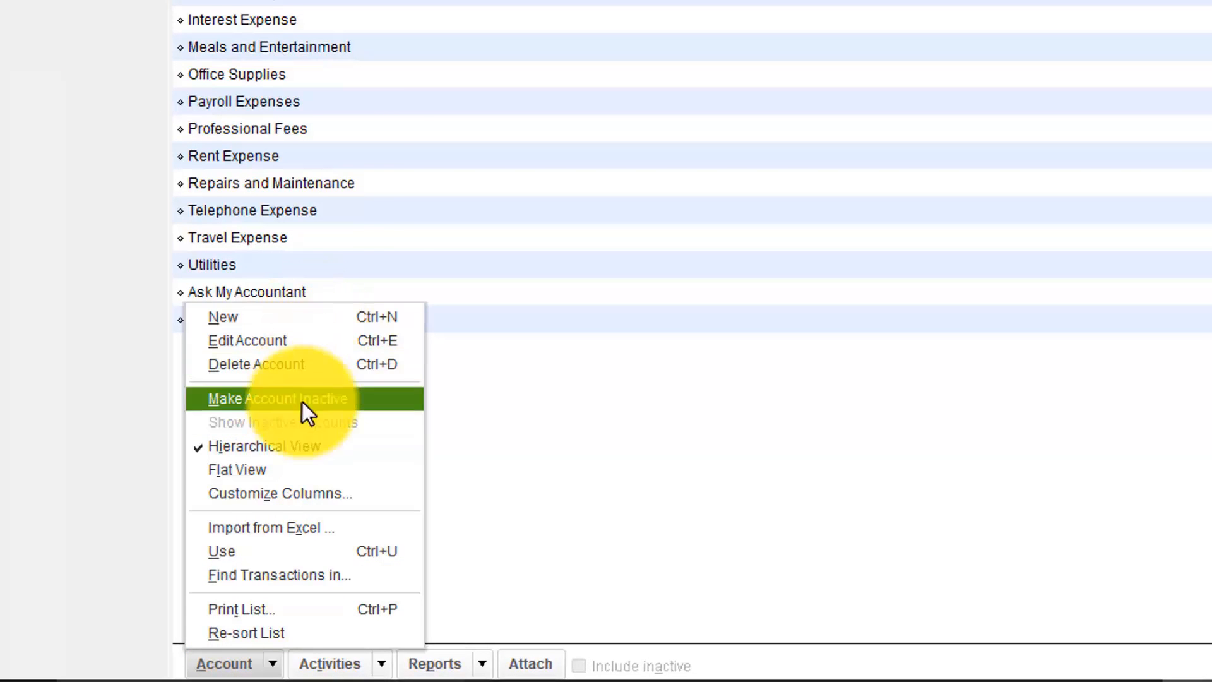
mouse_move(305, 321)
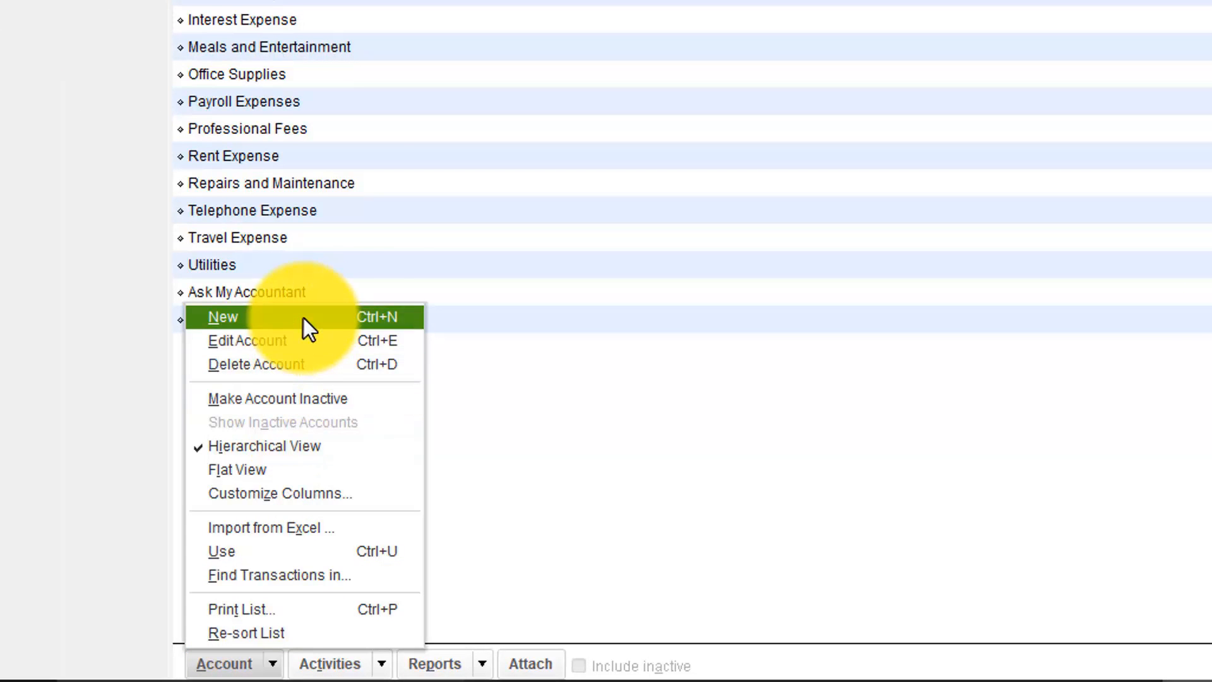
mouse_move(303, 364)
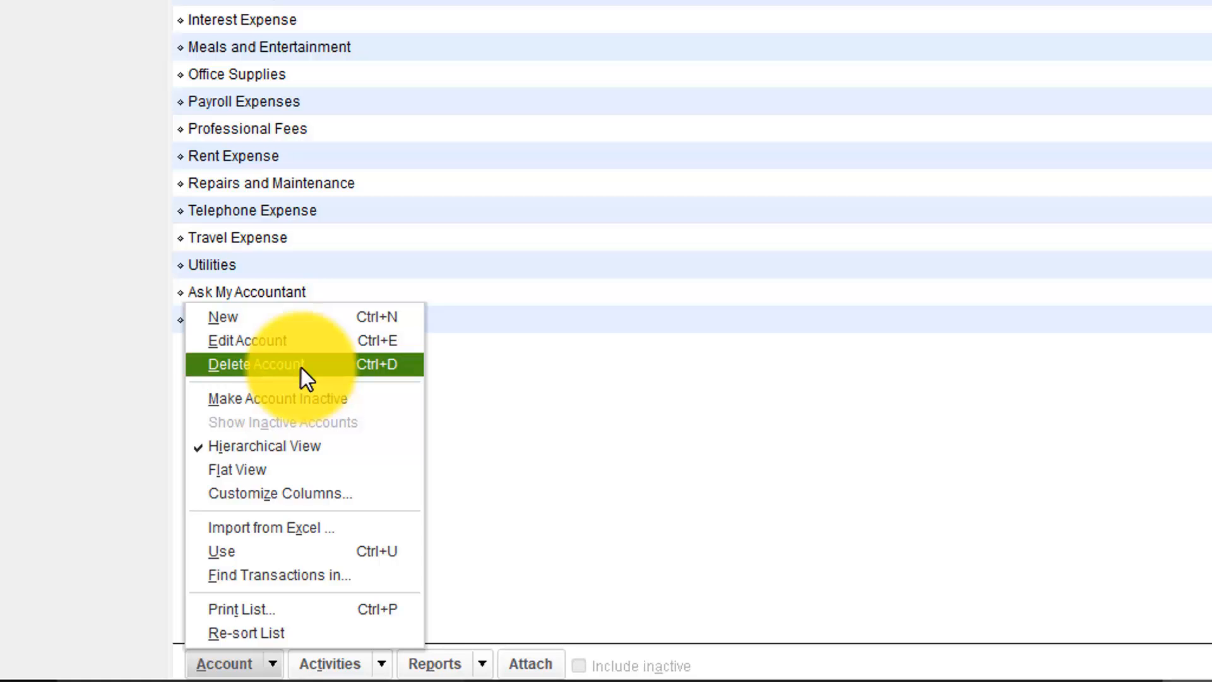
mouse_move(313, 406)
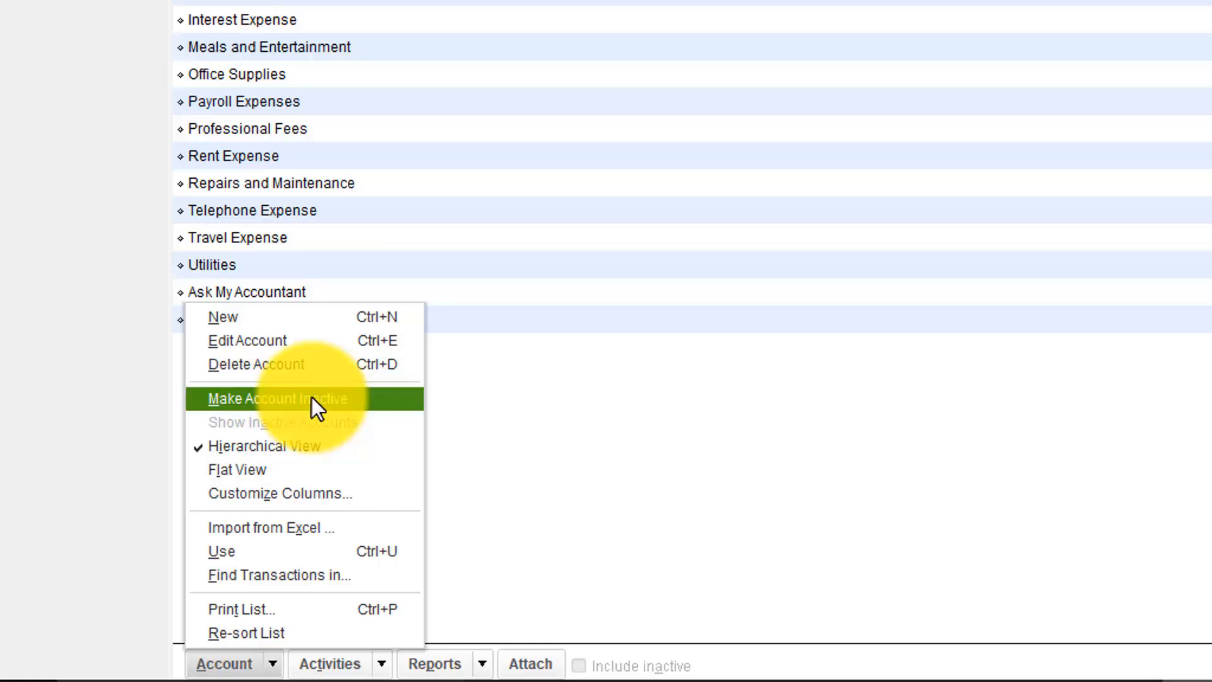
mouse_move(438, 197)
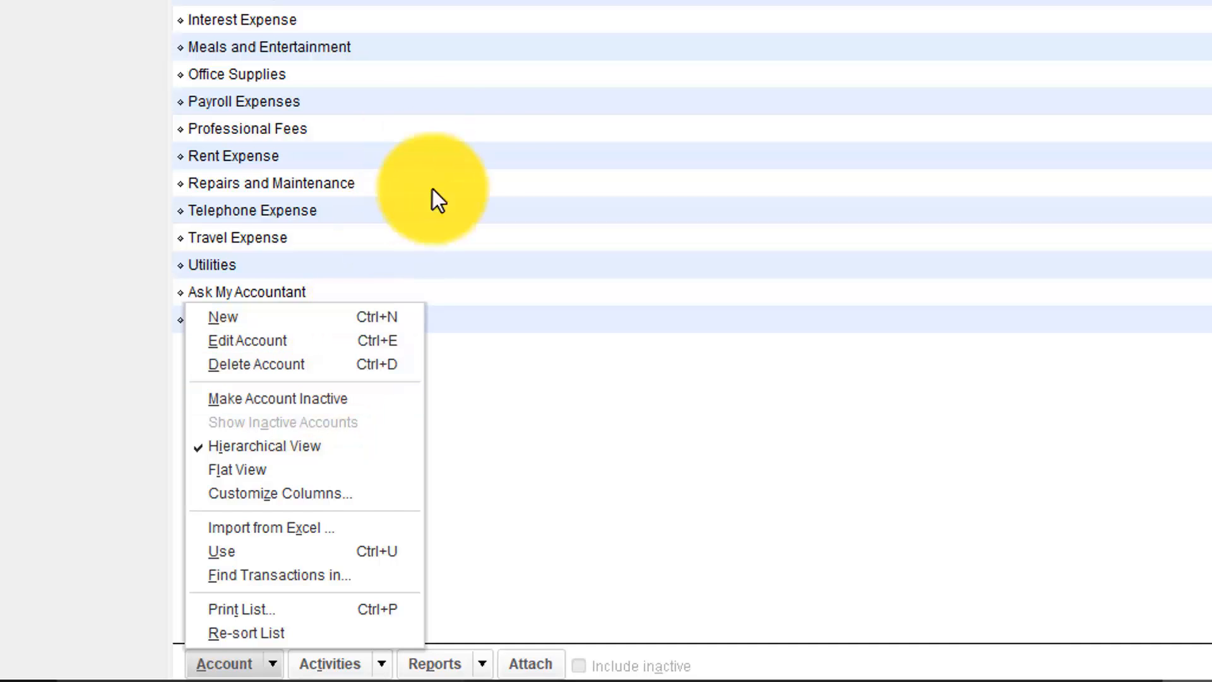
mouse_move(492, 147)
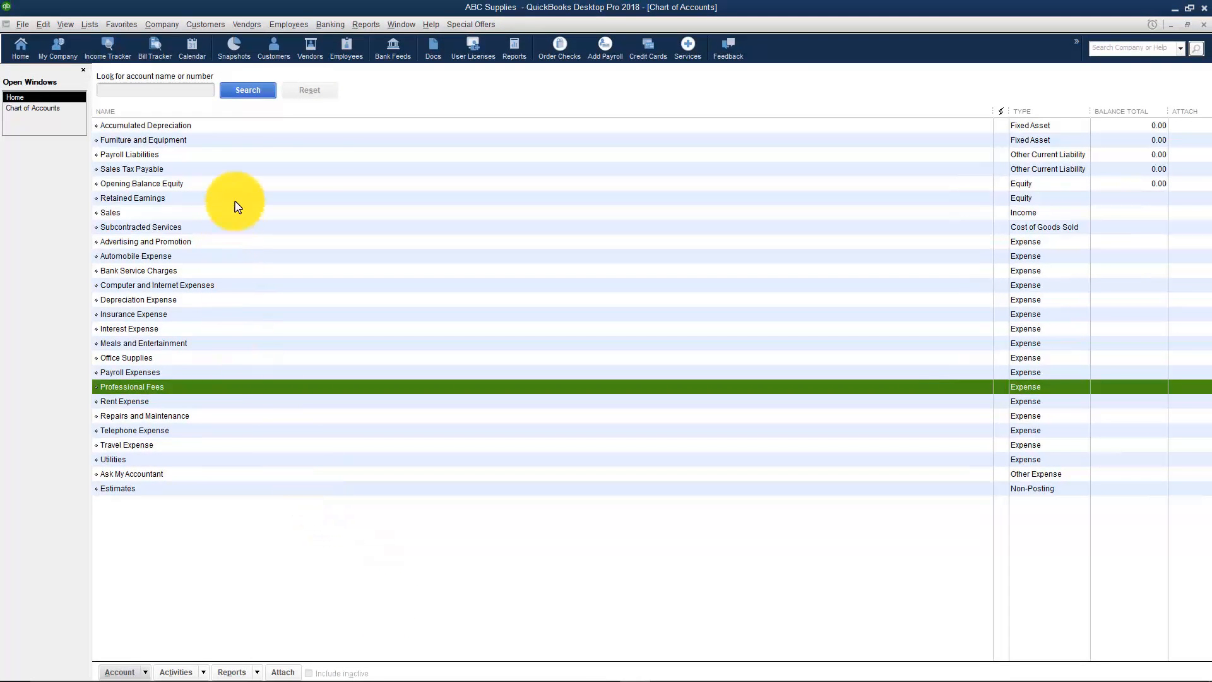
Start a new account from the account list's context menu and choose the Bank type
right_click(132, 197)
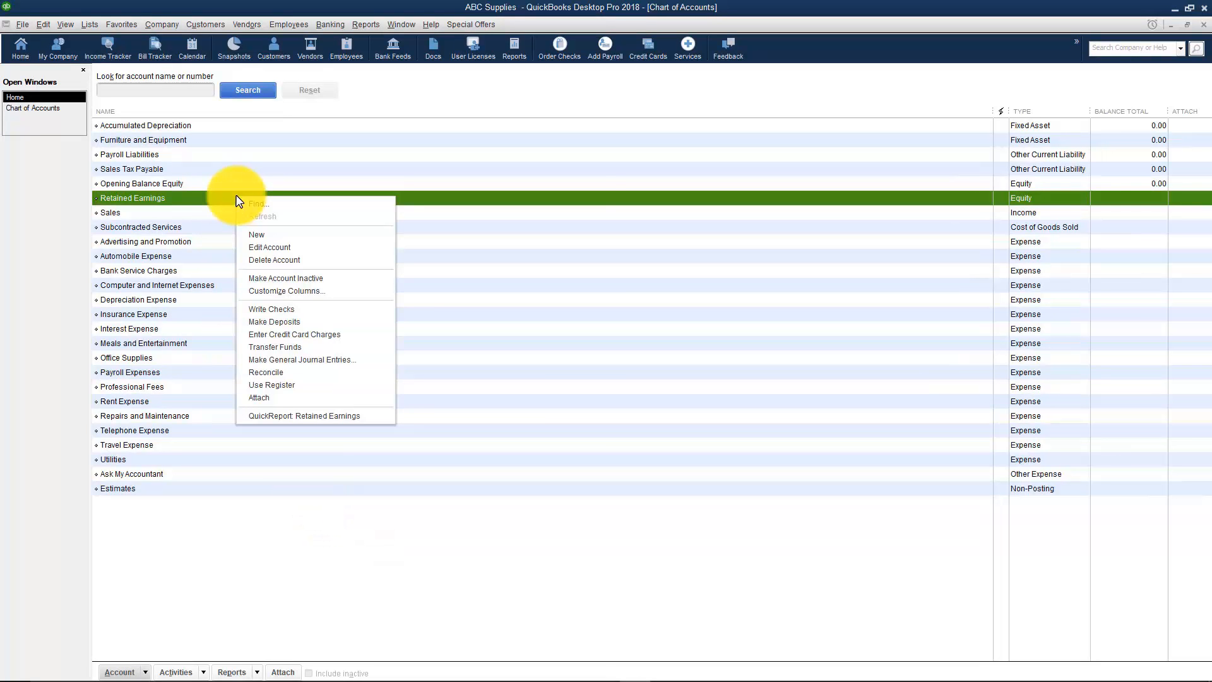
mouse_move(269, 246)
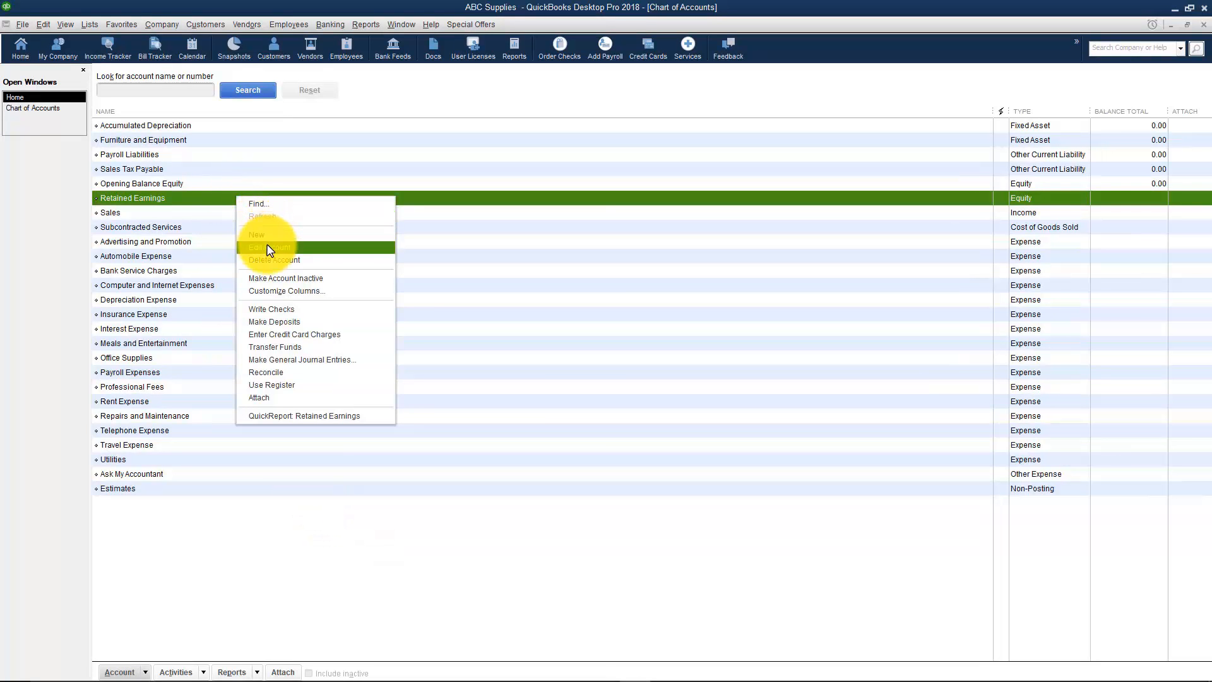
click(255, 235)
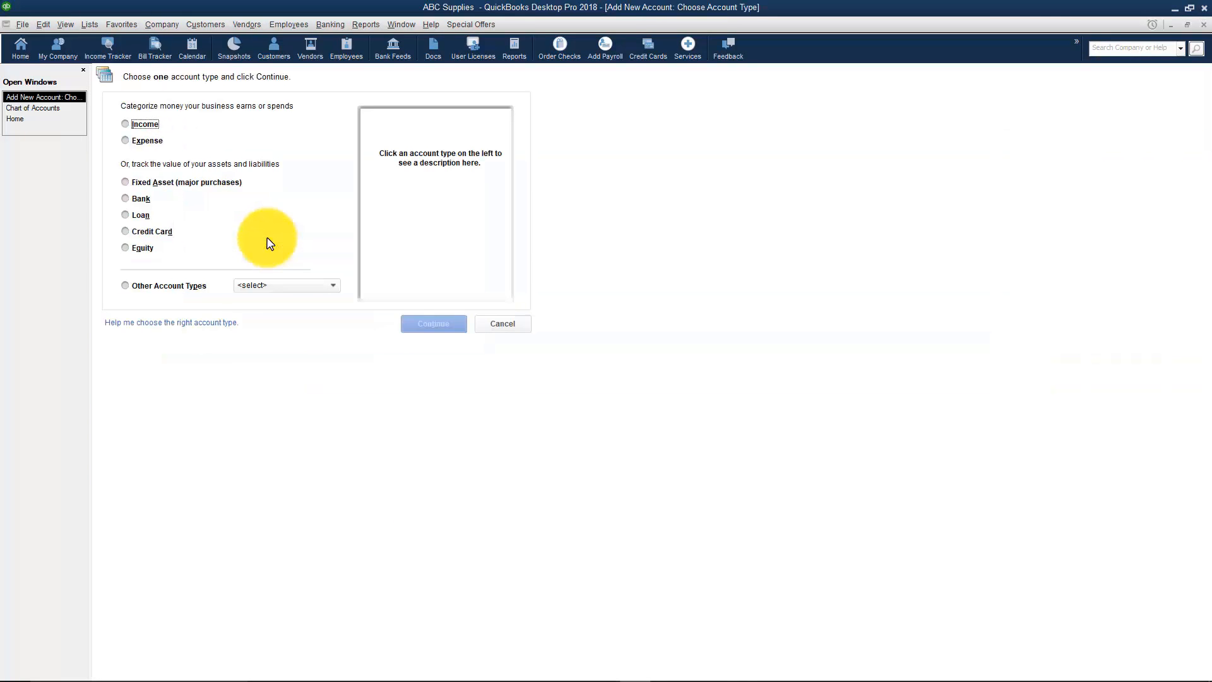
mouse_move(176, 135)
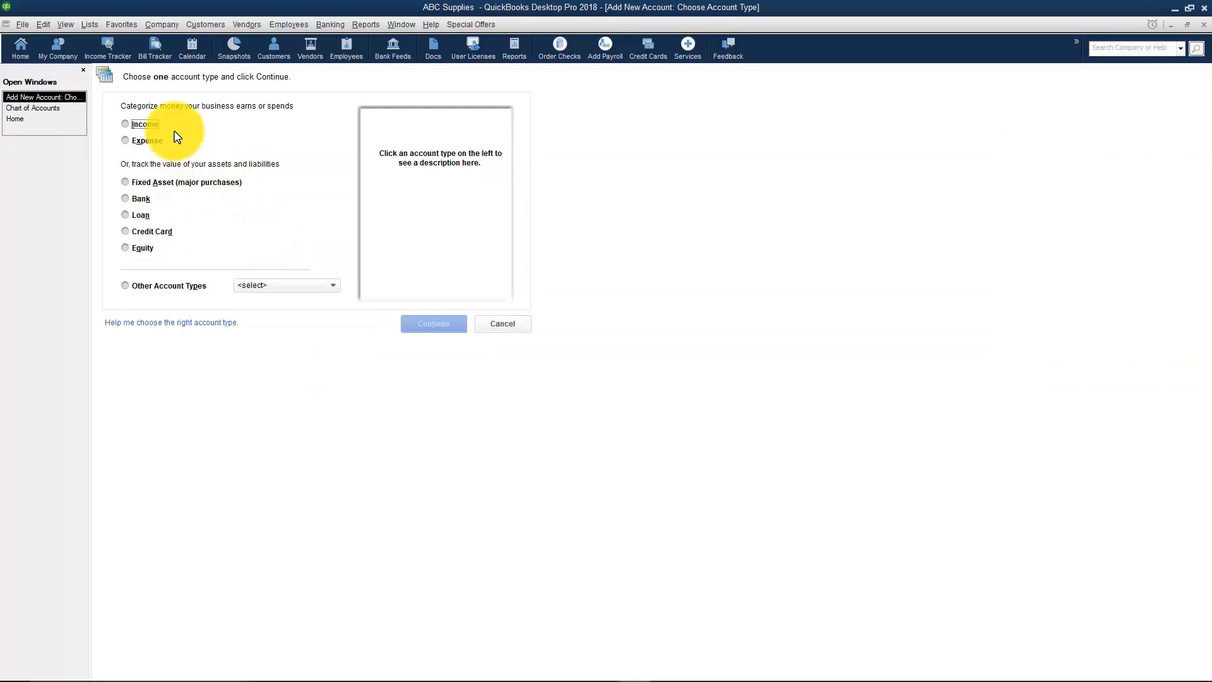
mouse_move(137, 172)
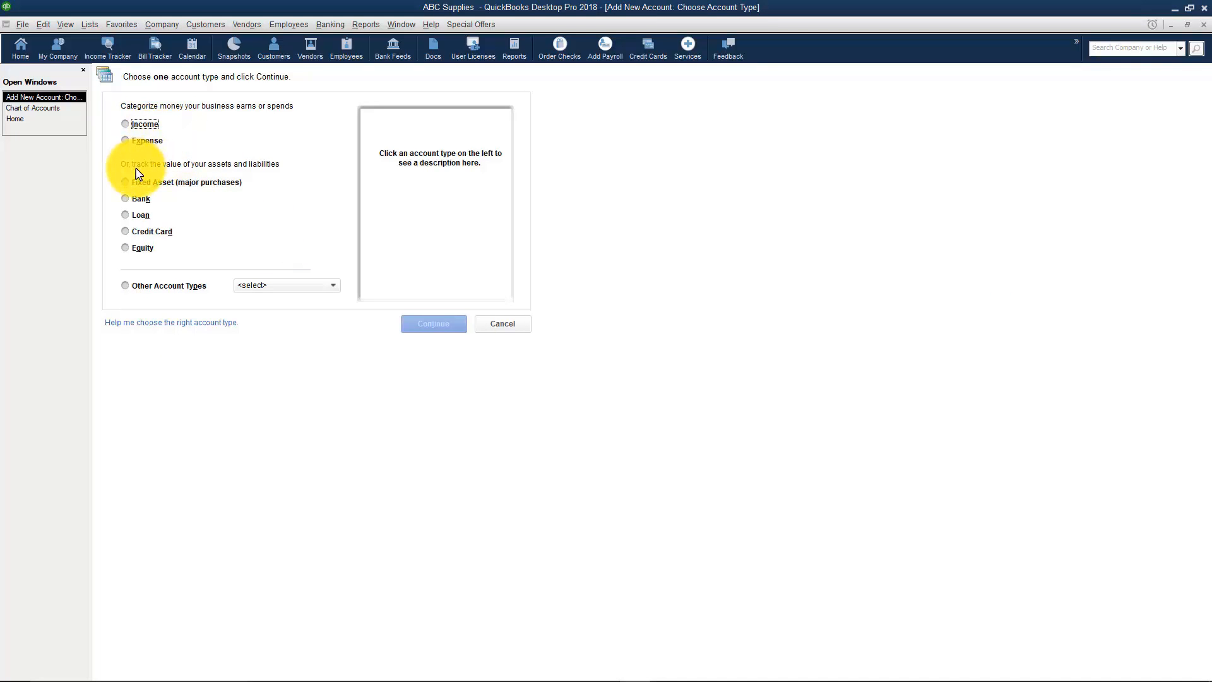
click(125, 199)
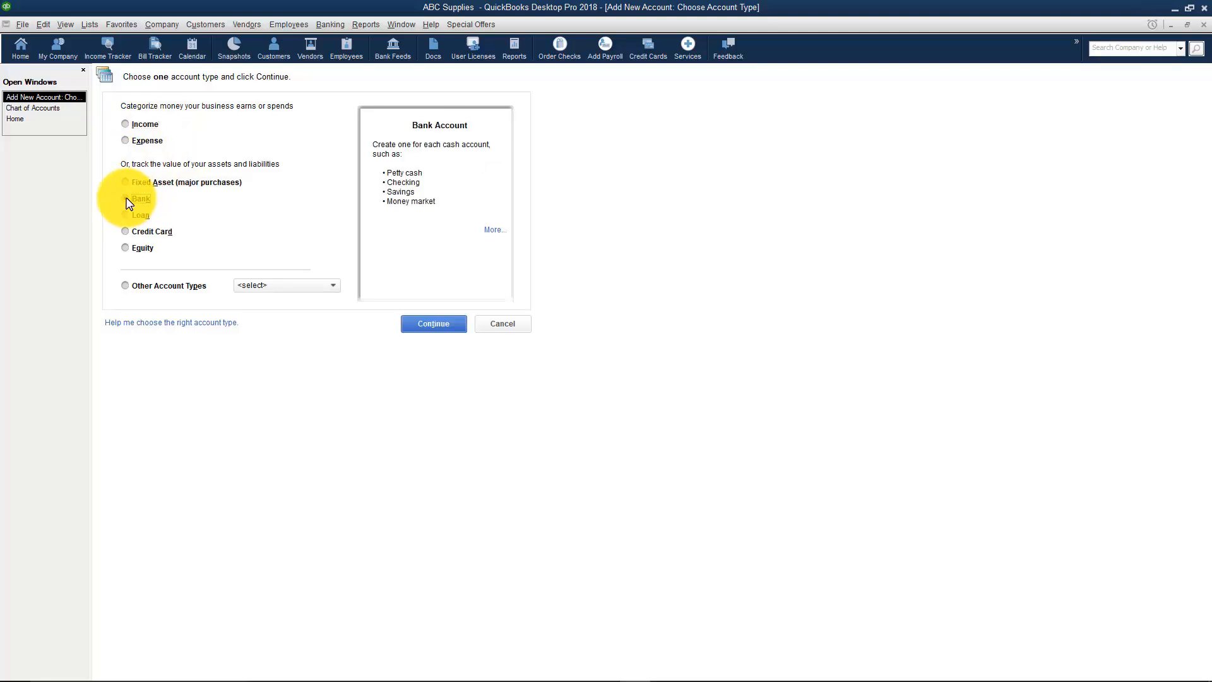
click(125, 197)
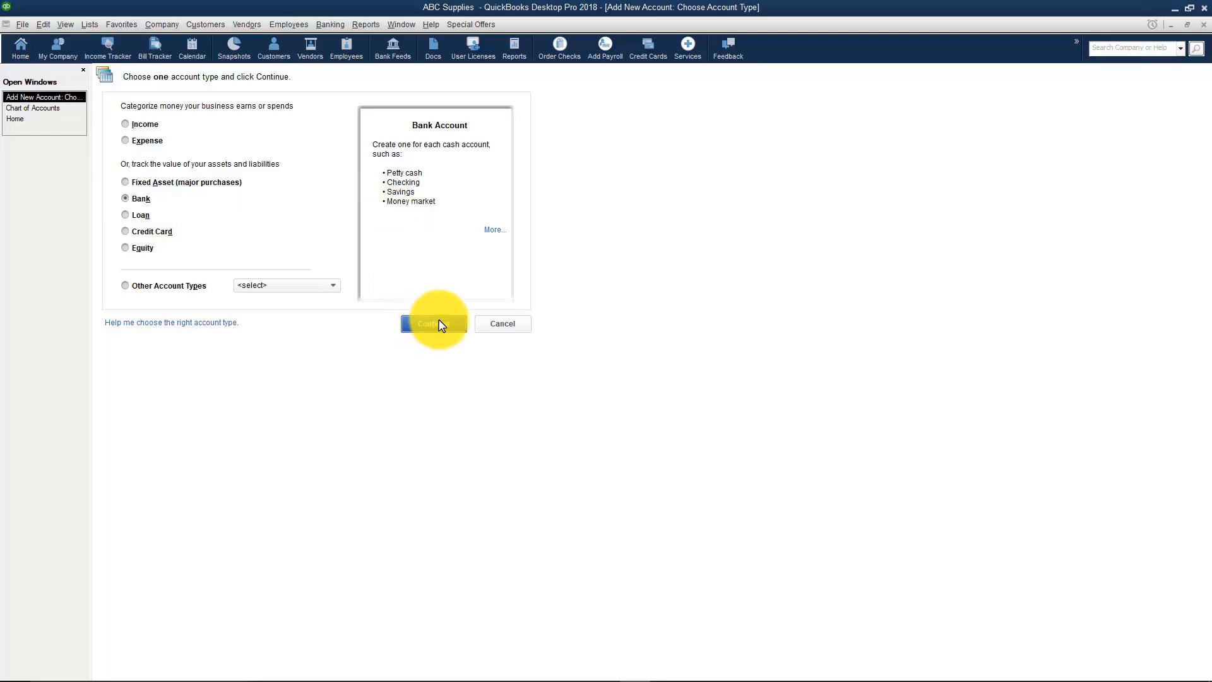
Continue to the account details and enter 'Checking' as the Bank account's name
click(433, 324)
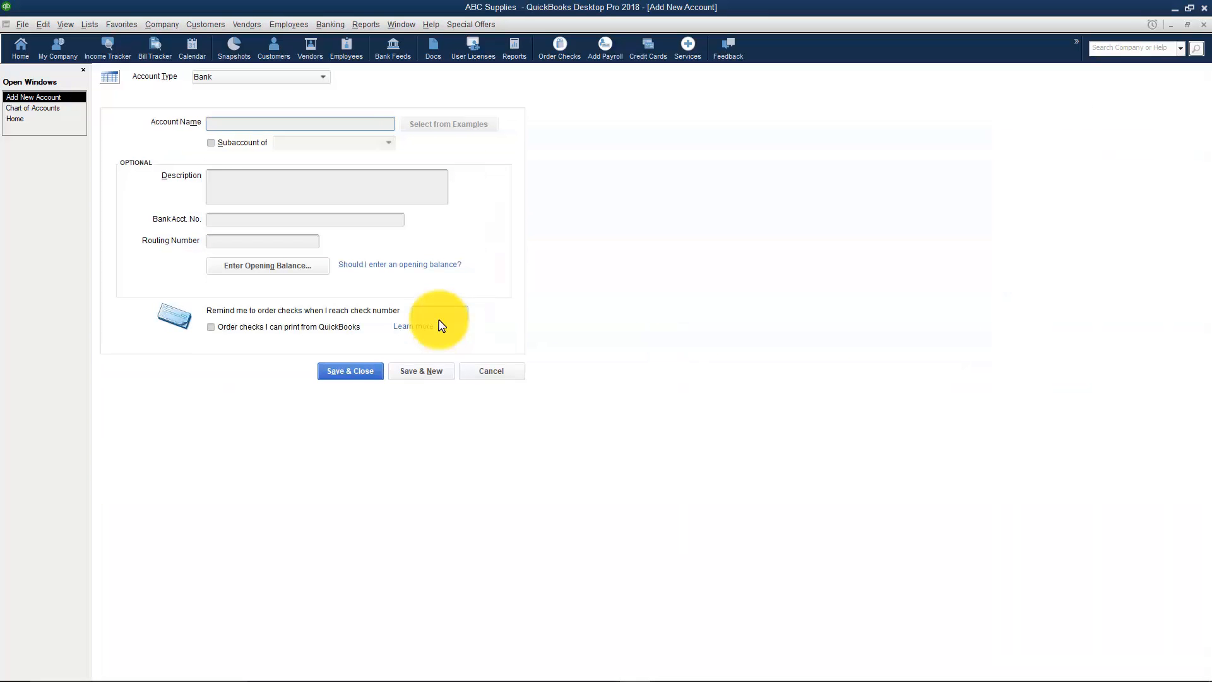
mouse_move(464, 191)
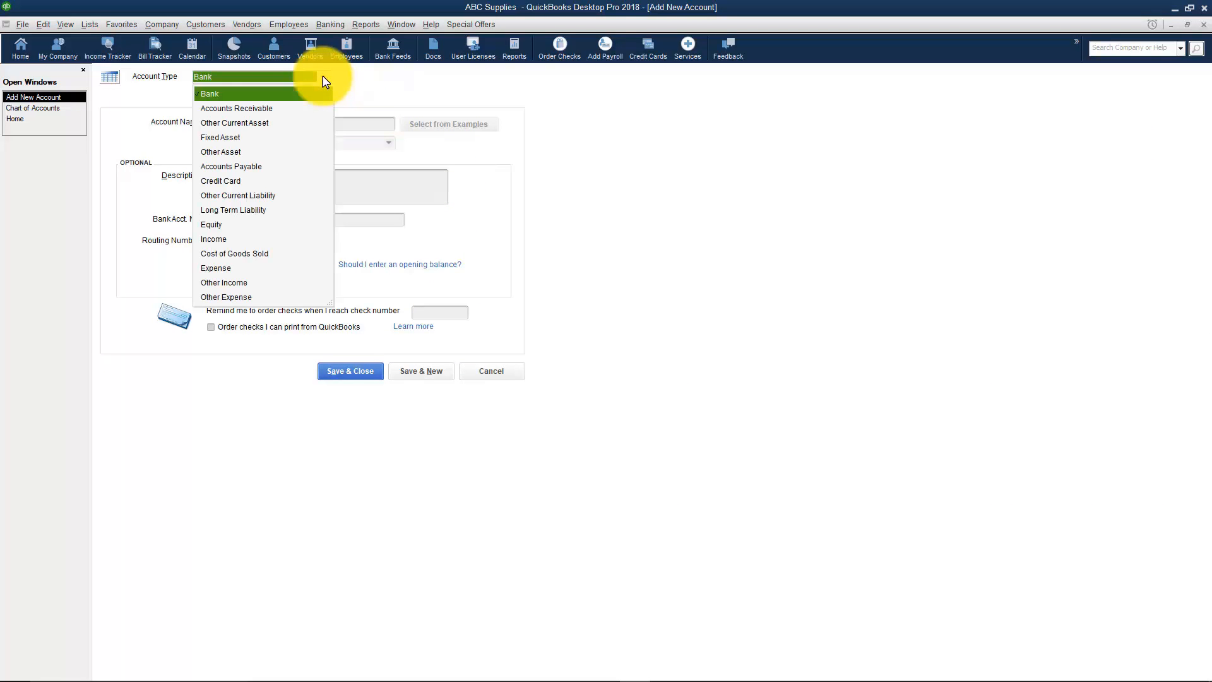
click(210, 94)
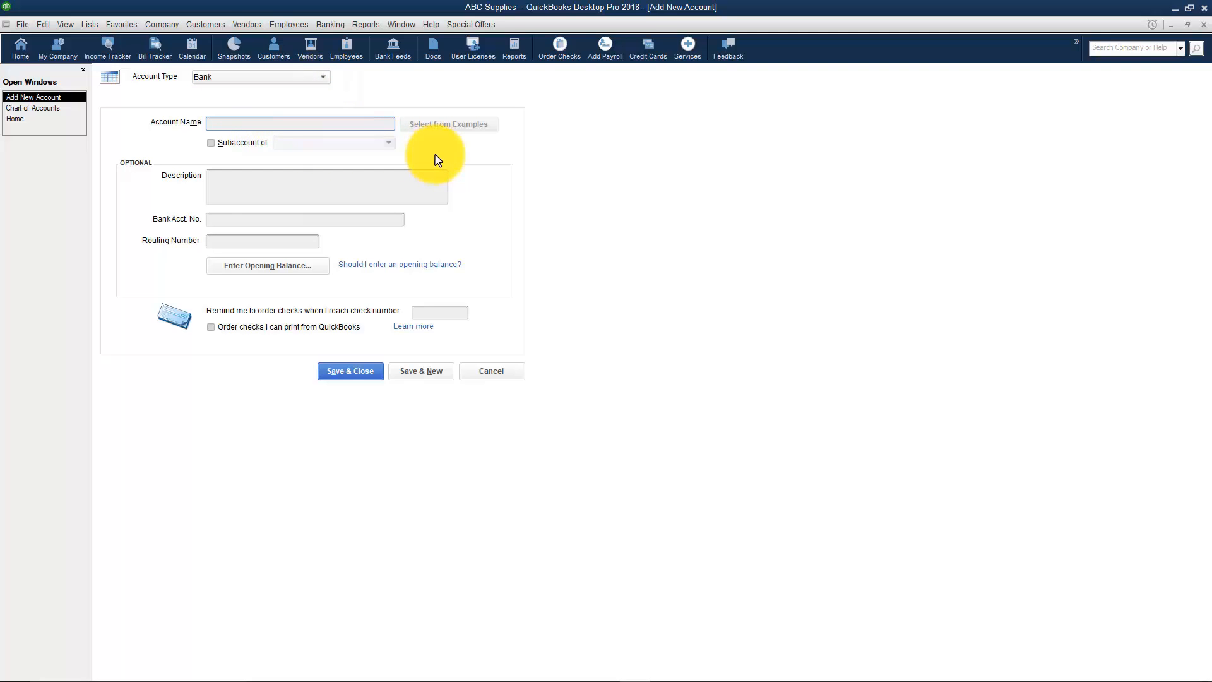
text(Checki)
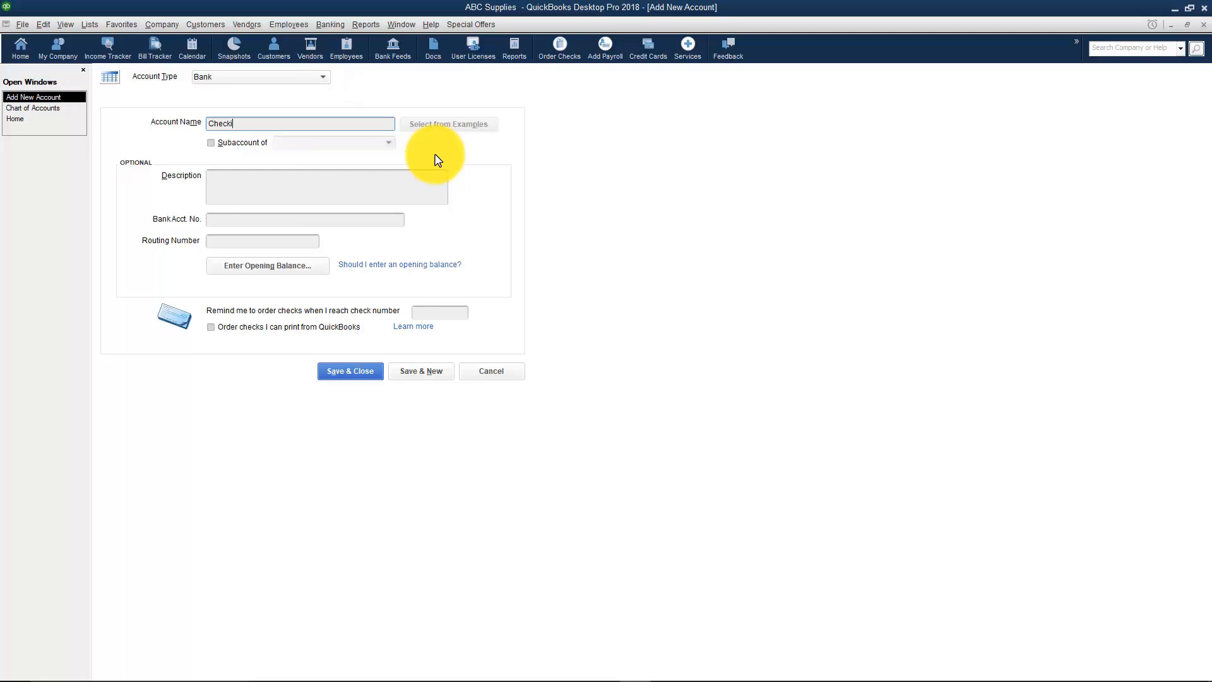
text(ing)
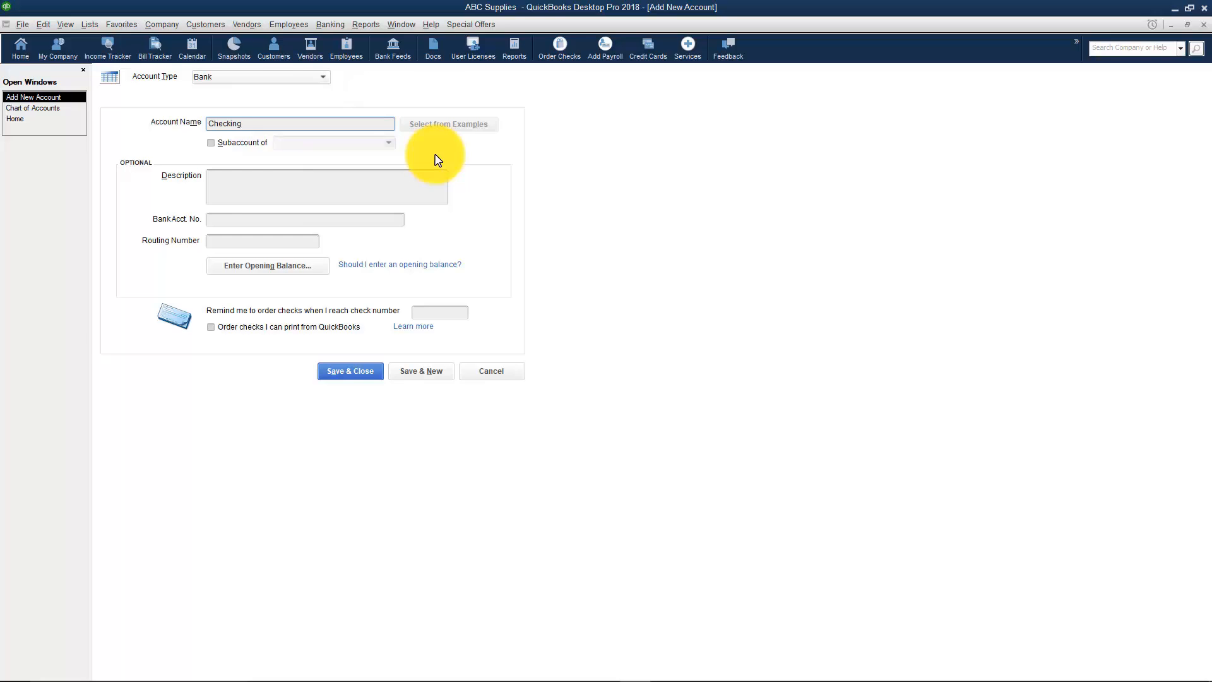
click(300, 123)
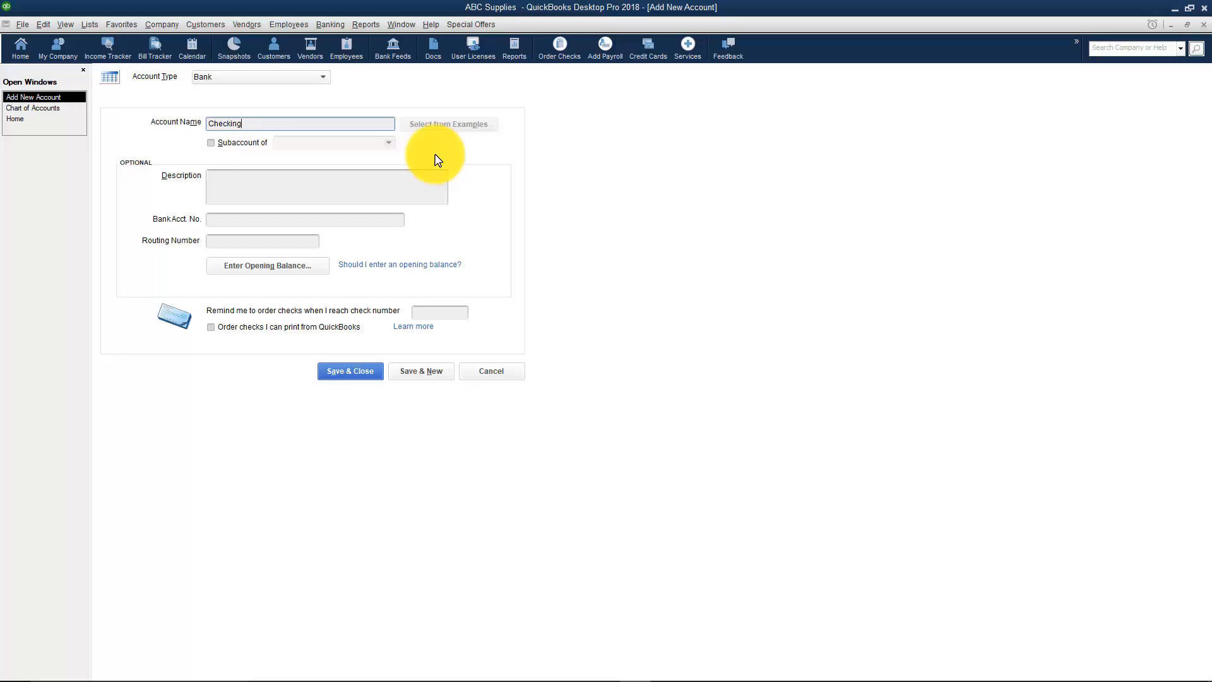
mouse_move(278, 148)
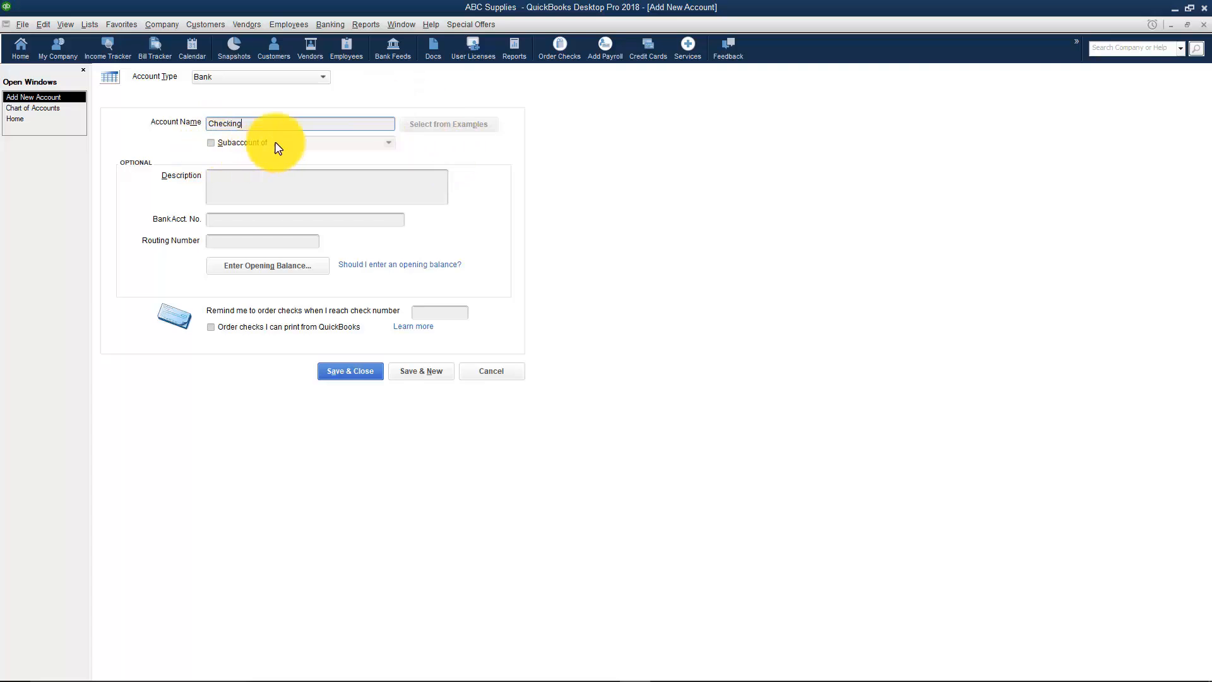
mouse_move(282, 145)
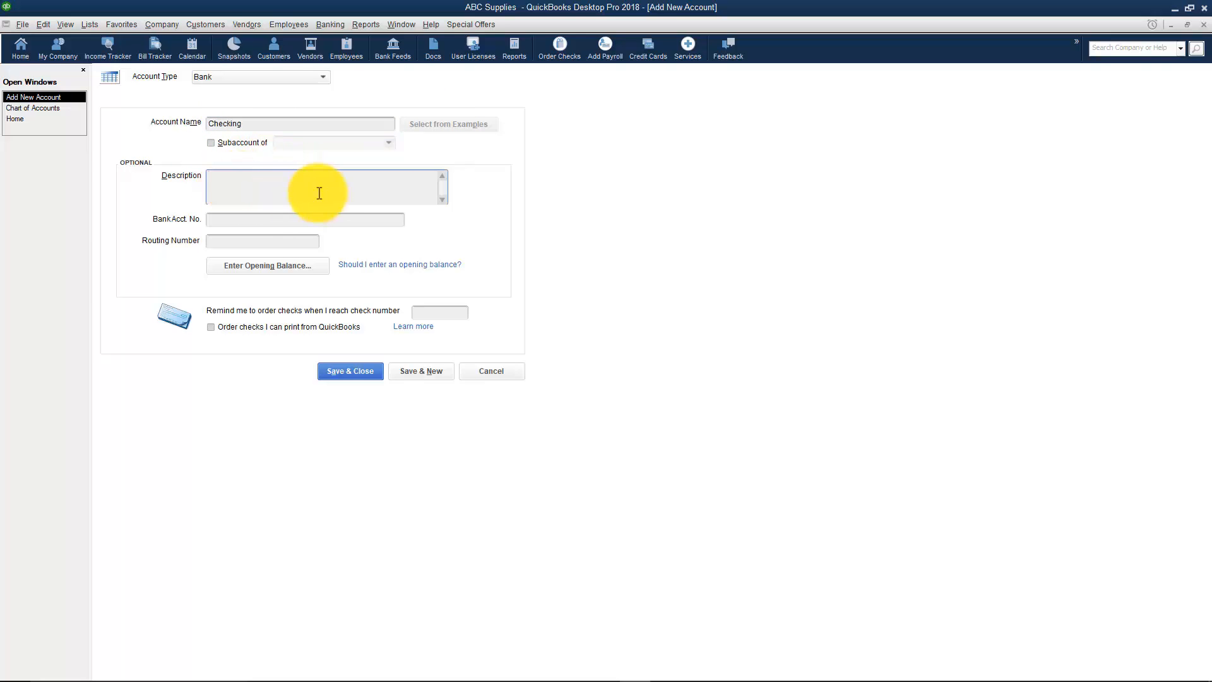
mouse_move(548, 201)
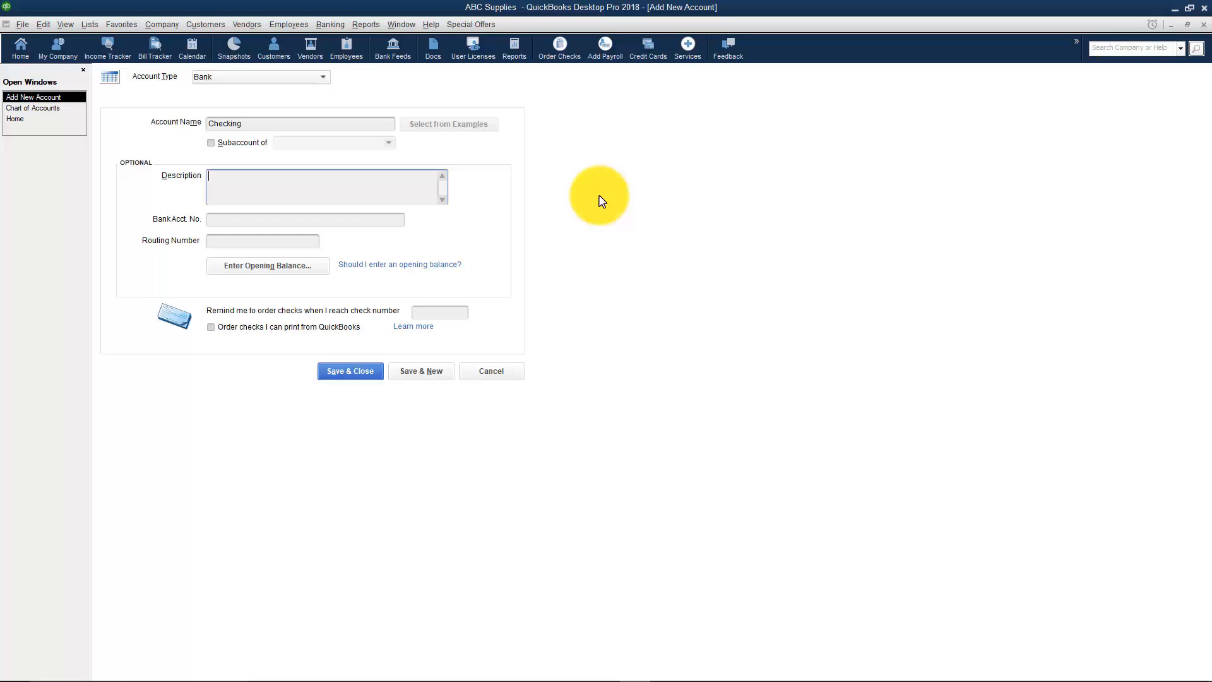
mouse_move(250, 219)
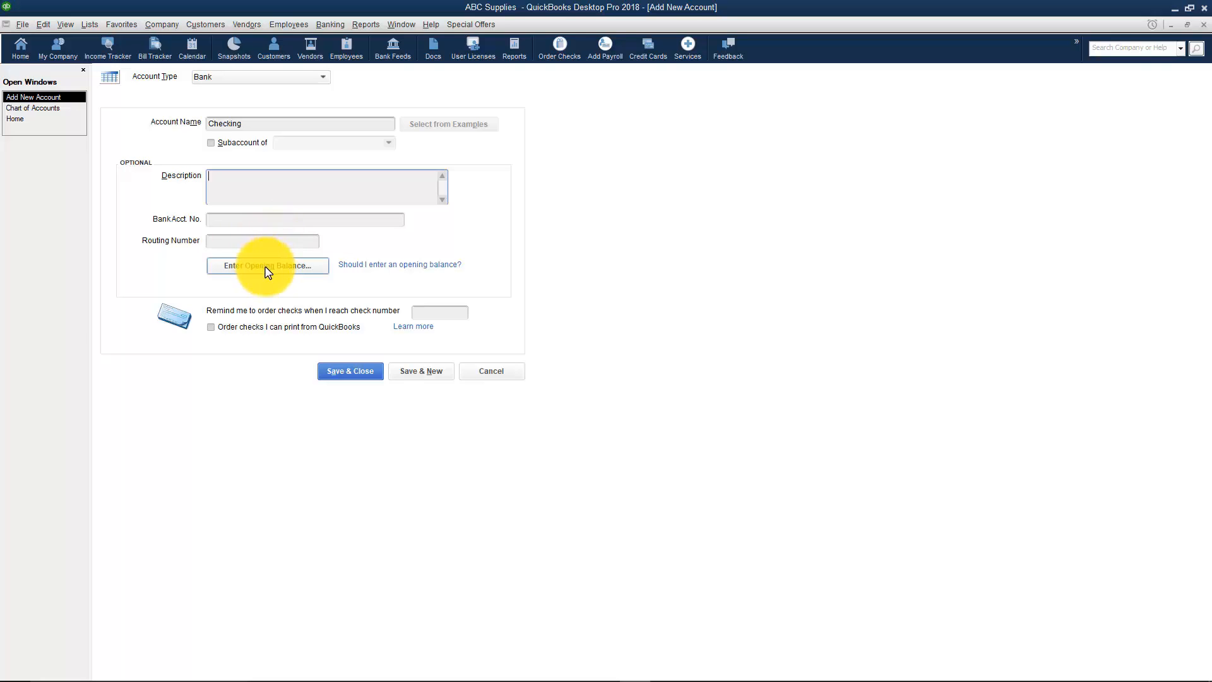
Enter a 1,000.00 statement ending balance dated 10/01/2017 for Checking
click(267, 265)
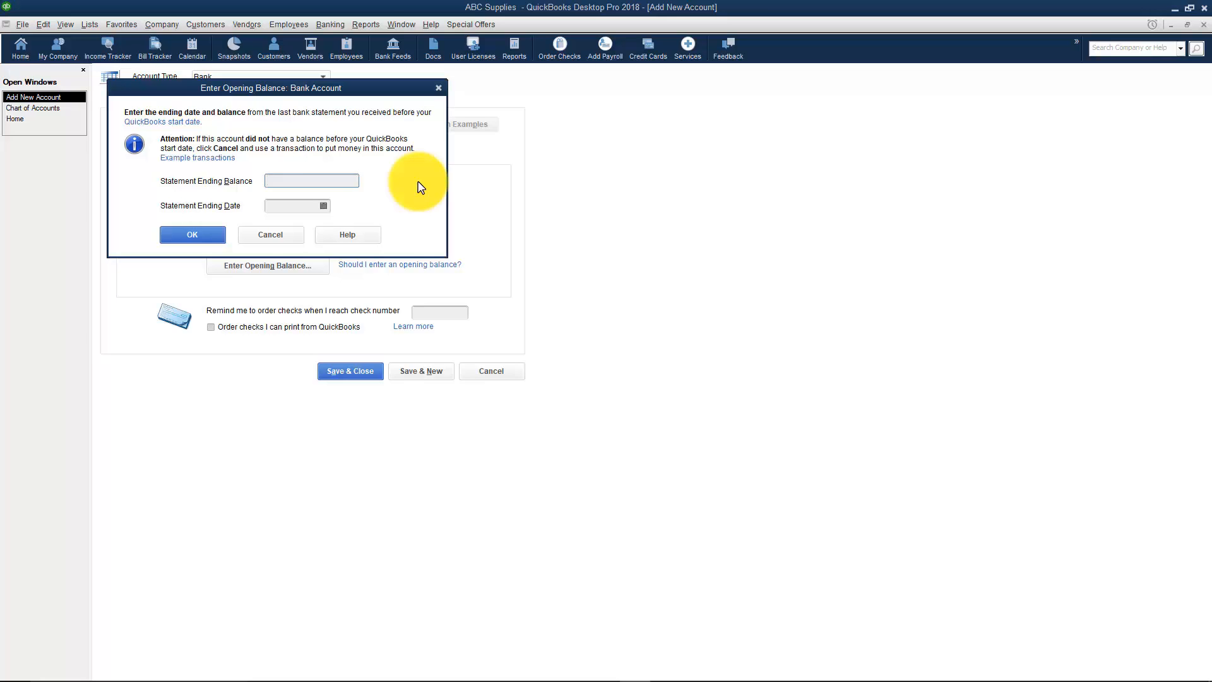
text(1000)
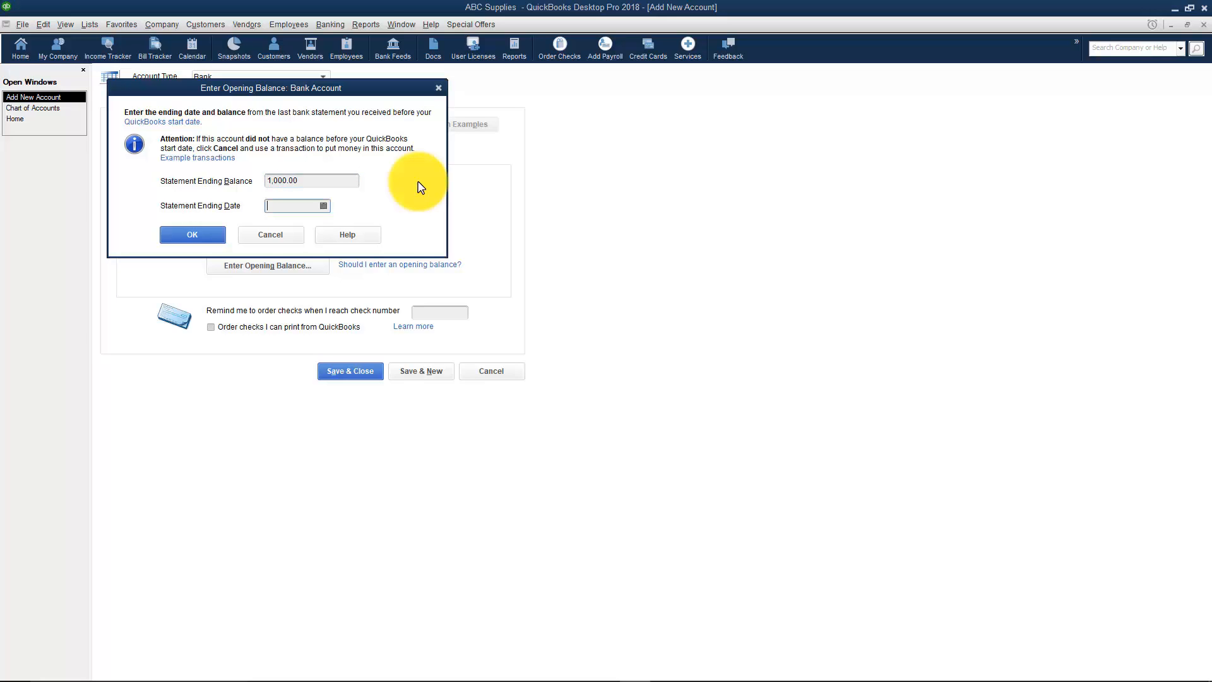
click(323, 206)
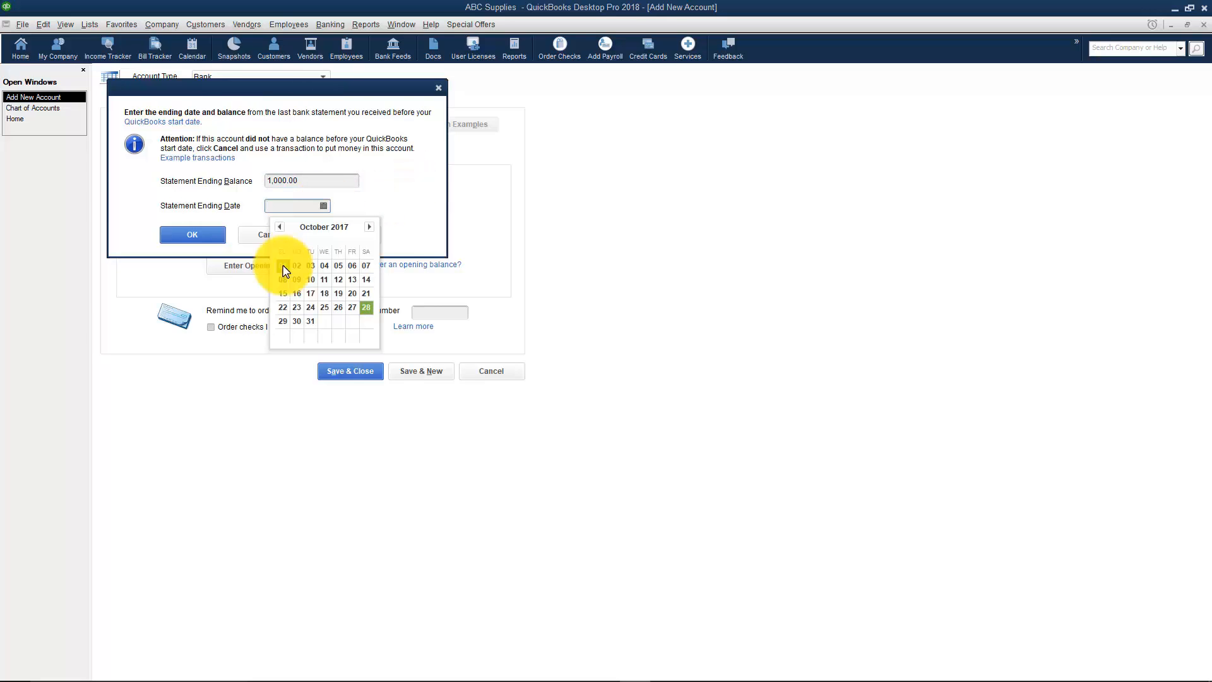
click(283, 265)
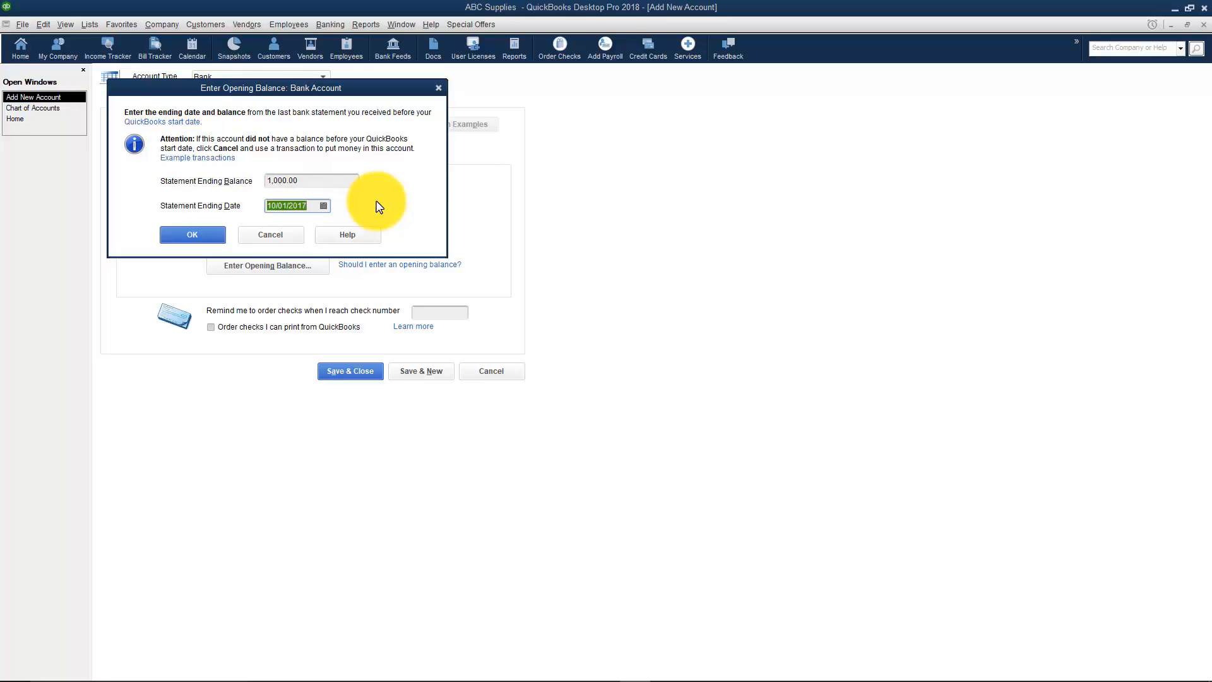
mouse_move(325, 193)
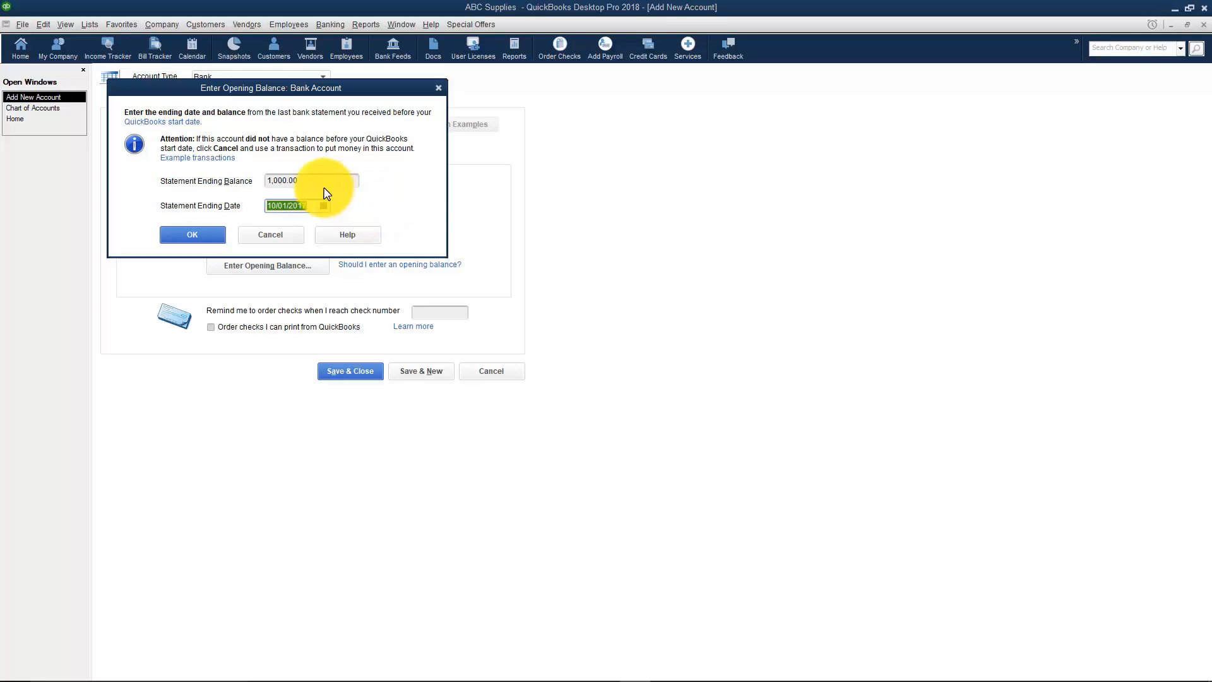
mouse_move(310, 185)
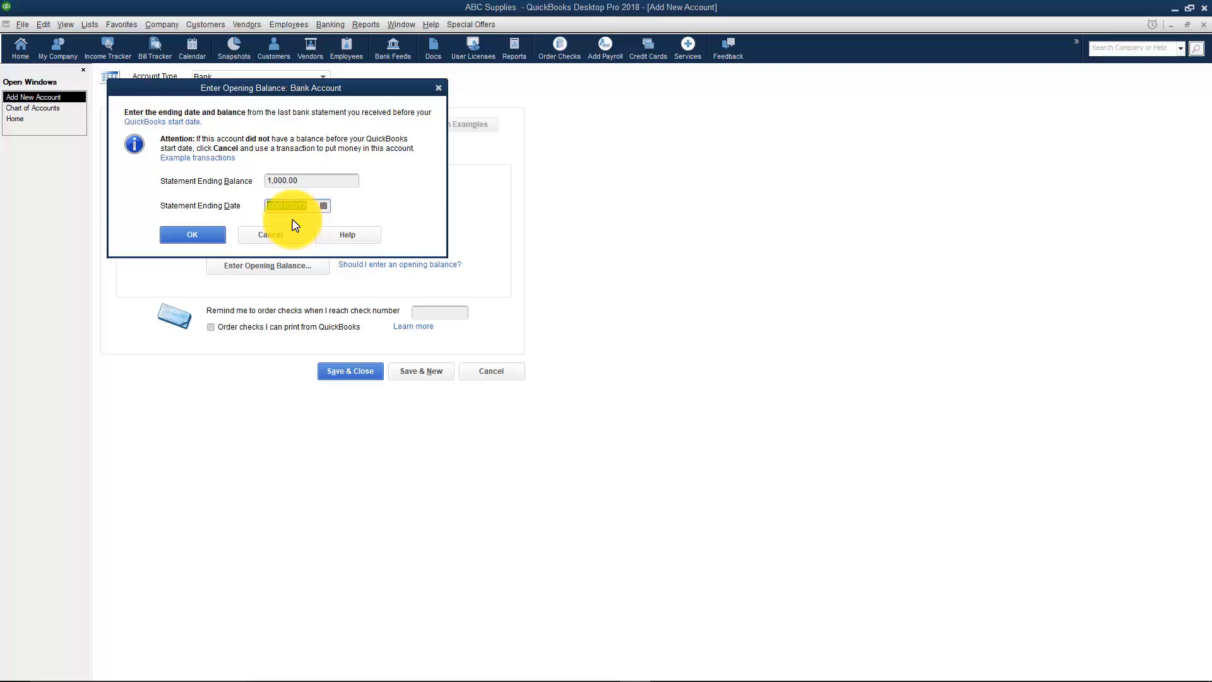
click(193, 234)
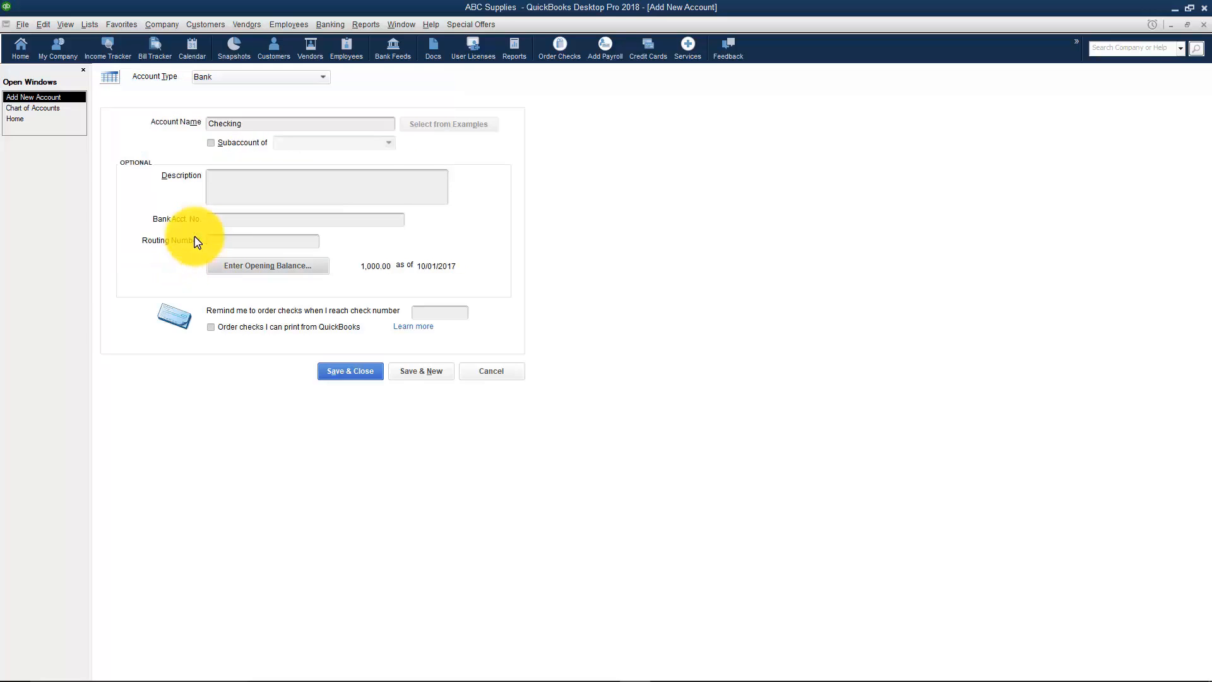
mouse_move(390, 281)
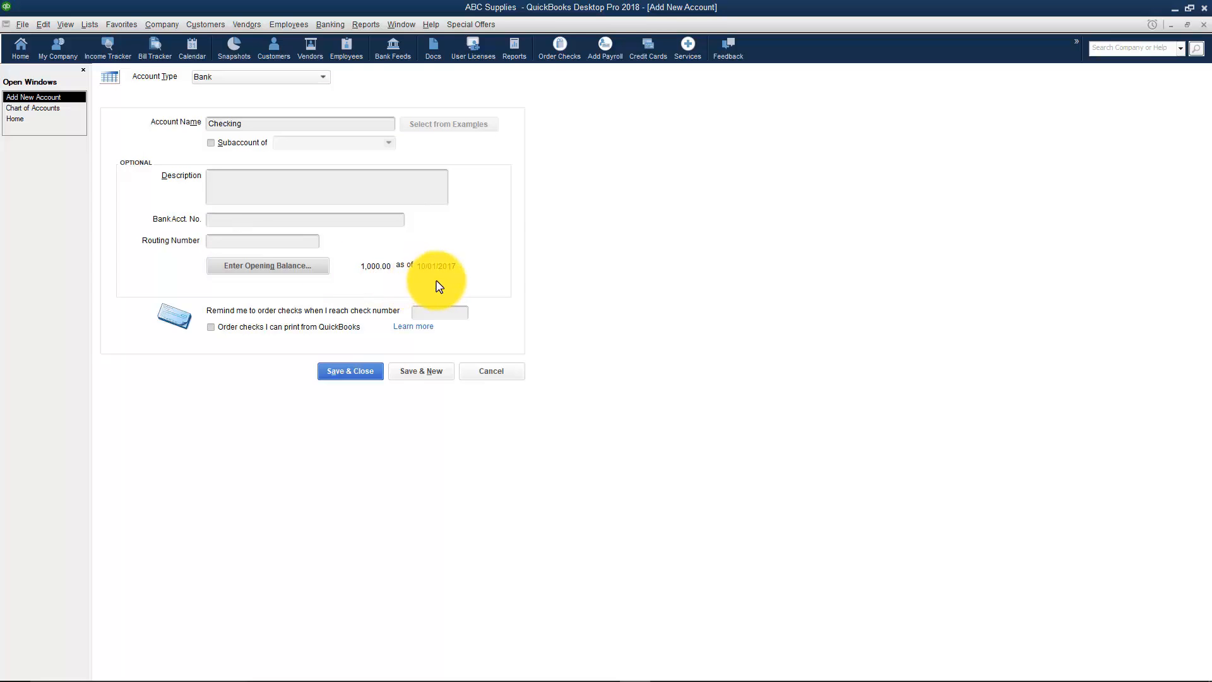
mouse_move(259, 346)
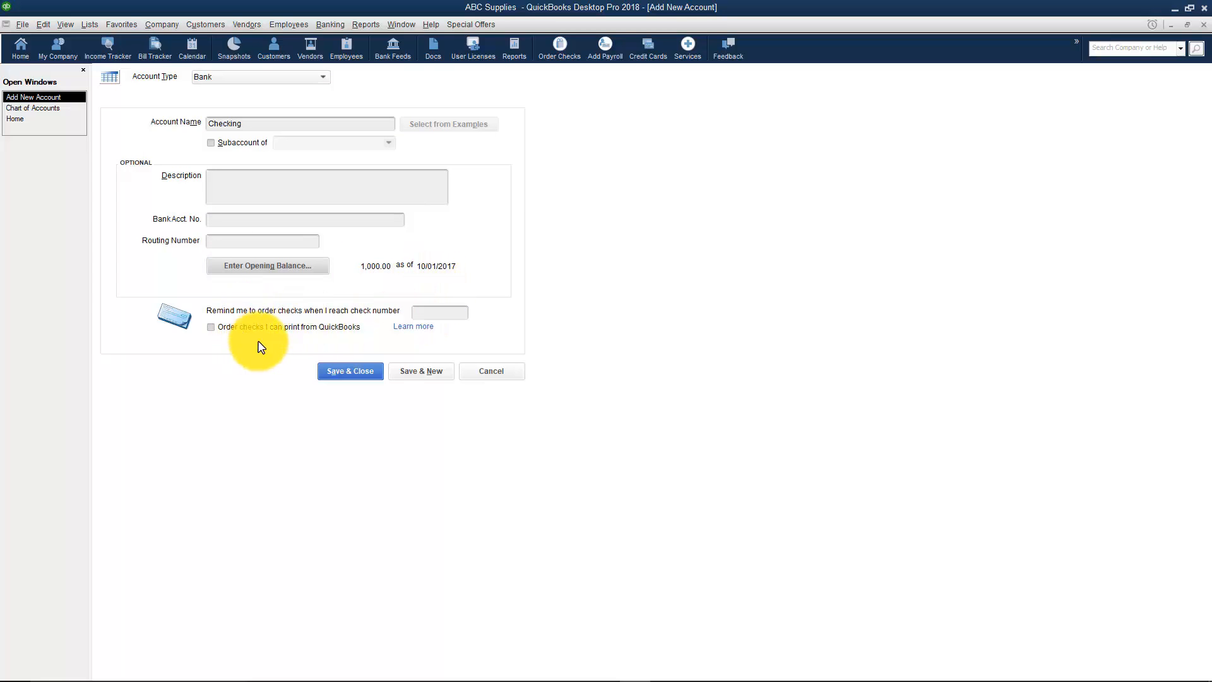
mouse_move(323, 344)
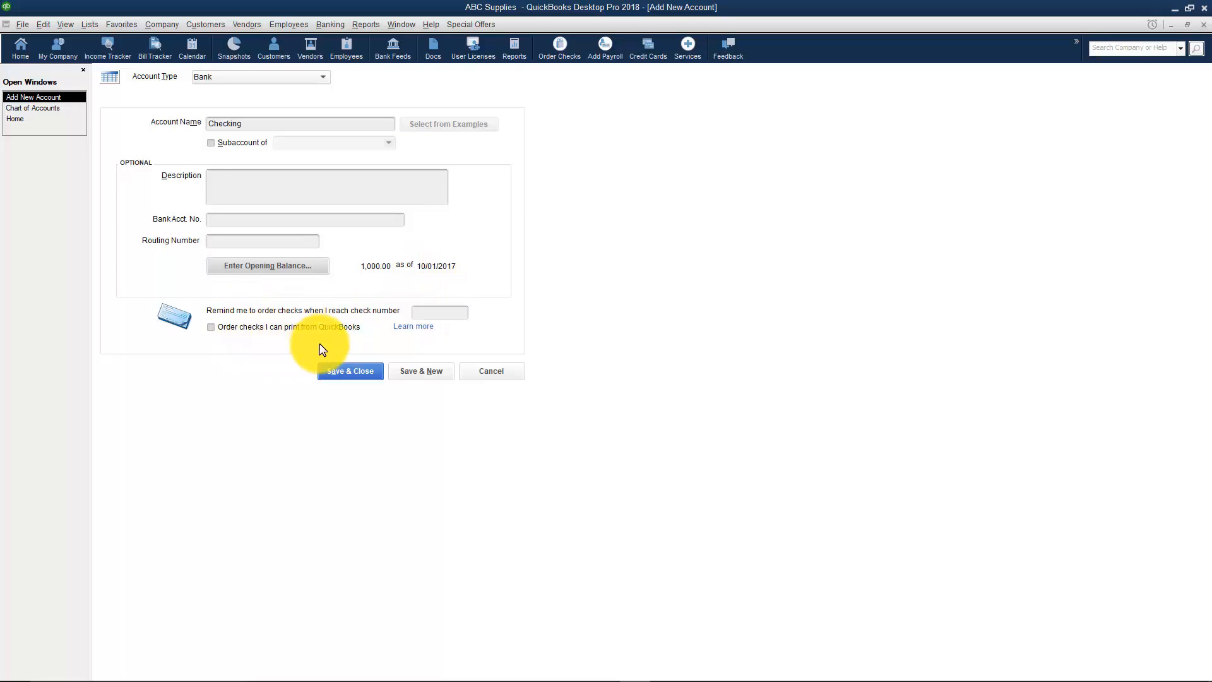
mouse_move(438, 311)
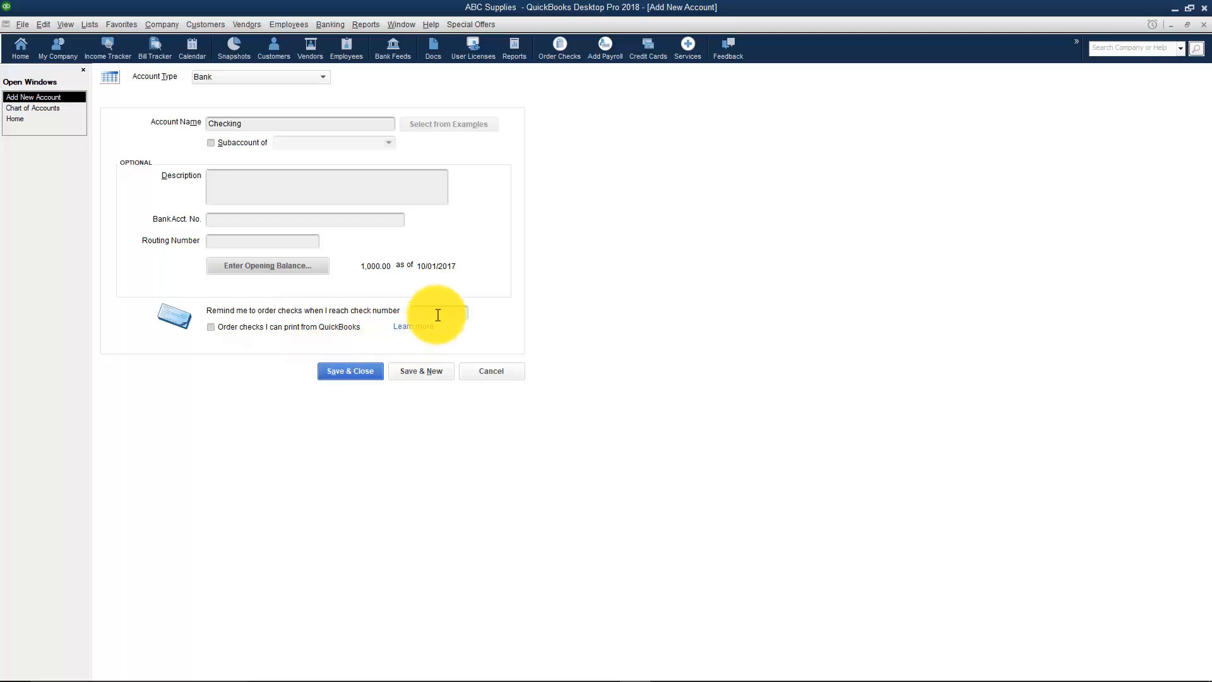
mouse_move(444, 340)
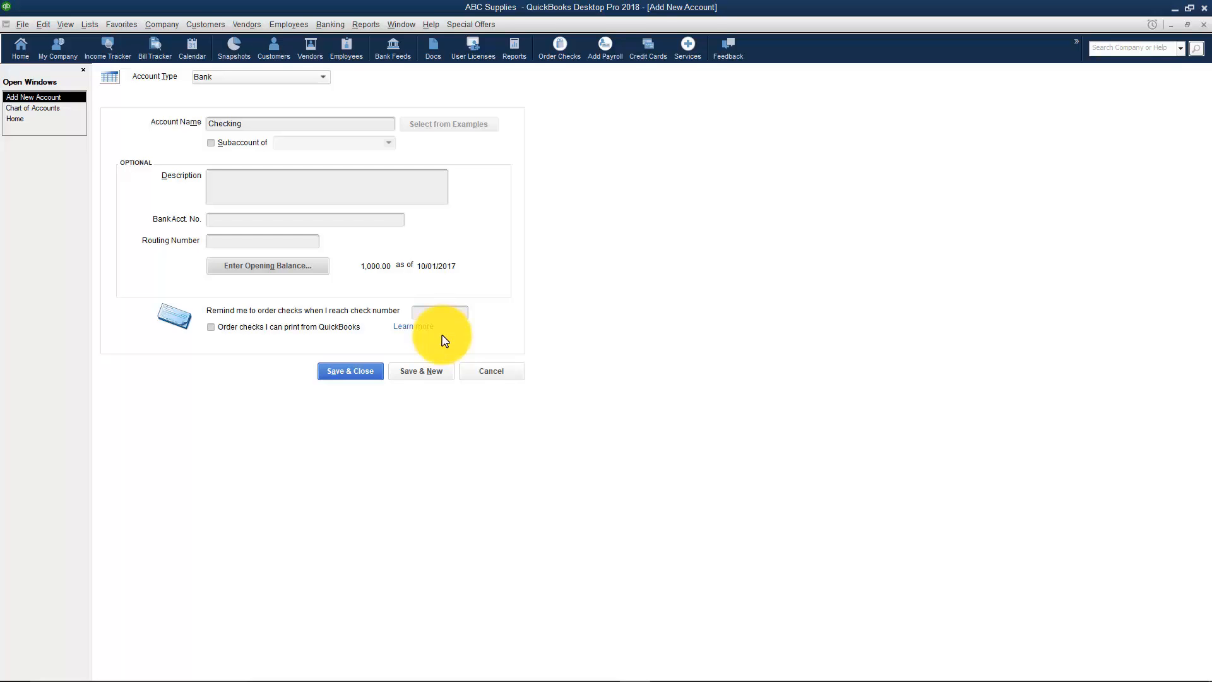
mouse_move(354, 401)
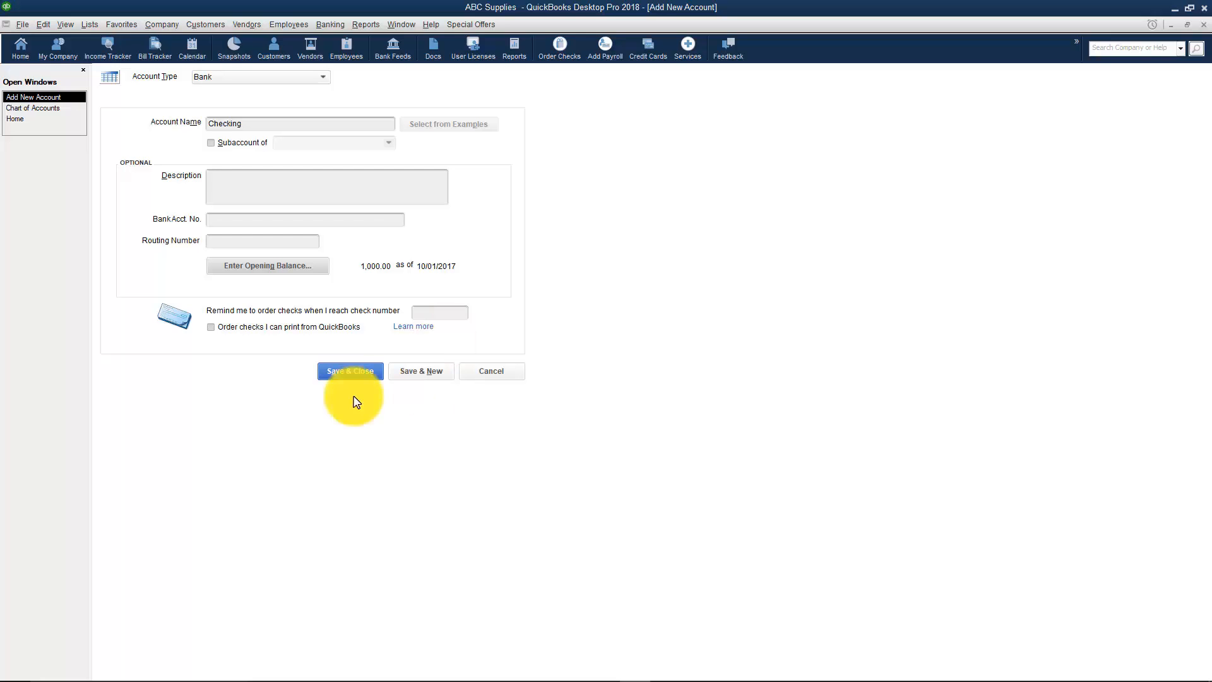
mouse_move(389, 386)
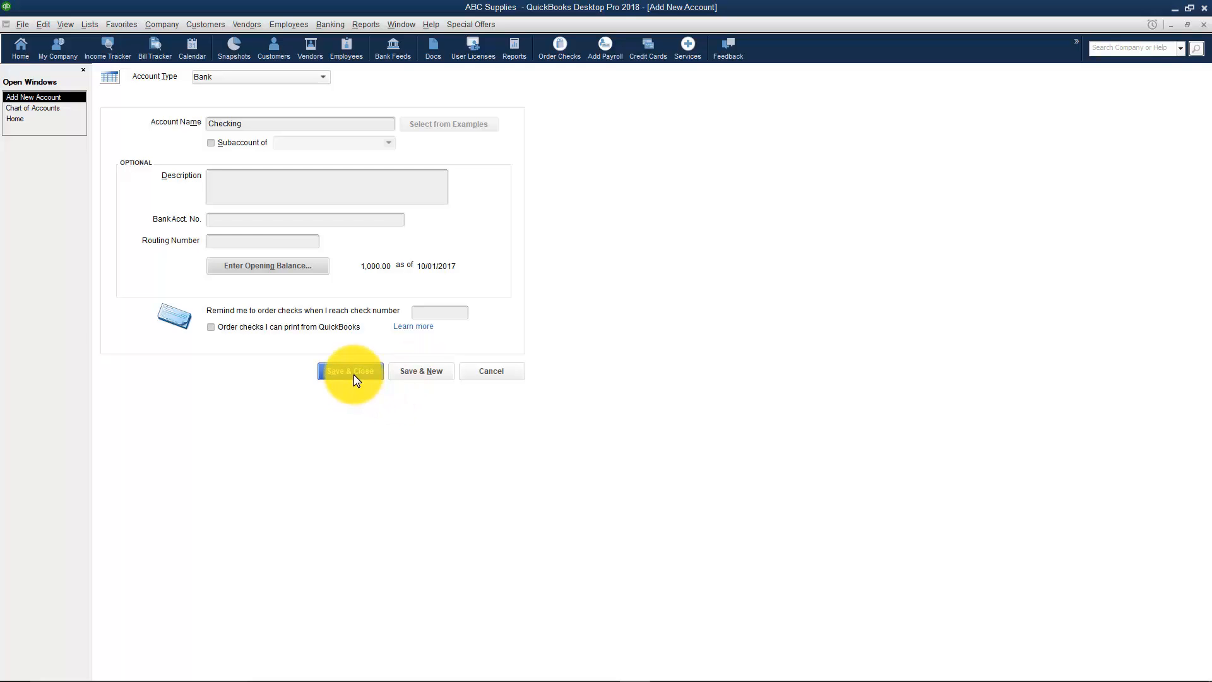
mouse_move(421, 371)
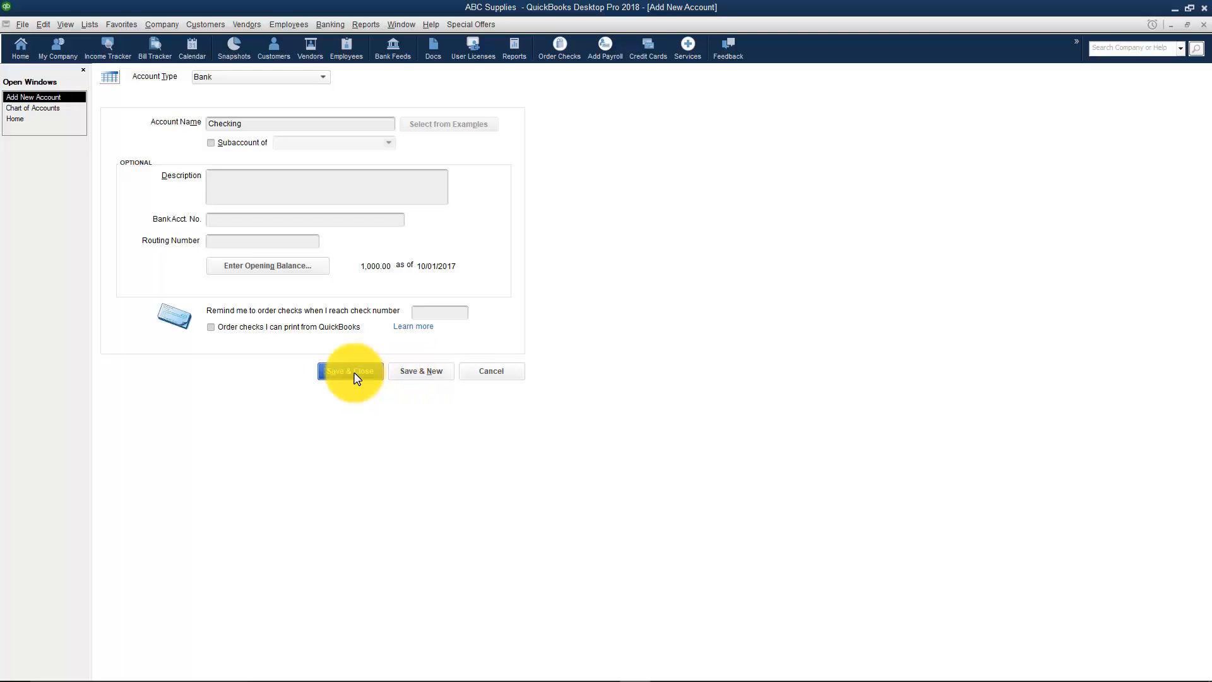
Save and close the Checking account, then drag the bank feed prompt to the centre
click(349, 372)
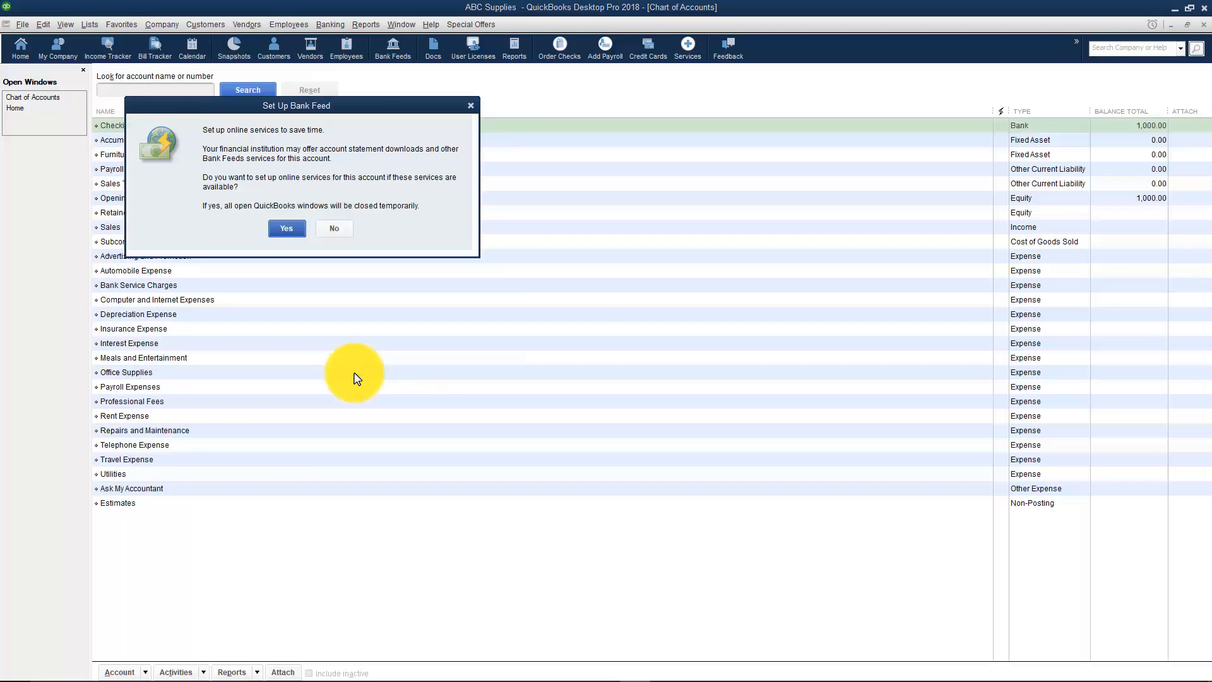
drag(296, 106, 318, 133)
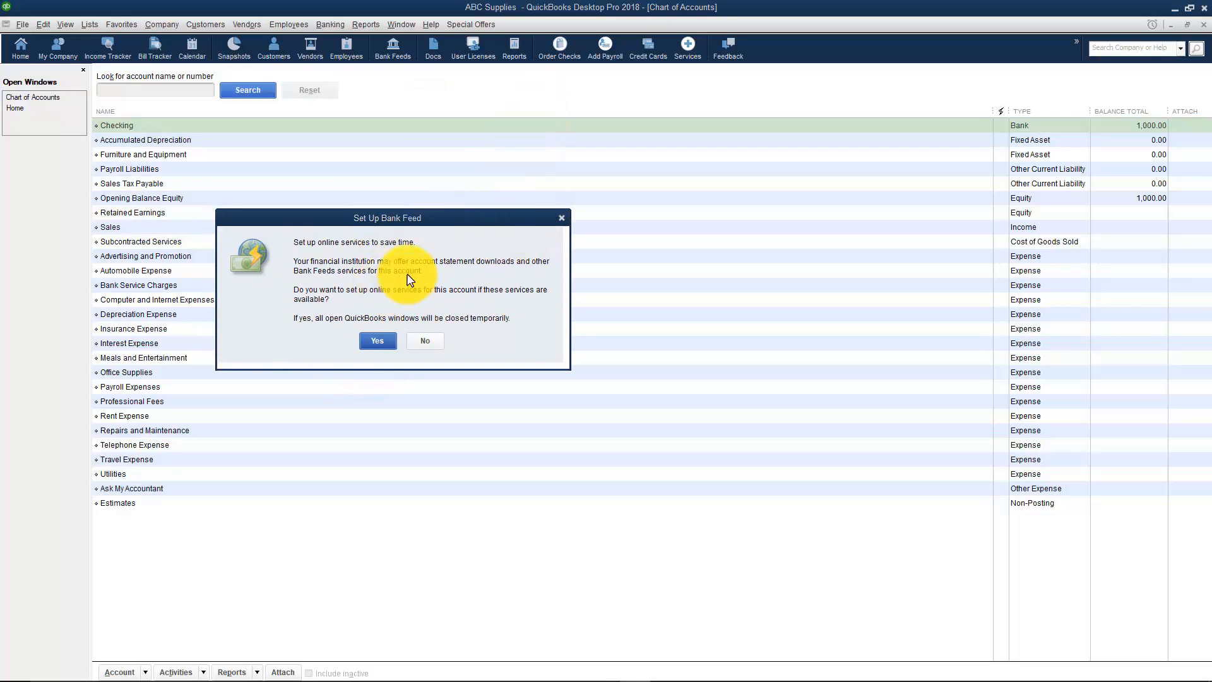
mouse_move(413, 300)
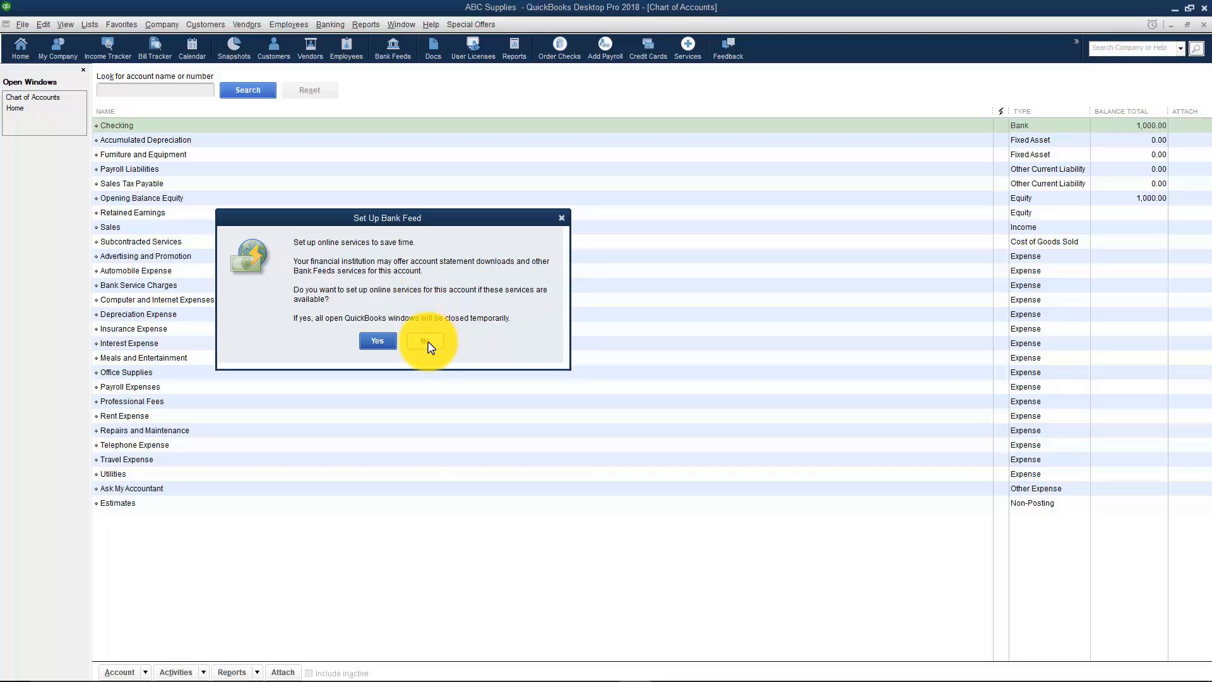
Answer No to setting up a bank feed for Checking
click(425, 341)
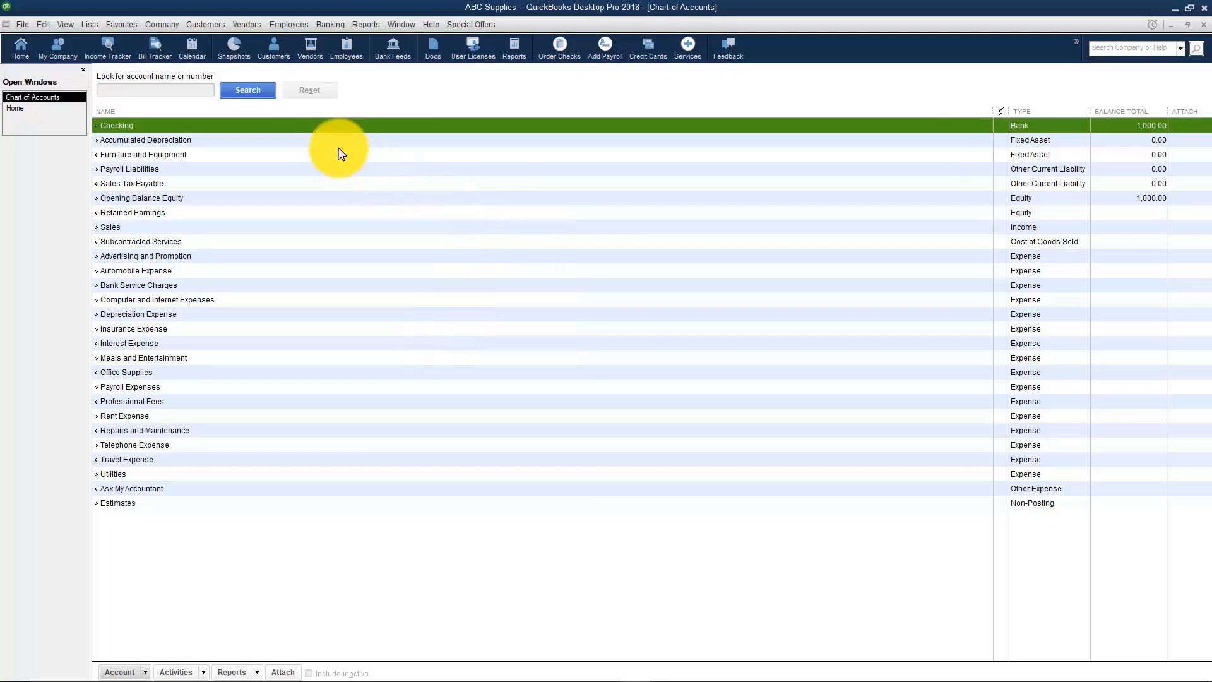
mouse_move(356, 137)
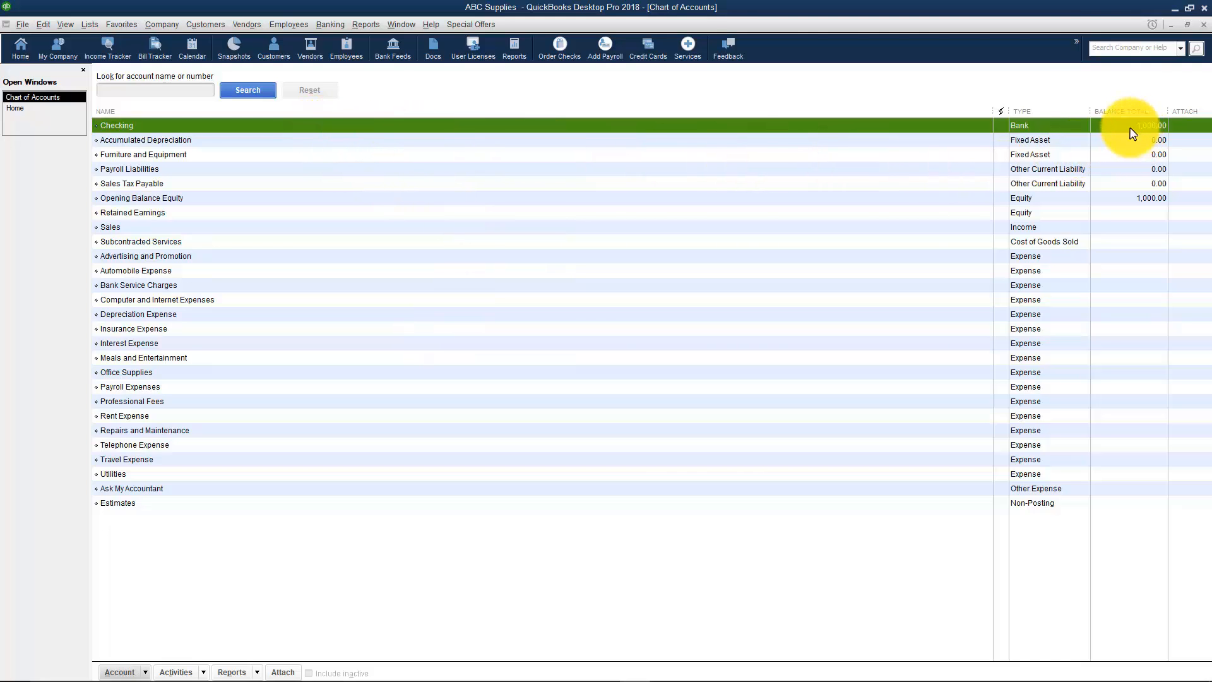
mouse_move(874, 172)
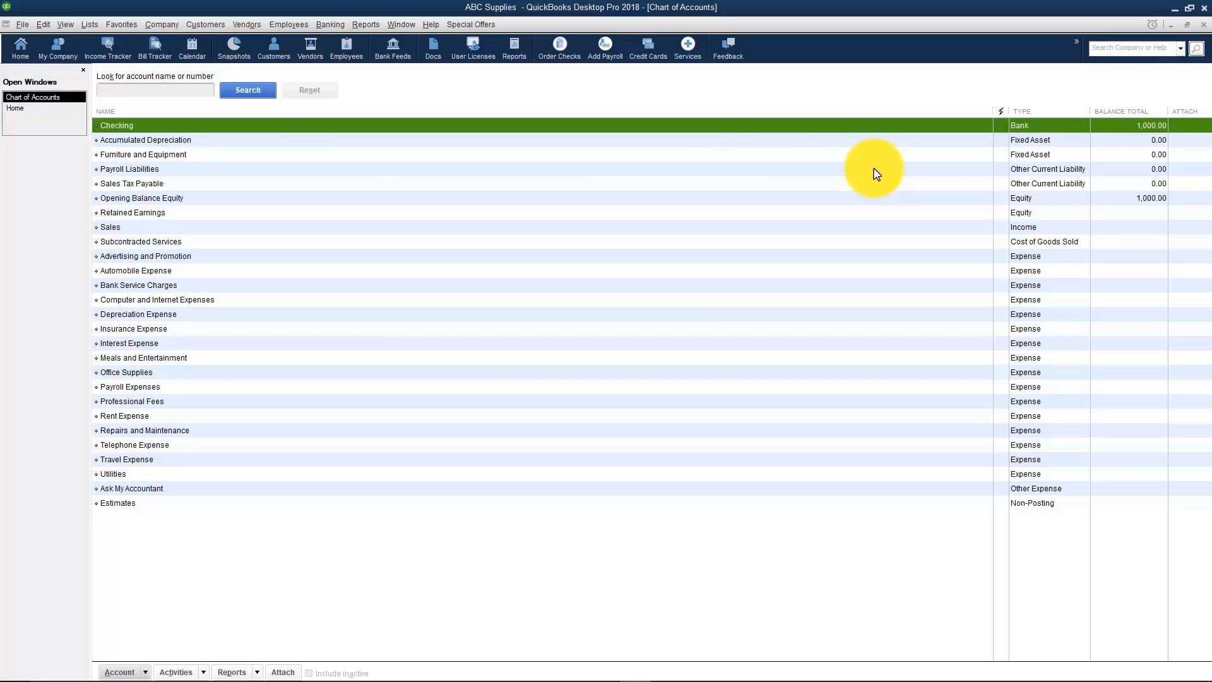
mouse_move(886, 174)
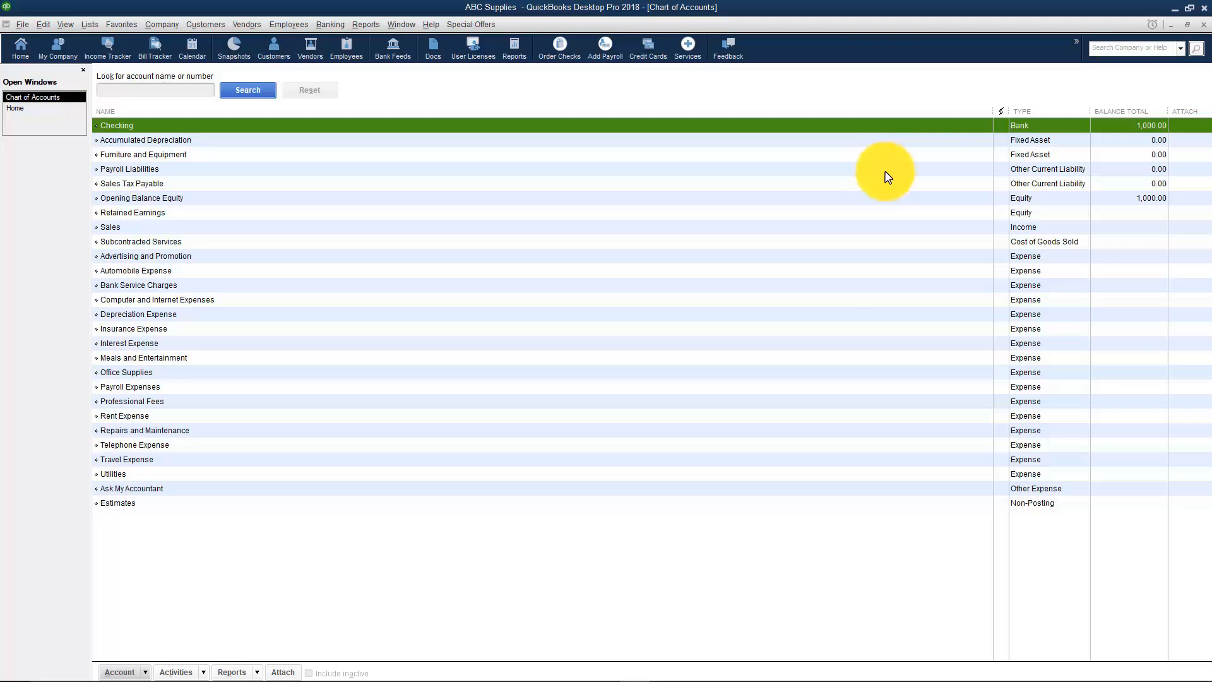
mouse_move(1015, 203)
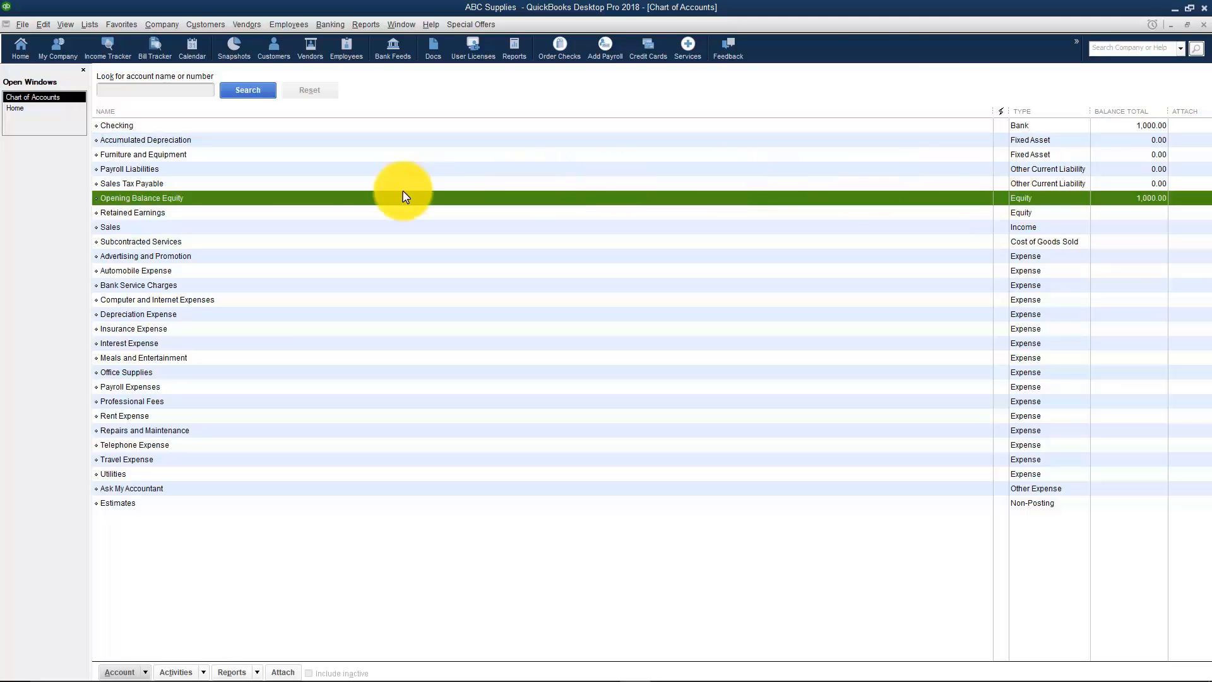
mouse_move(1109, 207)
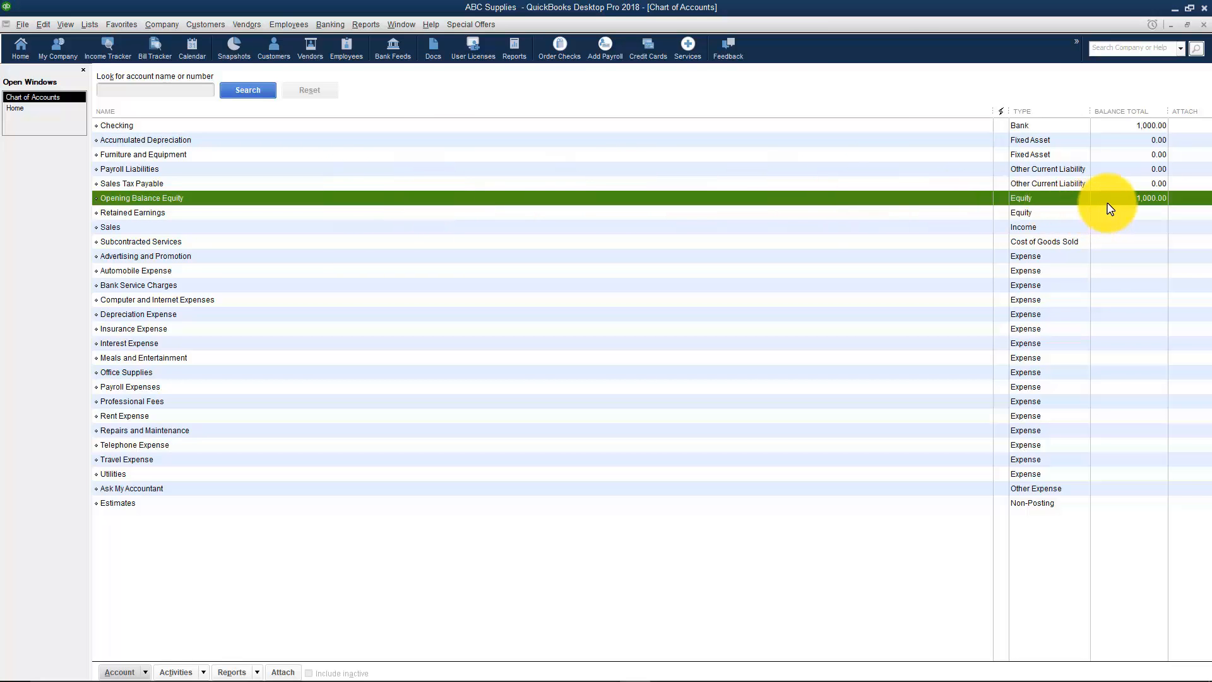
mouse_move(602, 149)
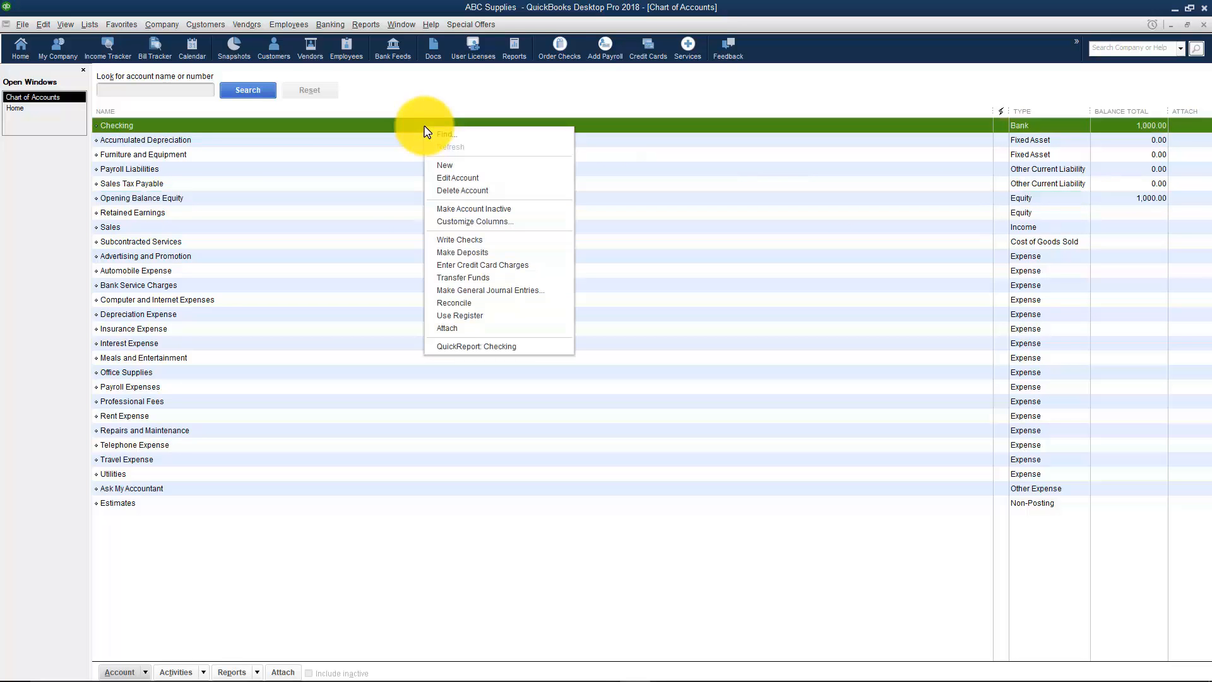
Start a new Bank account named 'Savings'
click(445, 165)
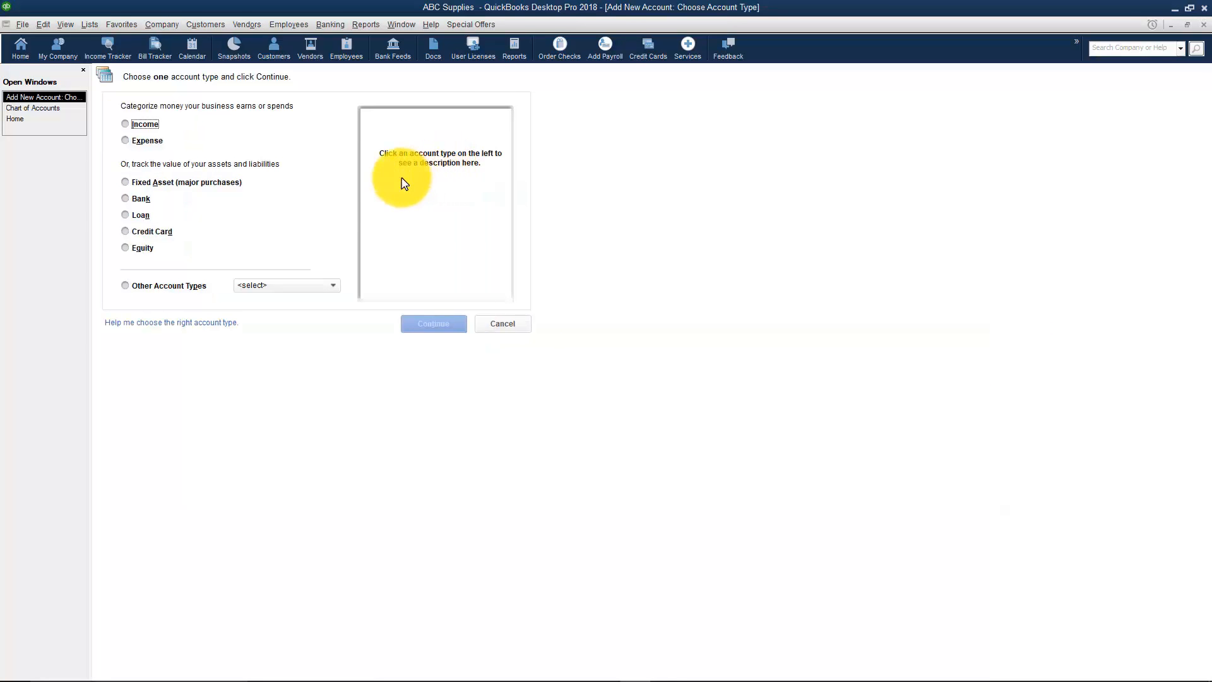
click(125, 199)
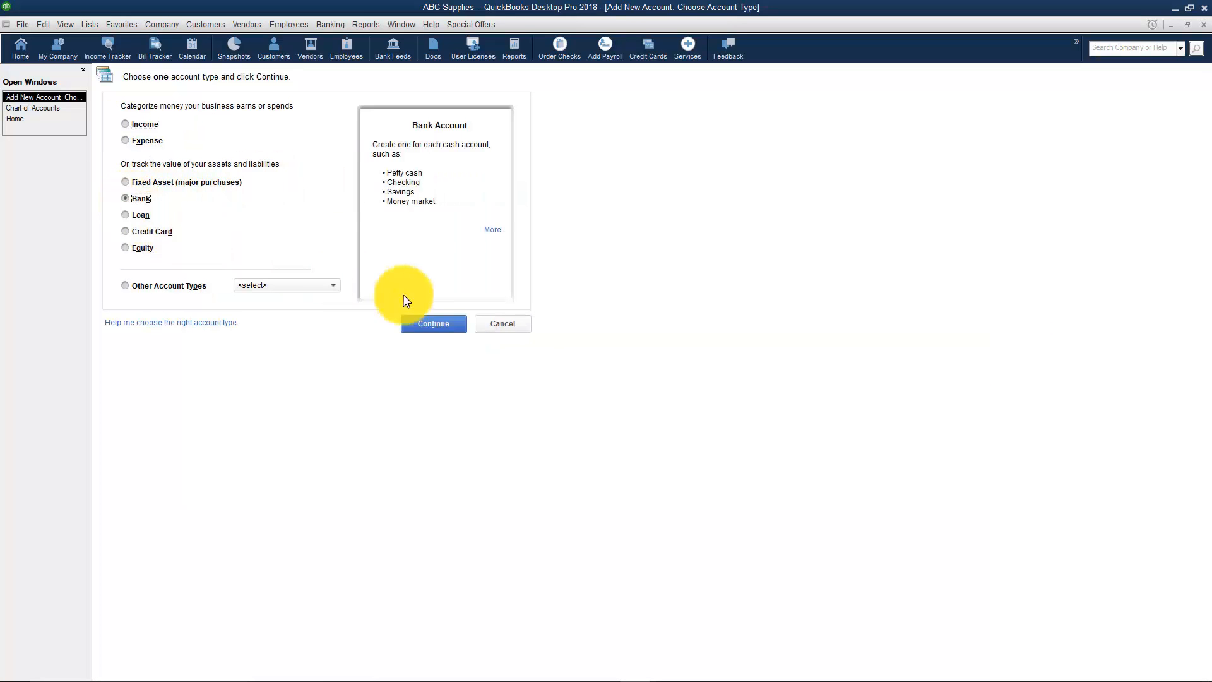
click(433, 323)
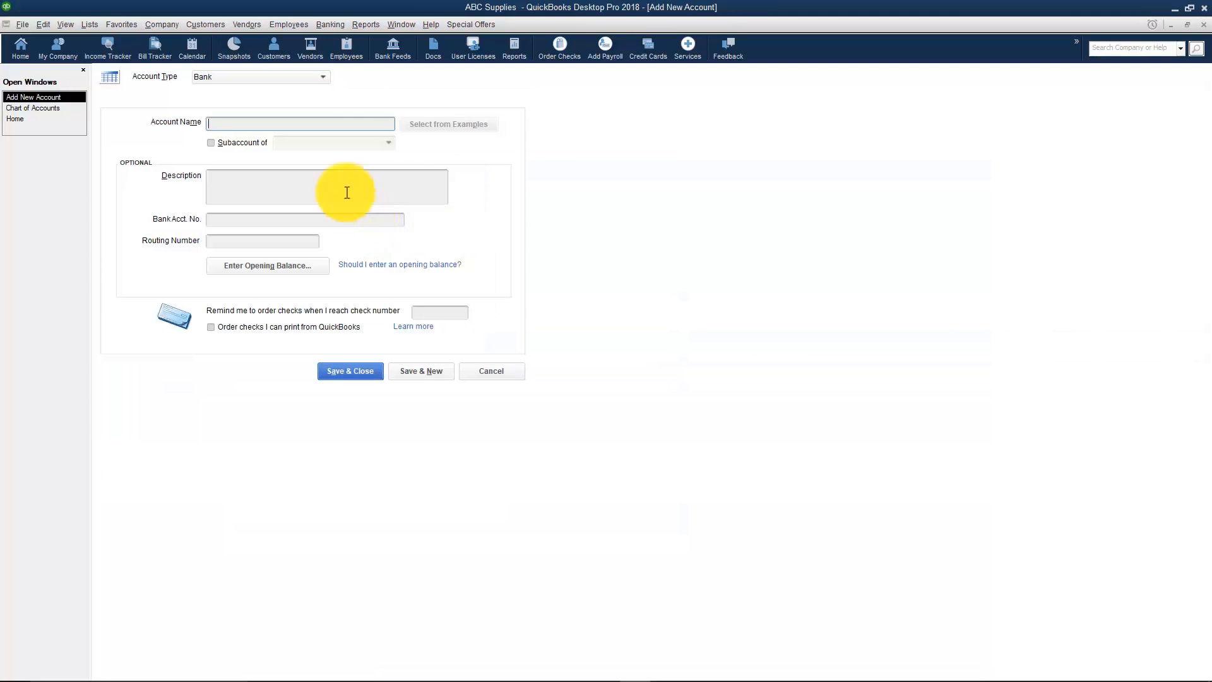
text(Sa)
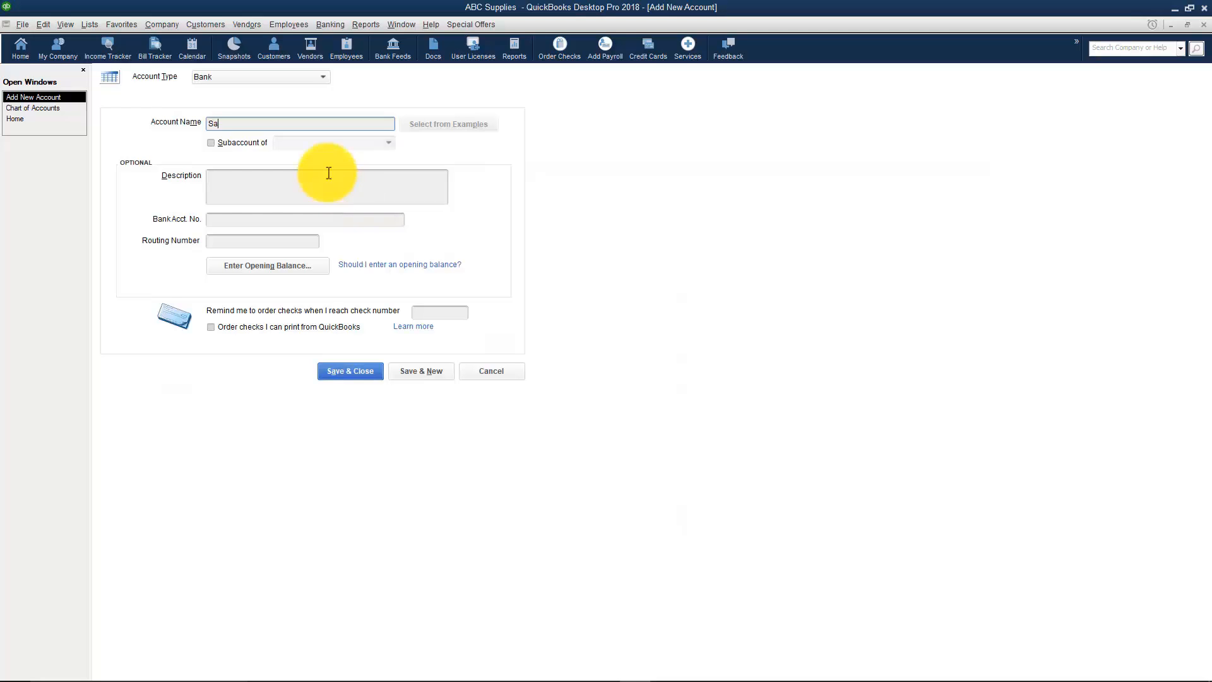
text(vings)
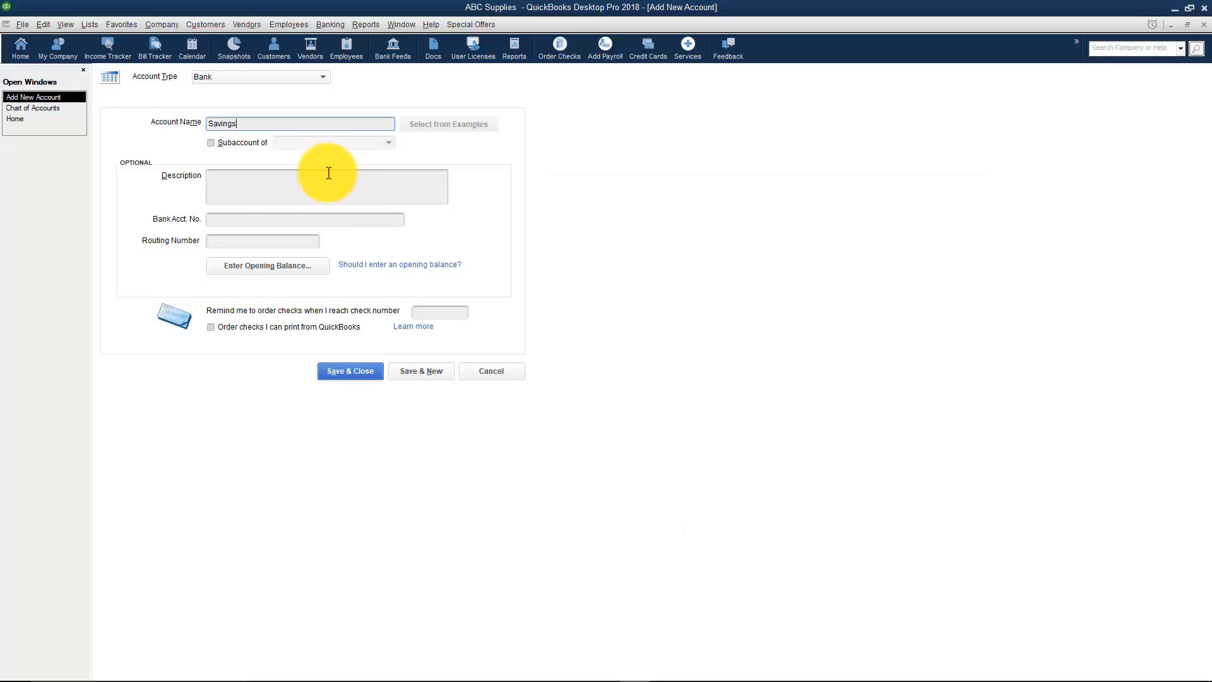
Give Savings a 5,000.00 opening balance dated 10/01/2017 and save the account
click(268, 266)
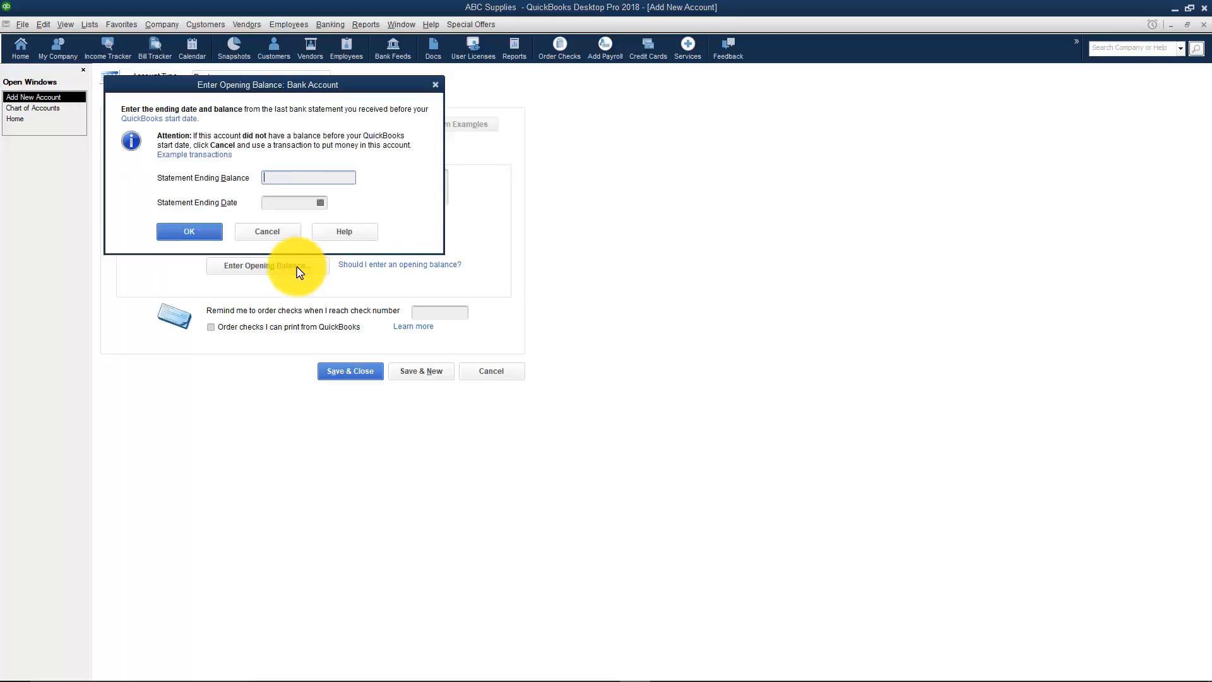
text(5000.)
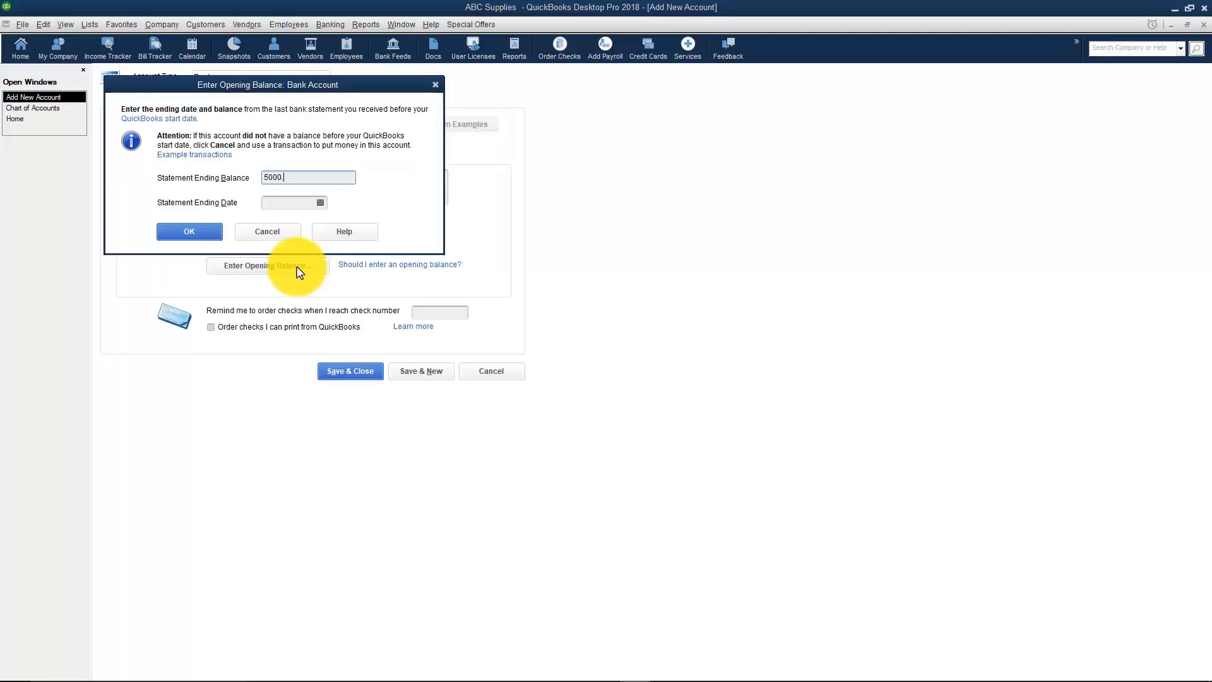
click(320, 202)
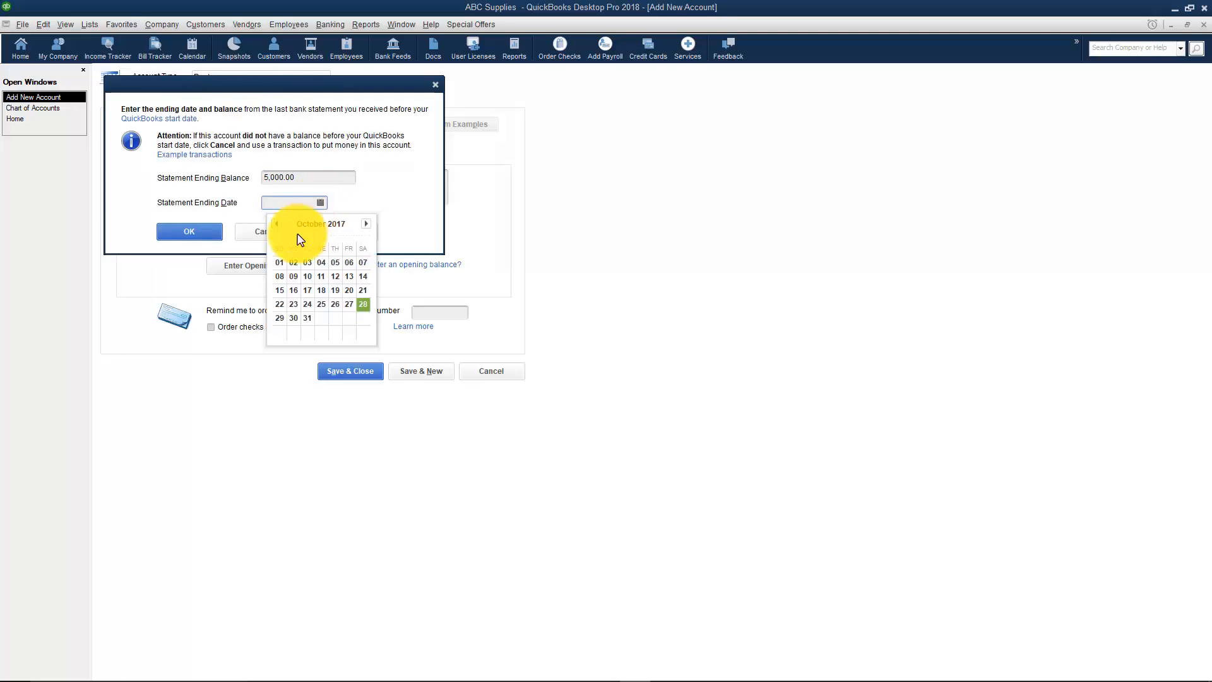
click(189, 231)
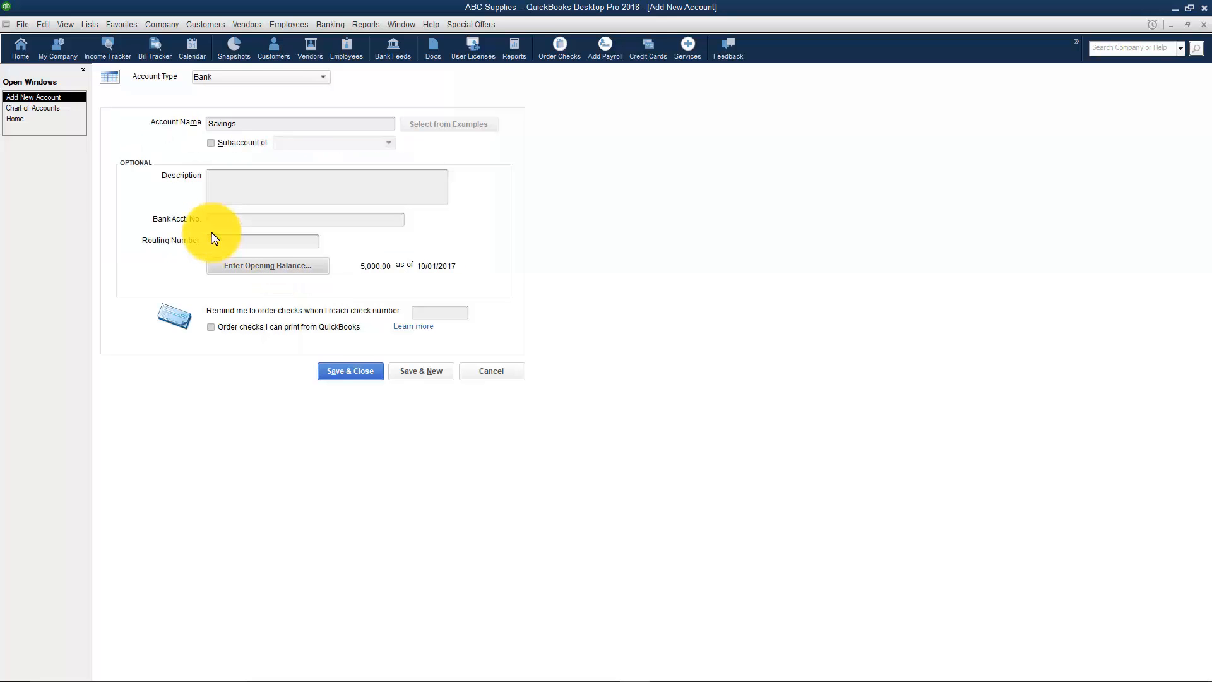
click(349, 372)
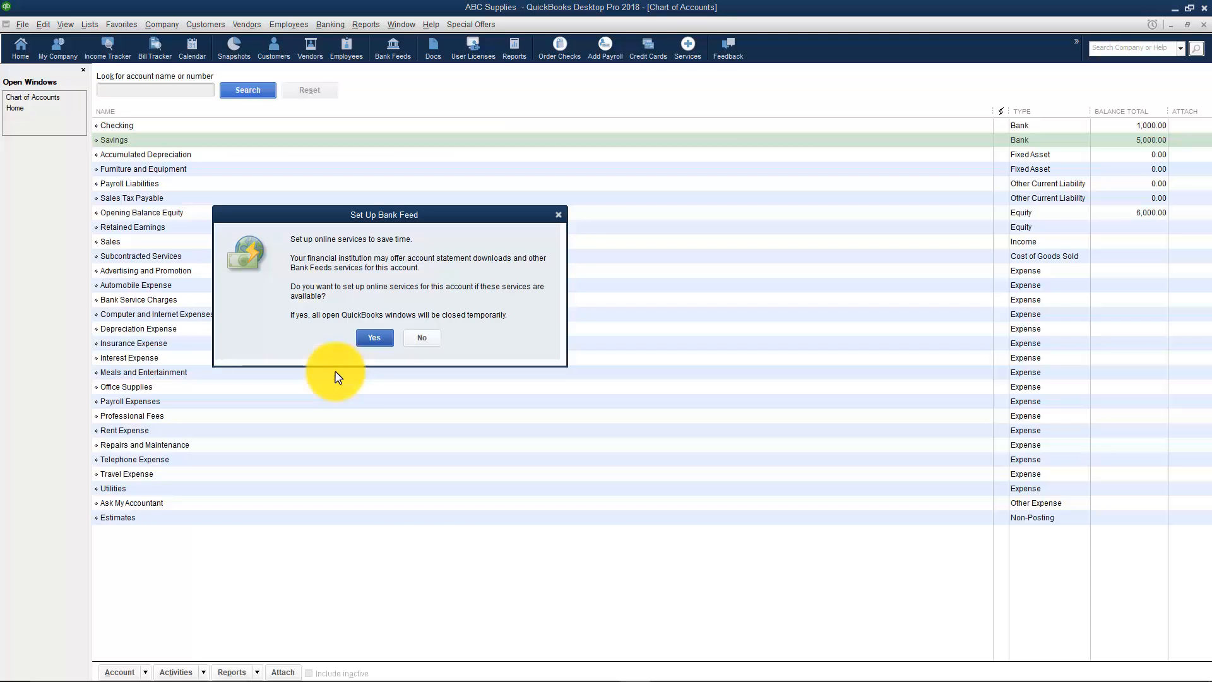
Answer No to setting up a bank feed for Savings
click(421, 337)
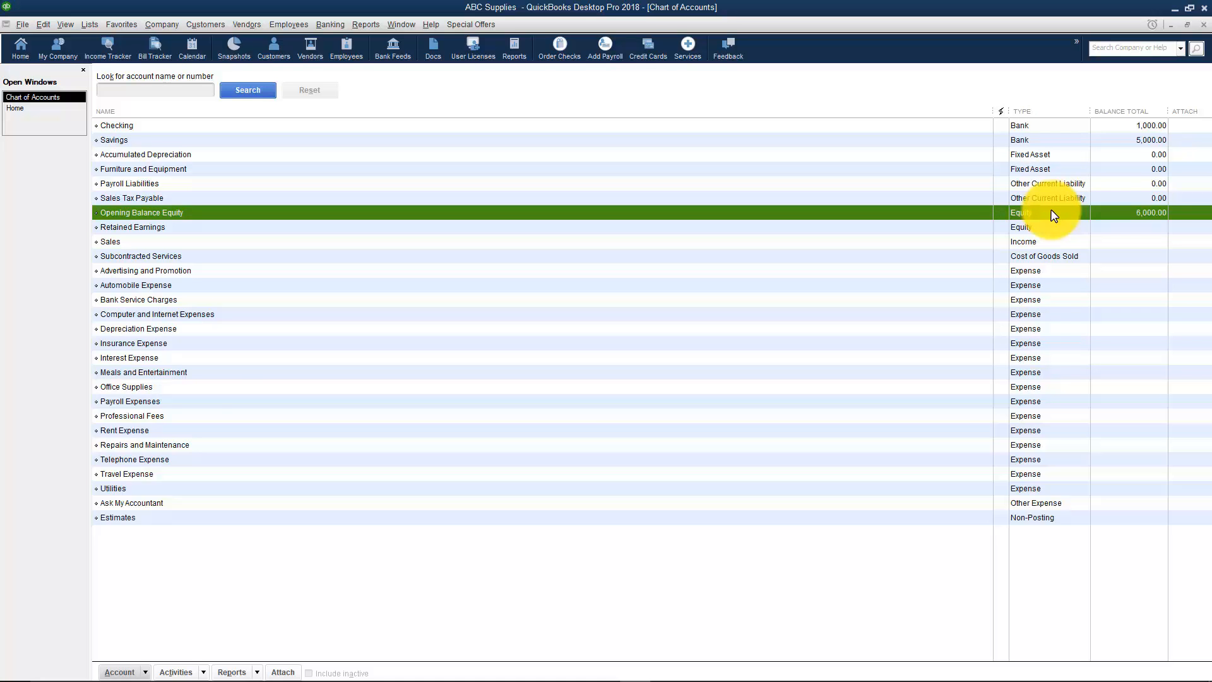
mouse_move(1136, 230)
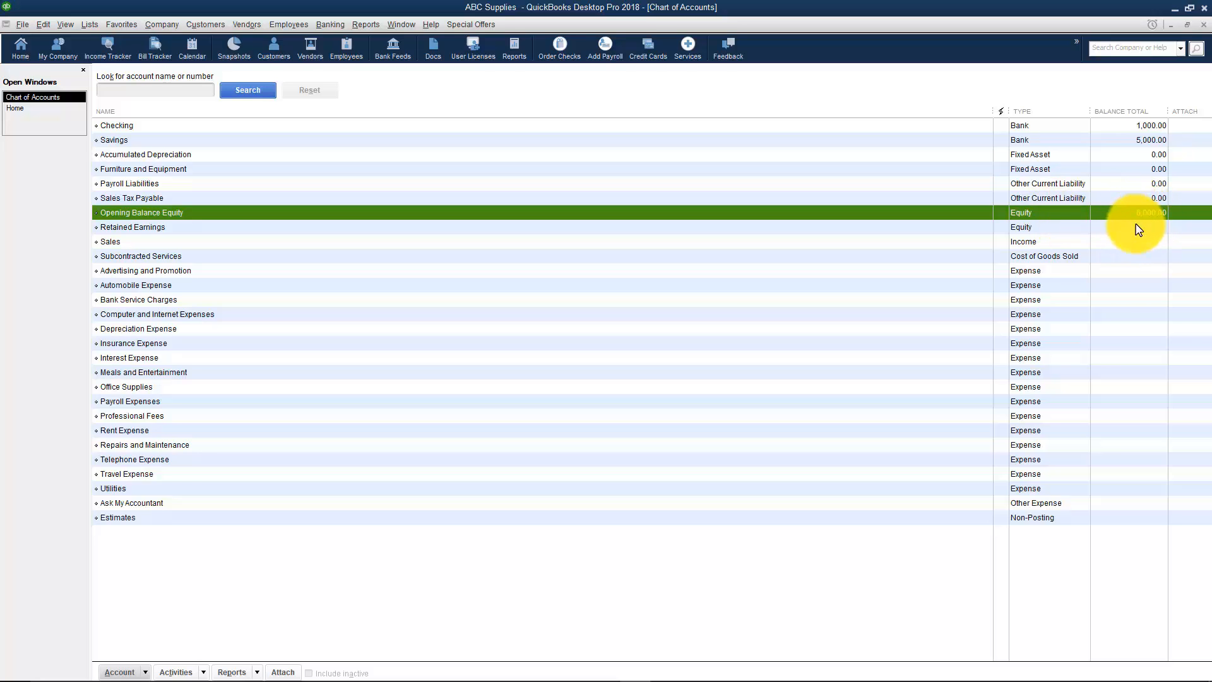
mouse_move(1115, 232)
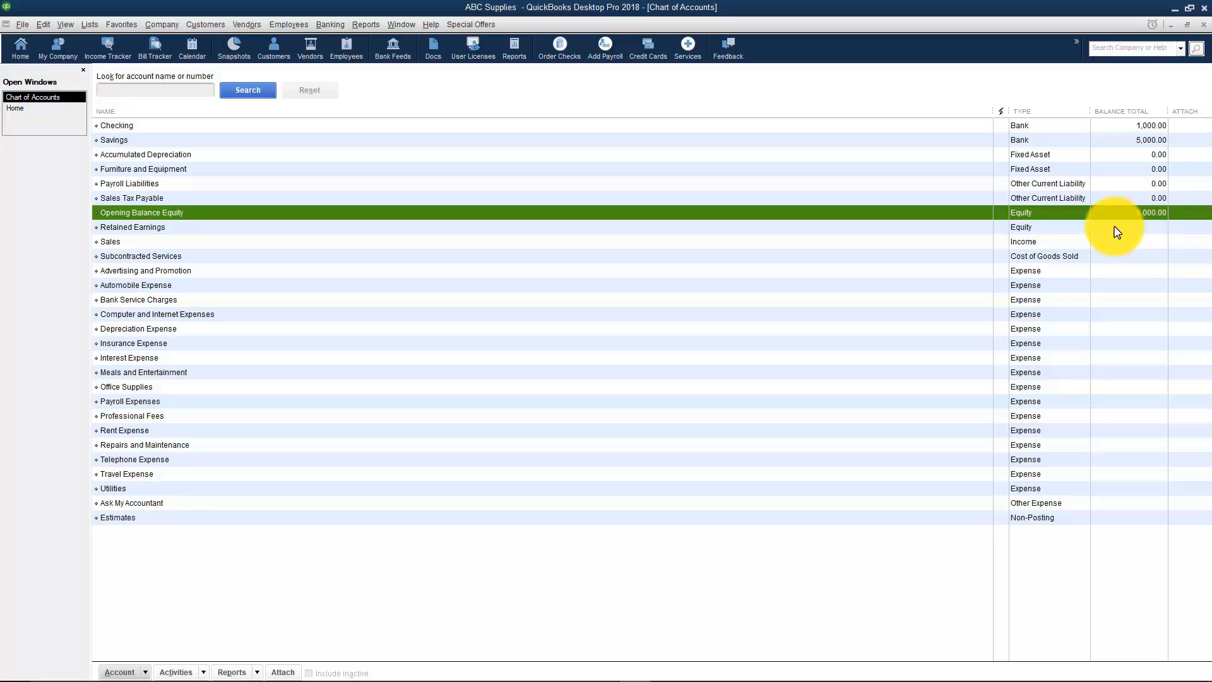
mouse_move(548, 135)
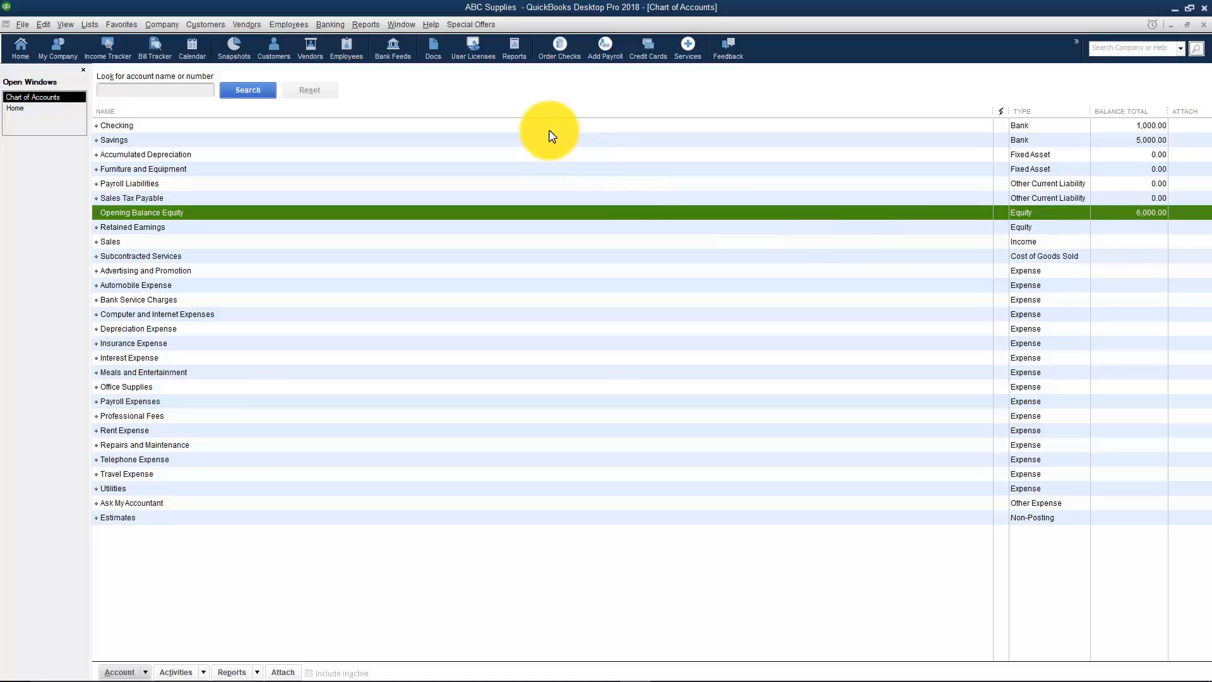
mouse_move(557, 159)
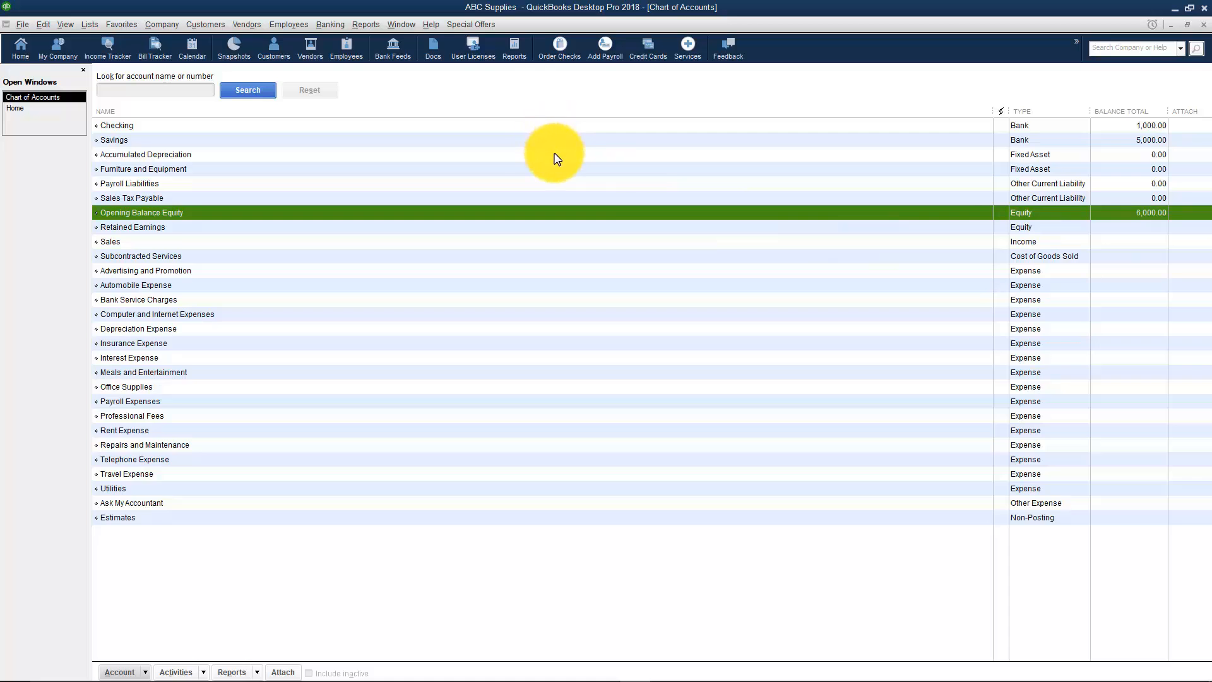